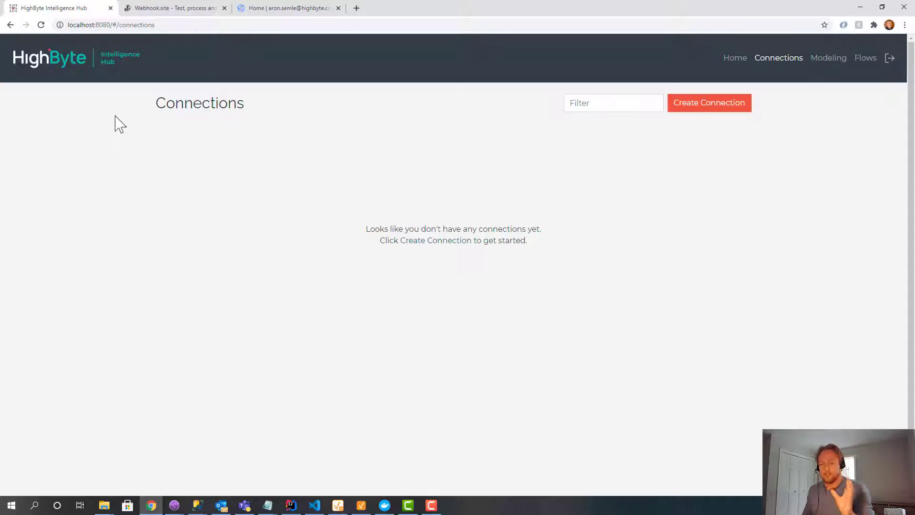
mouse_move(79, 144)
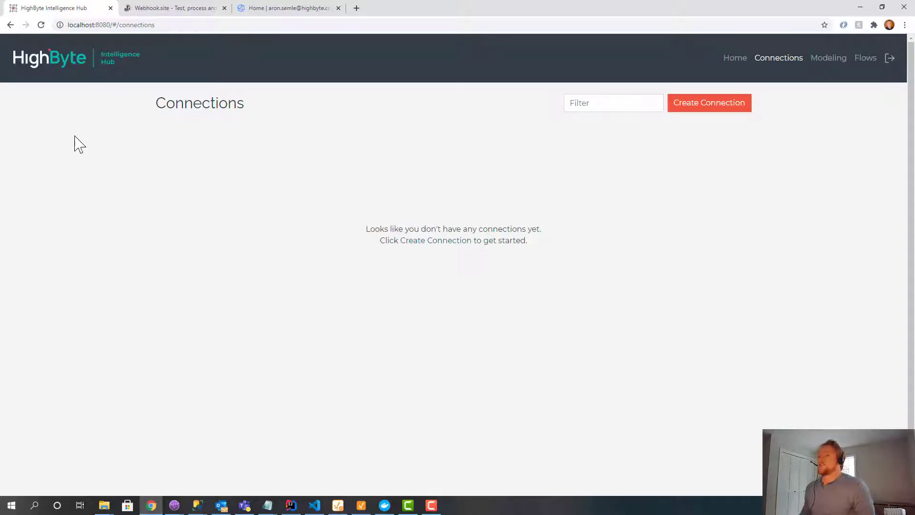
mouse_move(303, 20)
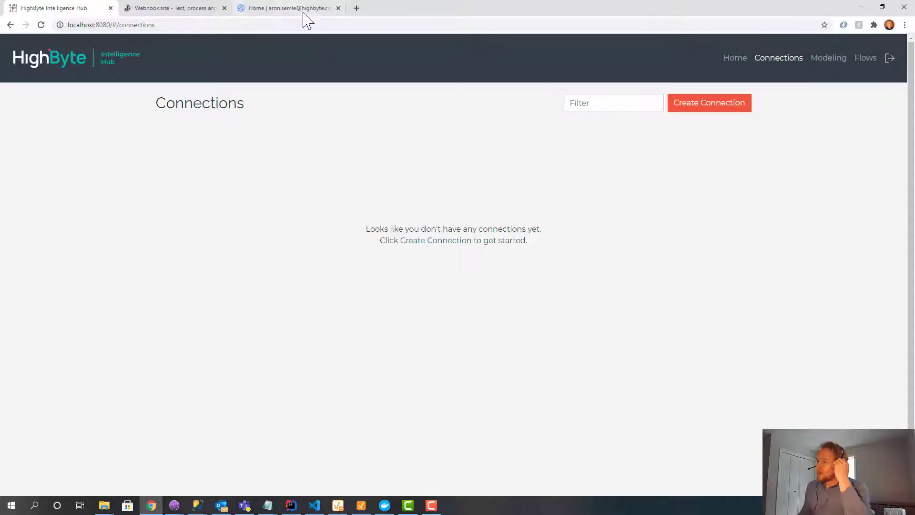
Switch from the empty Connections page to the InfluxDB Cloud browser tab.
left_click(288, 8)
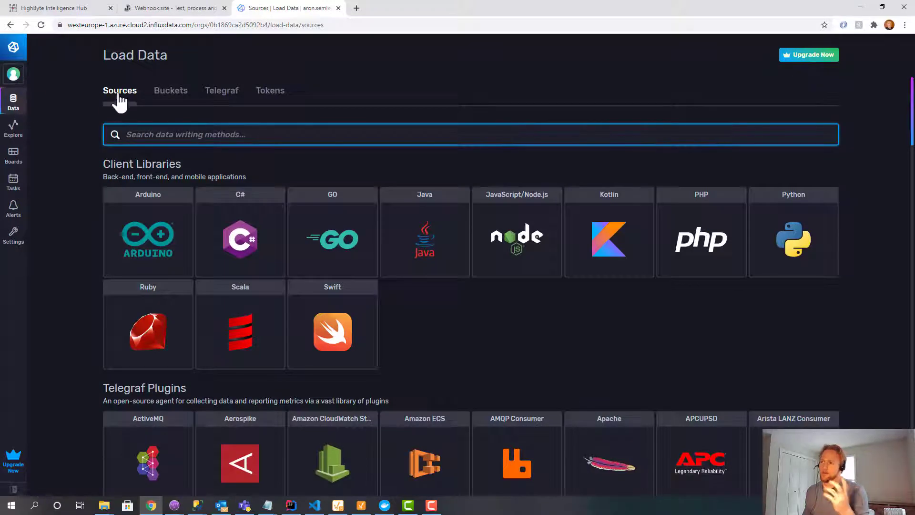
Confirm the highbyte bucket in InfluxDB Cloud's Buckets list, then return to HighByte Intelligence Hub.
left_click(170, 90)
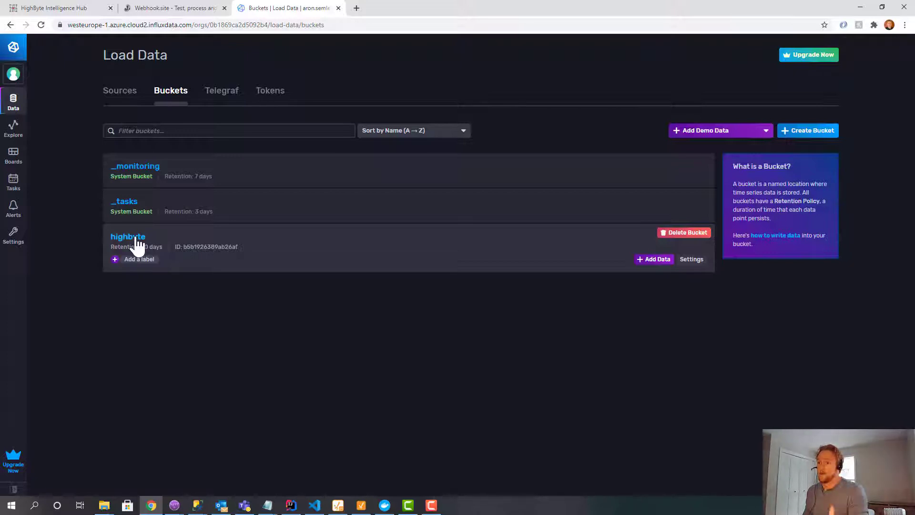
mouse_move(93, 8)
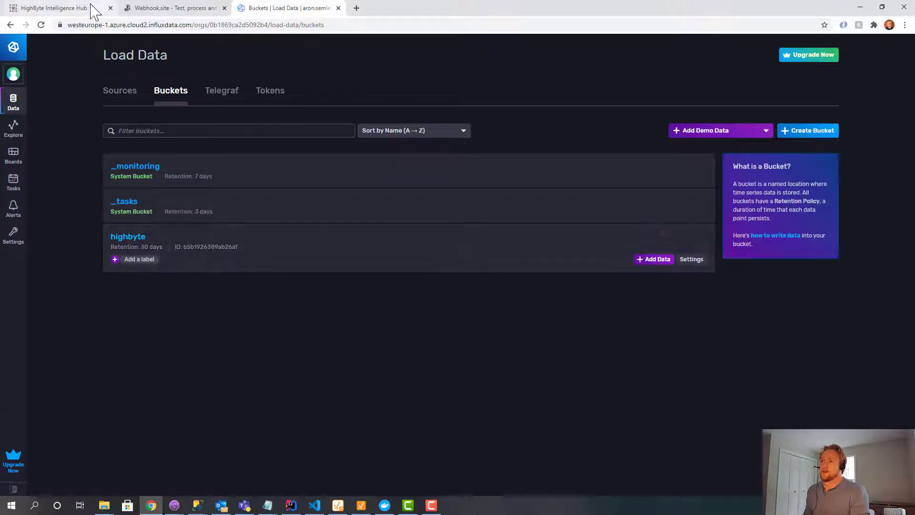
left_click(52, 8)
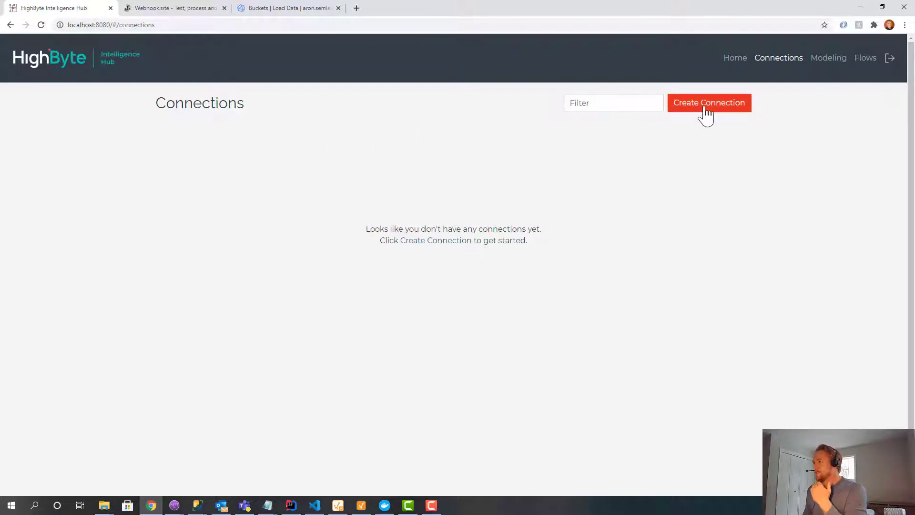
Create the opc OPC UA connection with host host.docker.internal and port 49320.
left_click(708, 103)
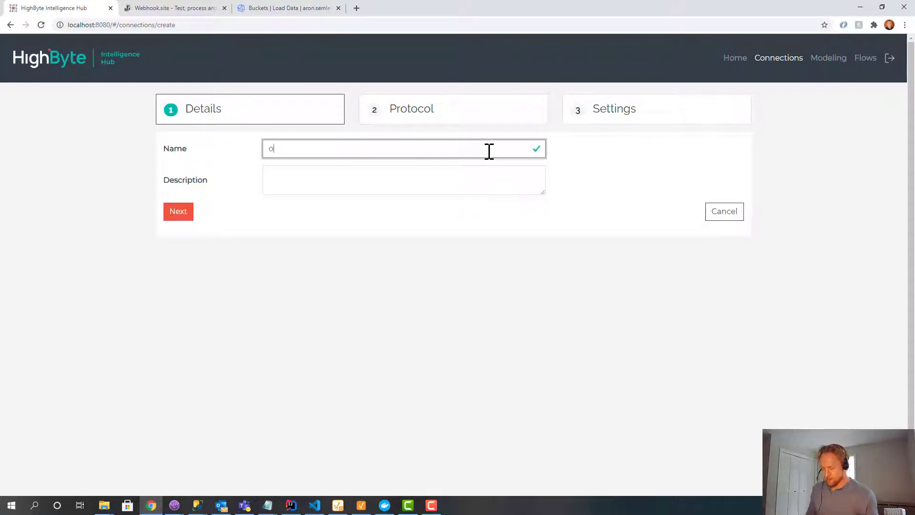
left_click(179, 212)
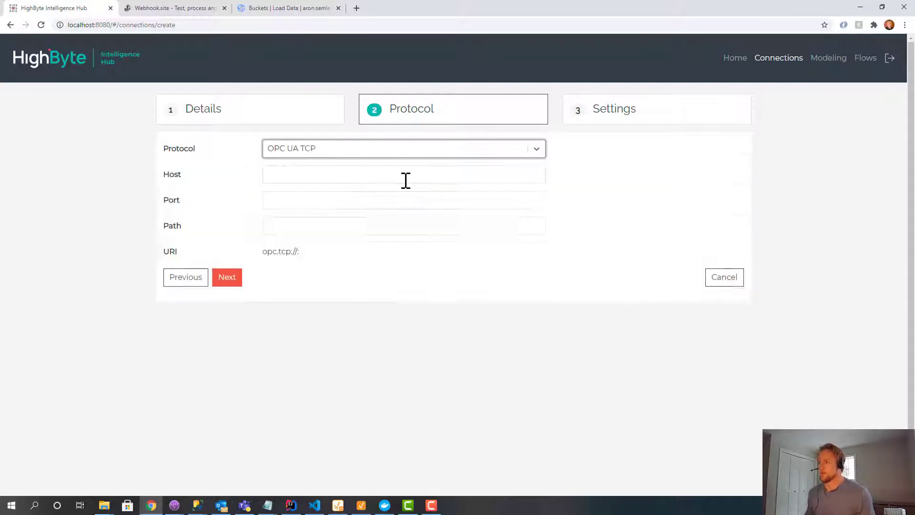
type("docker")
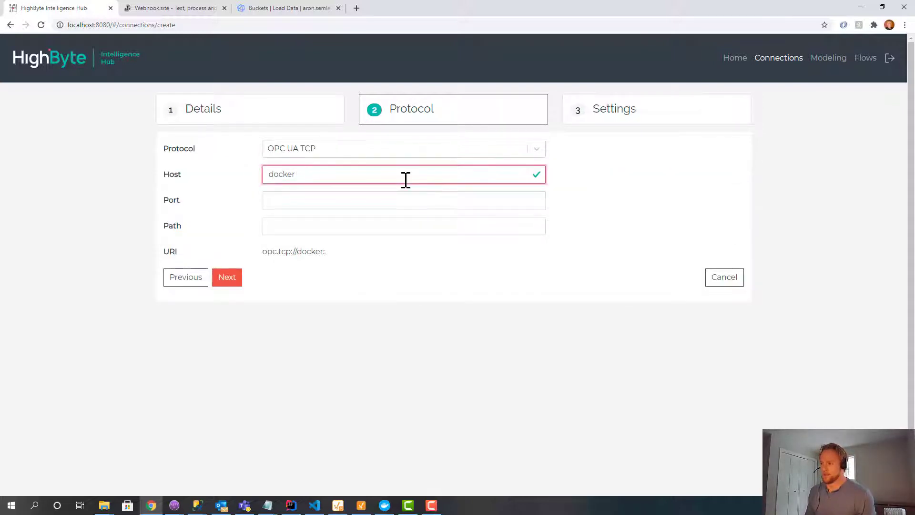
type("host")
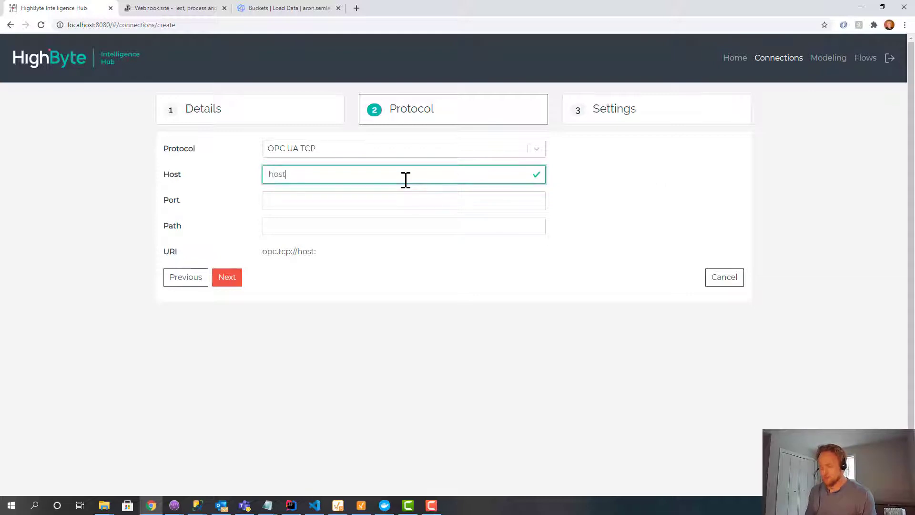
type(".docker.io")
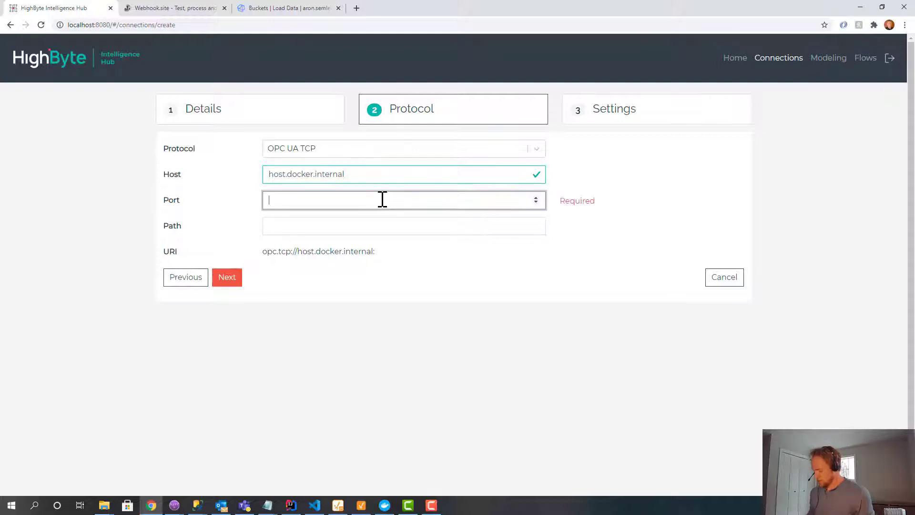
left_click(227, 276)
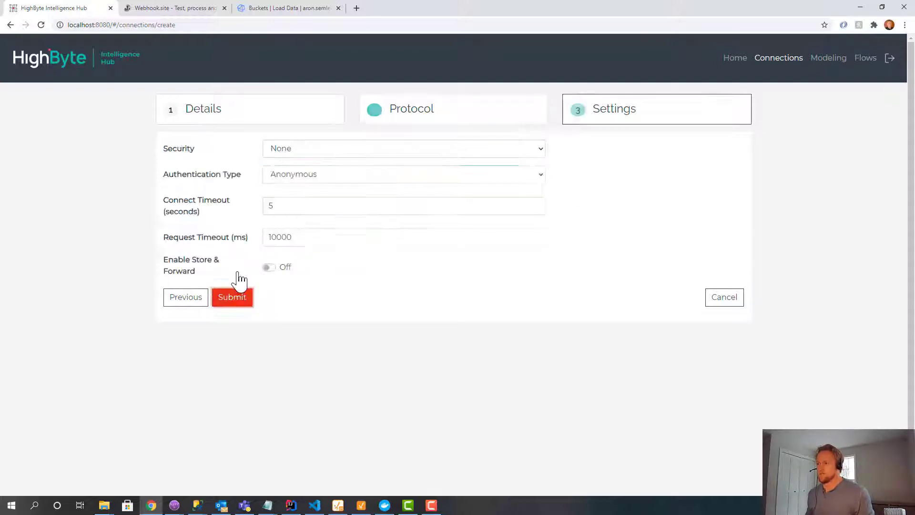
left_click(232, 297)
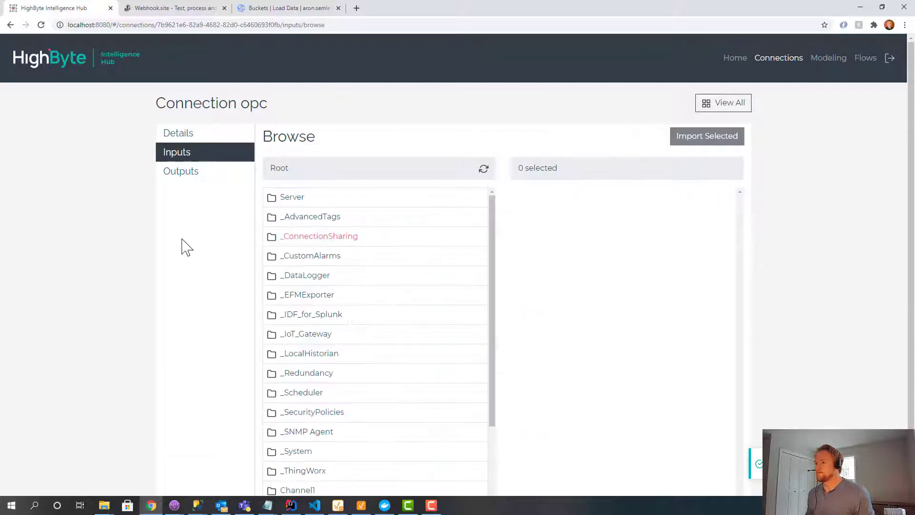
Import the R Registers DWord tags as inputs of the opc connection.
scroll("down", 3)
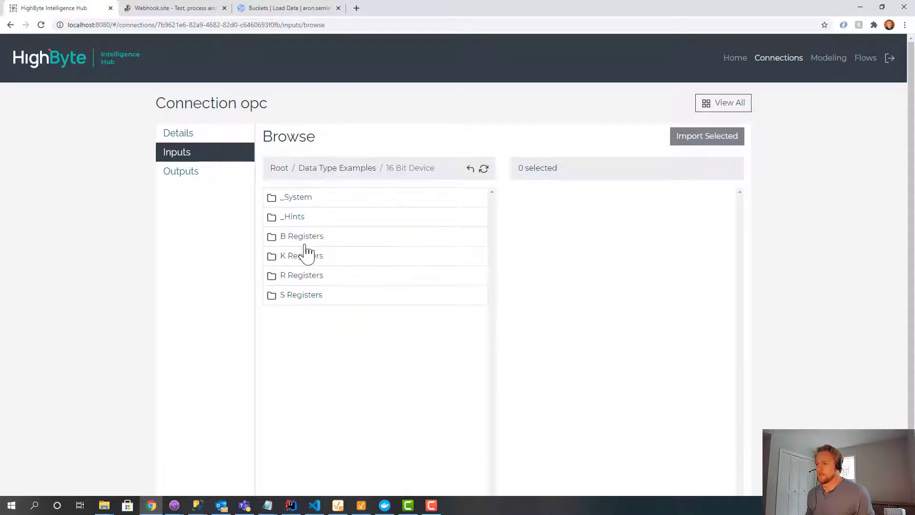
left_click(303, 275)
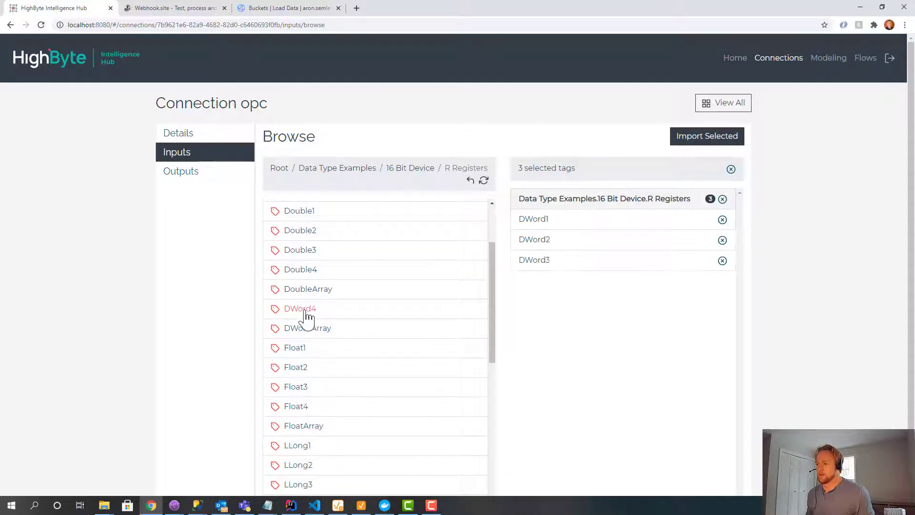
left_click(706, 137)
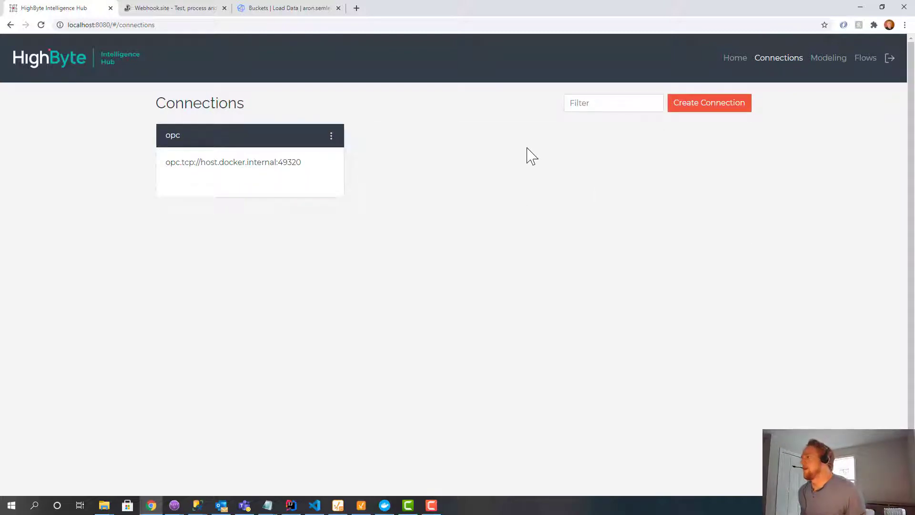
mouse_move(804, 76)
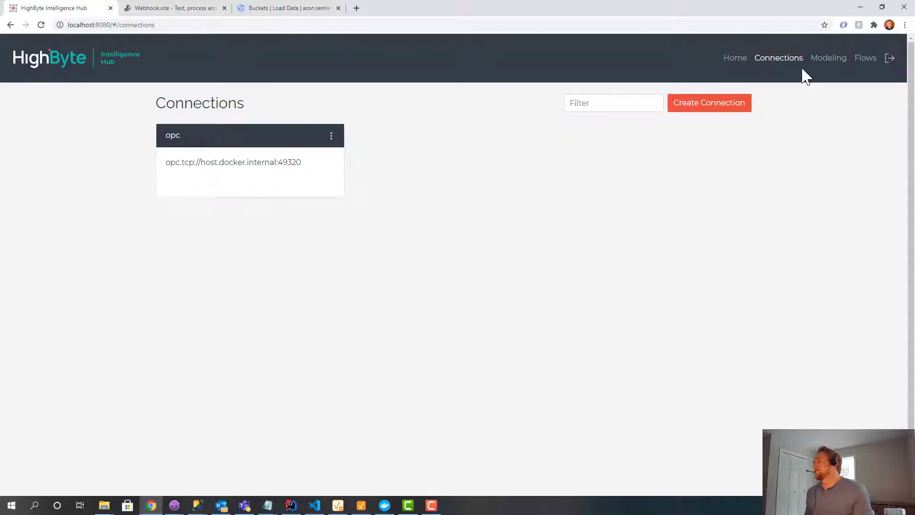
Create a model named press with a cycleCount attribute.
left_click(828, 58)
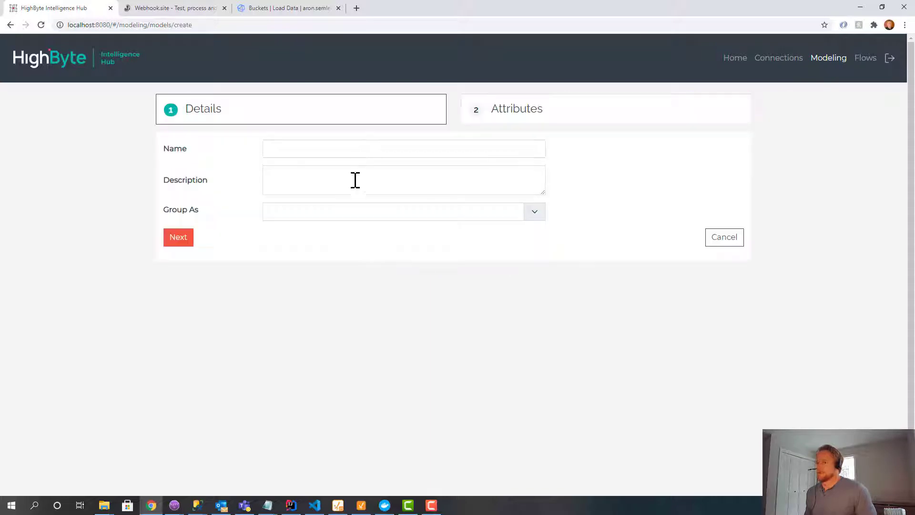
type("press")
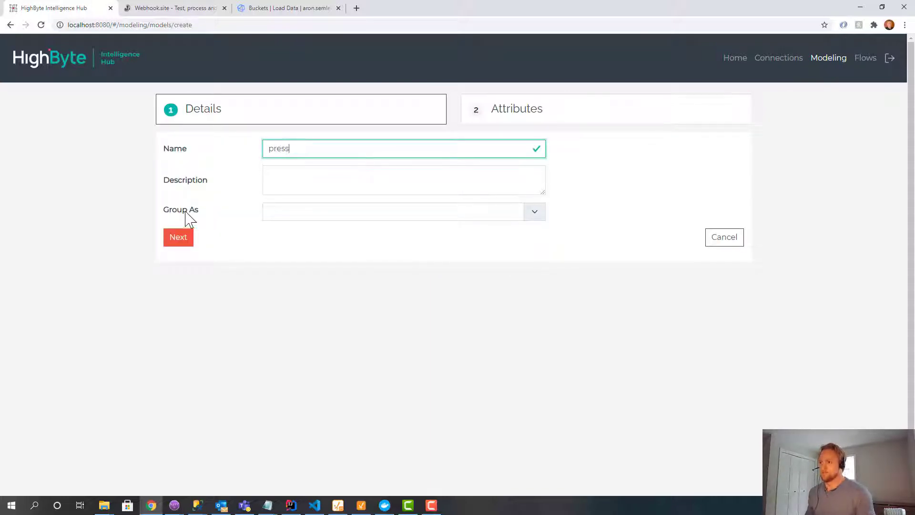
left_click(178, 237)
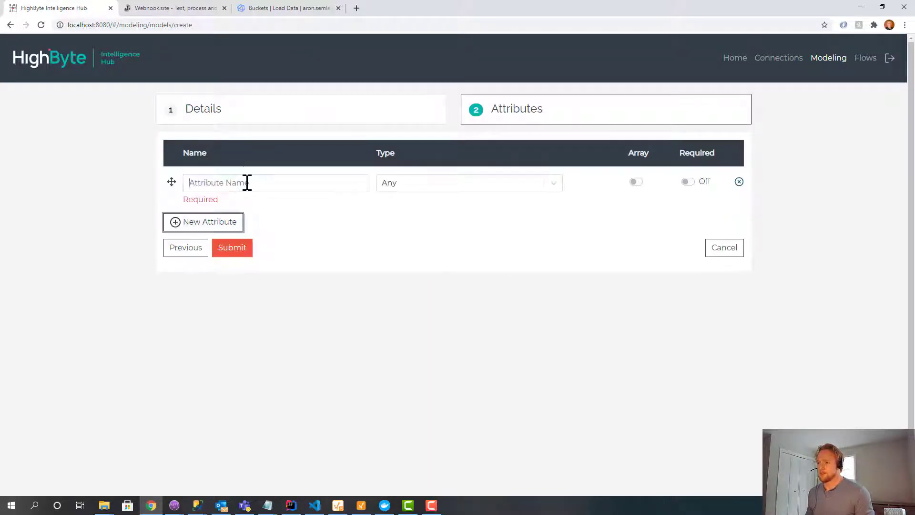
type("cycl")
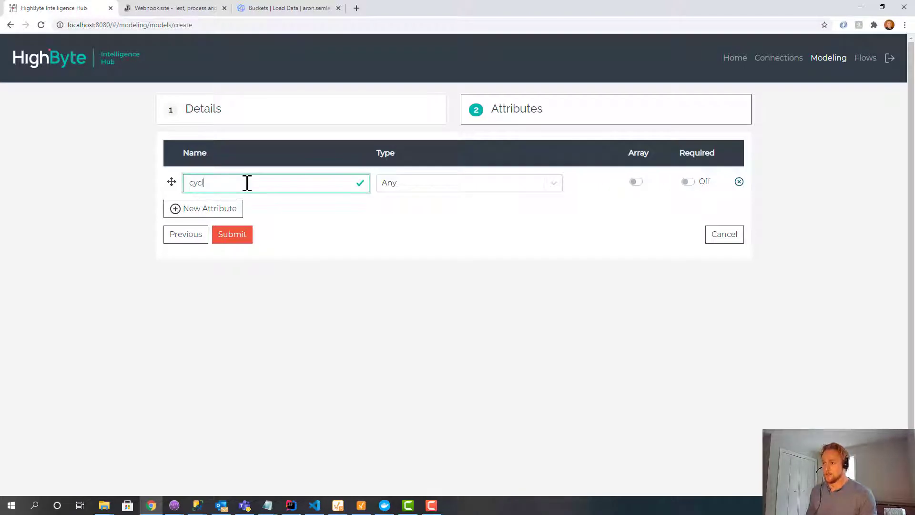
left_click(231, 235)
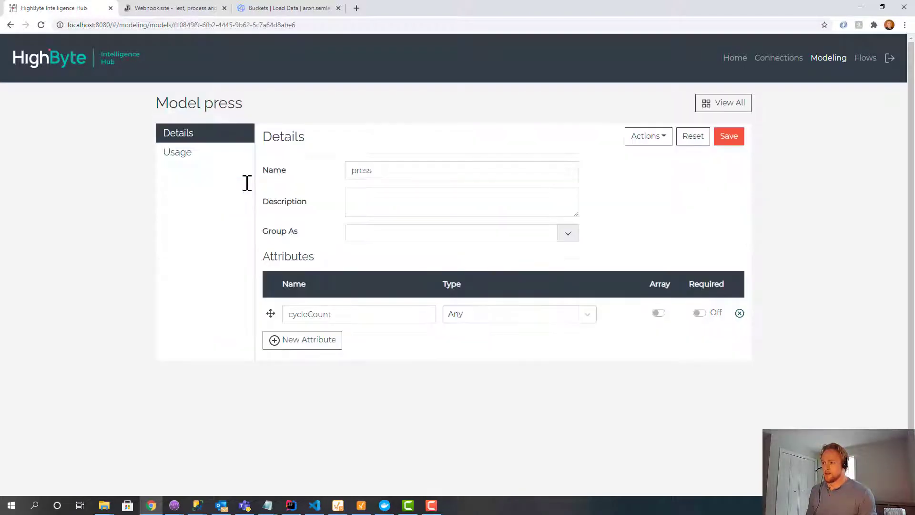
Add partCount and runningMinutes attributes and set the attribute types to Int32.
left_click(302, 340)
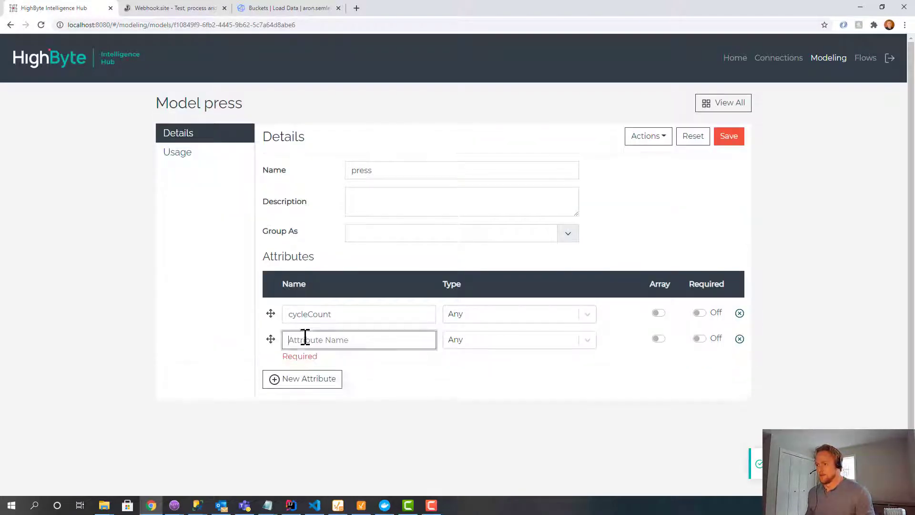
type("partCount")
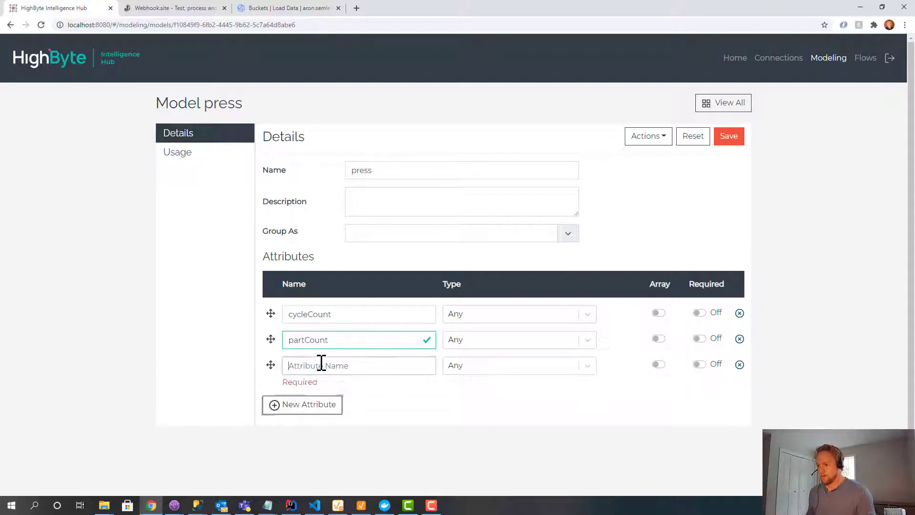
type("runningMinutes")
left_click(520, 339)
type("Int")
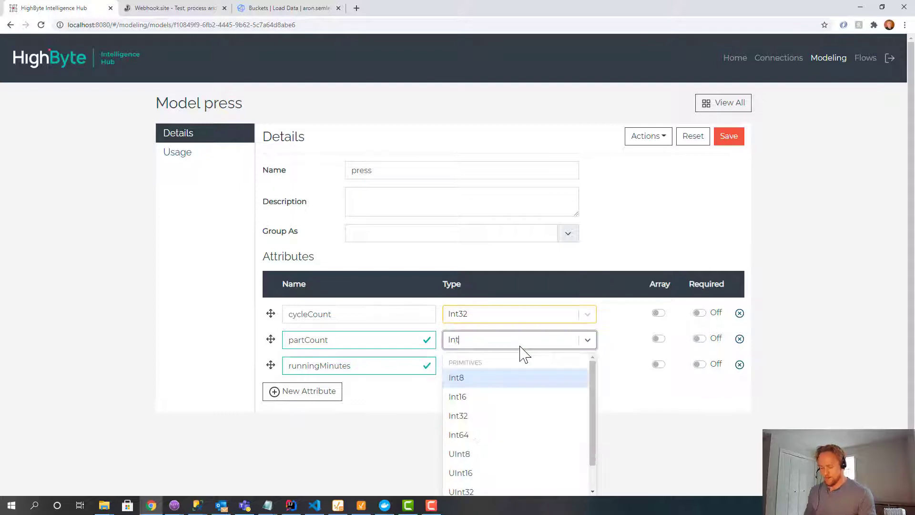
left_click(459, 415)
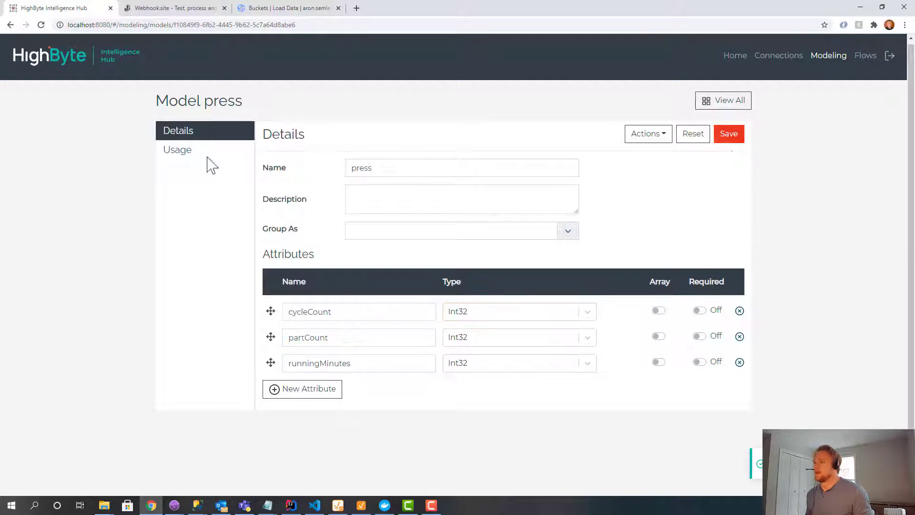
Create instance press1 of model press, mapping its three attributes to DWord1–DWord3.
left_click(177, 150)
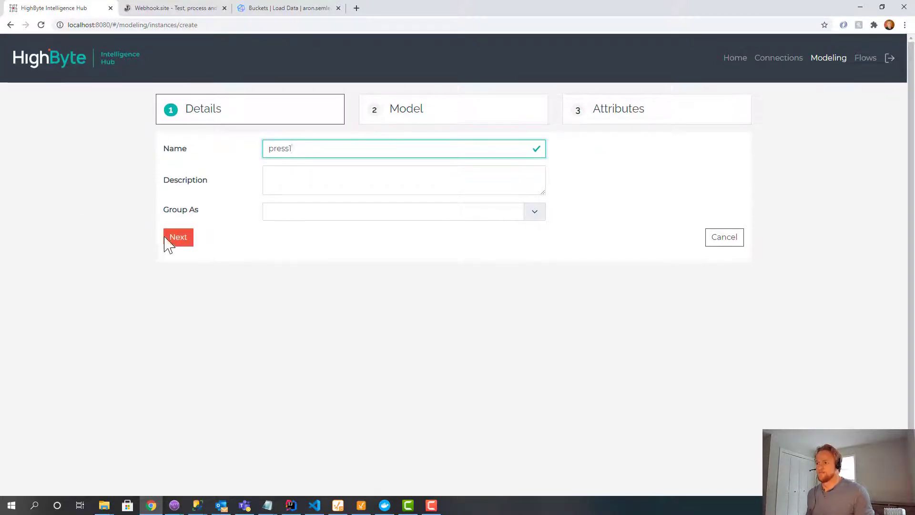
left_click(178, 237)
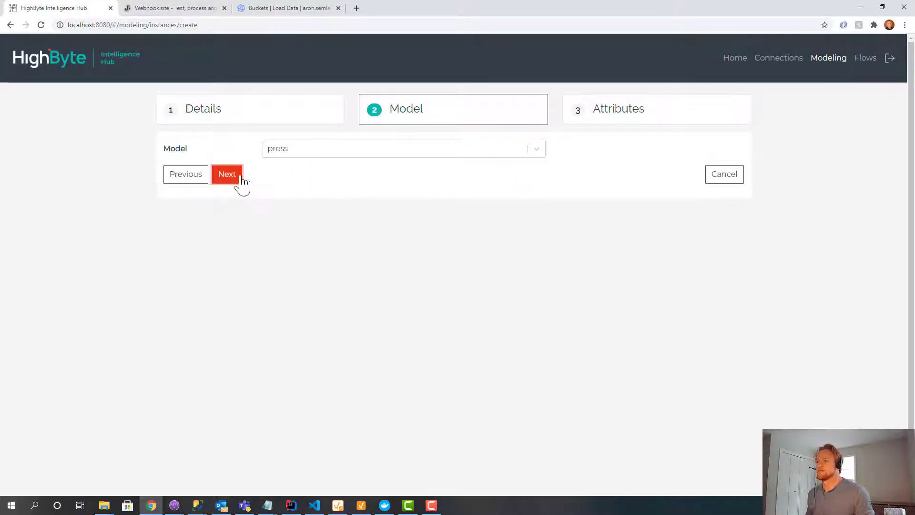
left_click(226, 173)
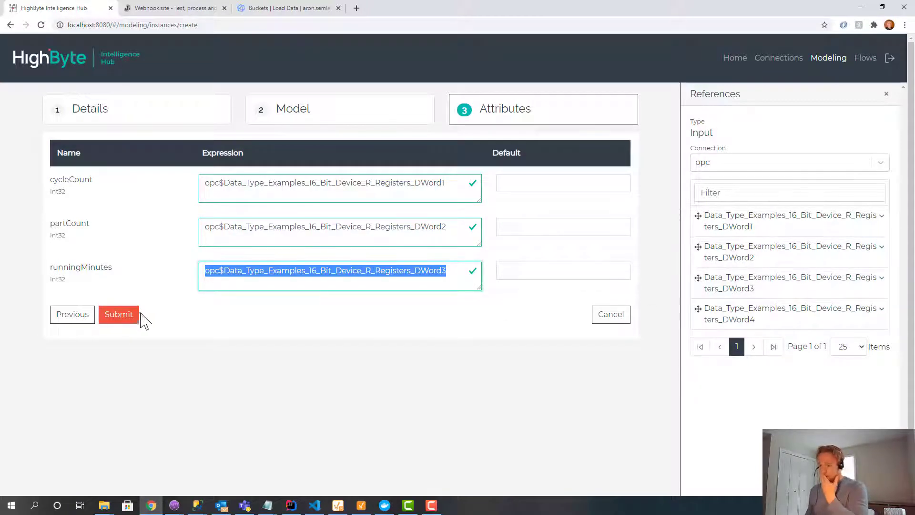
left_click(118, 313)
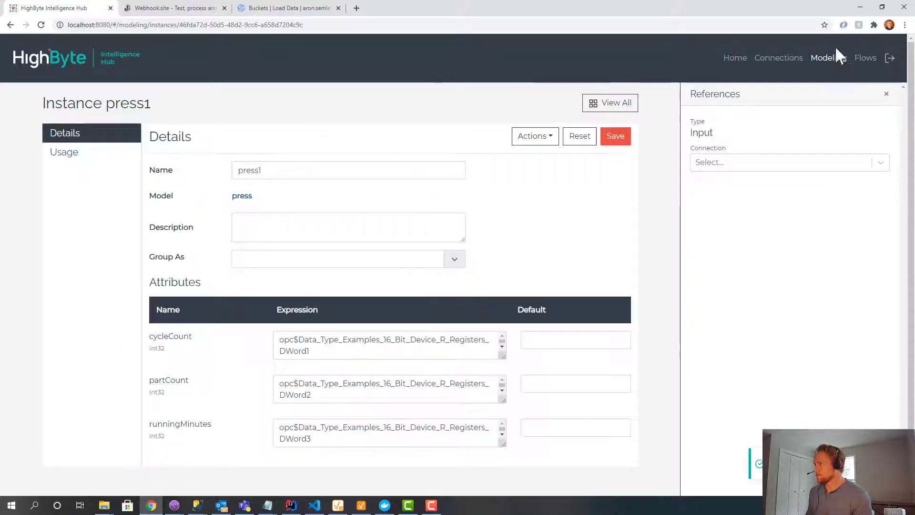
left_click(779, 57)
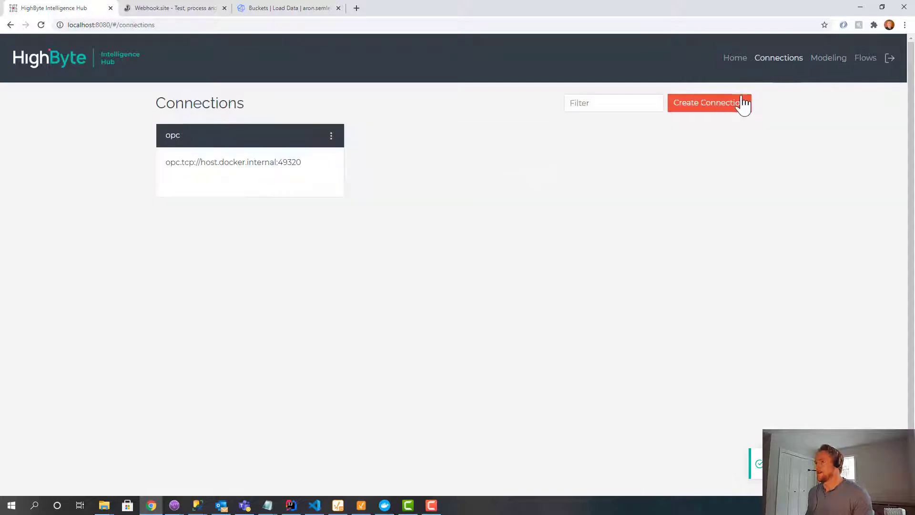
left_click(709, 103)
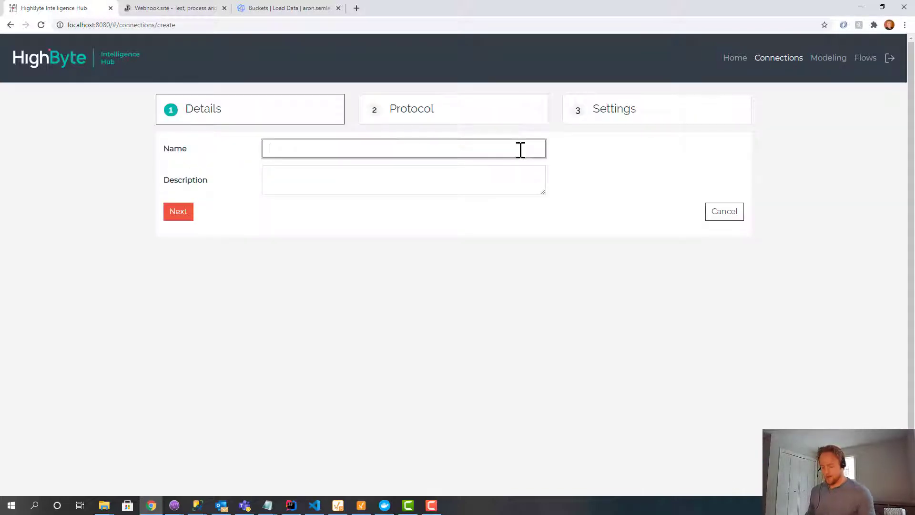
left_click(172, 8)
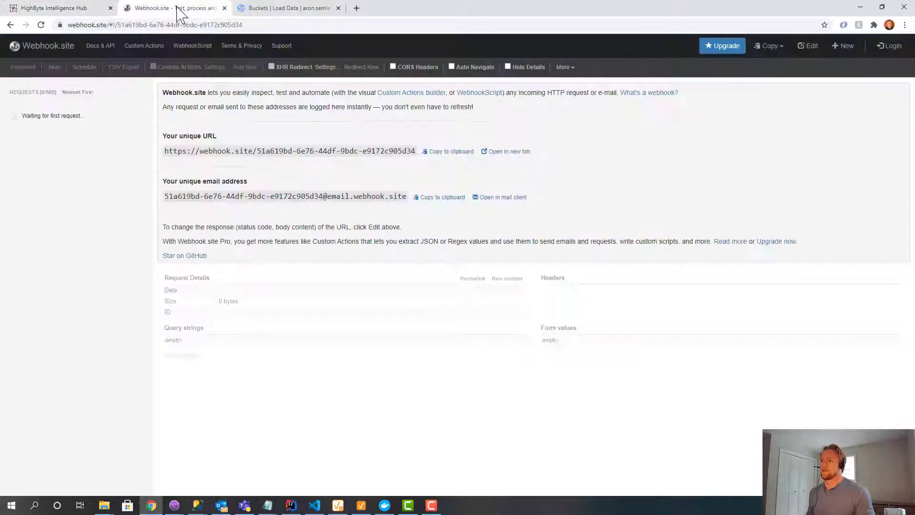
left_click(53, 8)
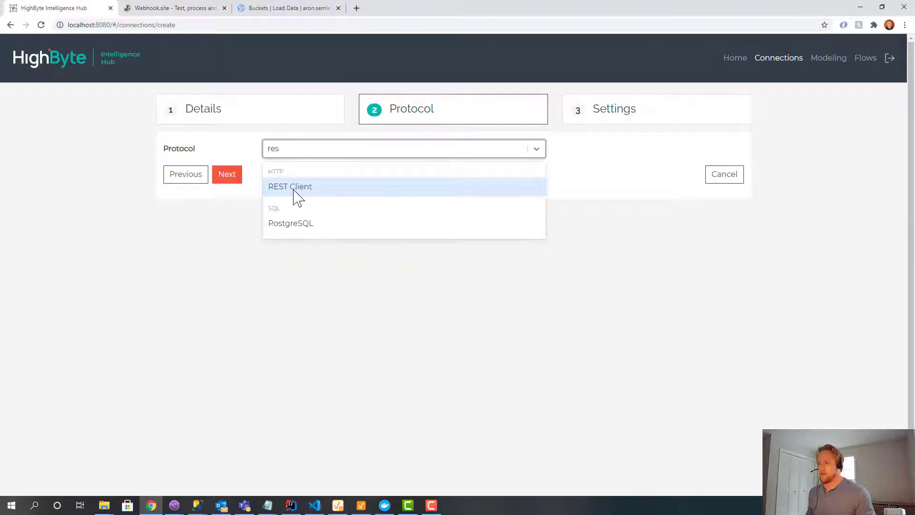
left_click(290, 186)
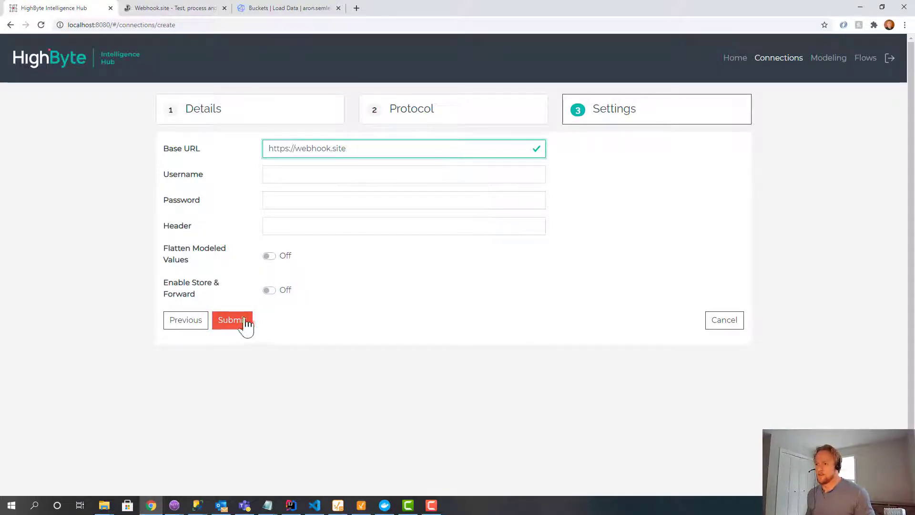
left_click(233, 321)
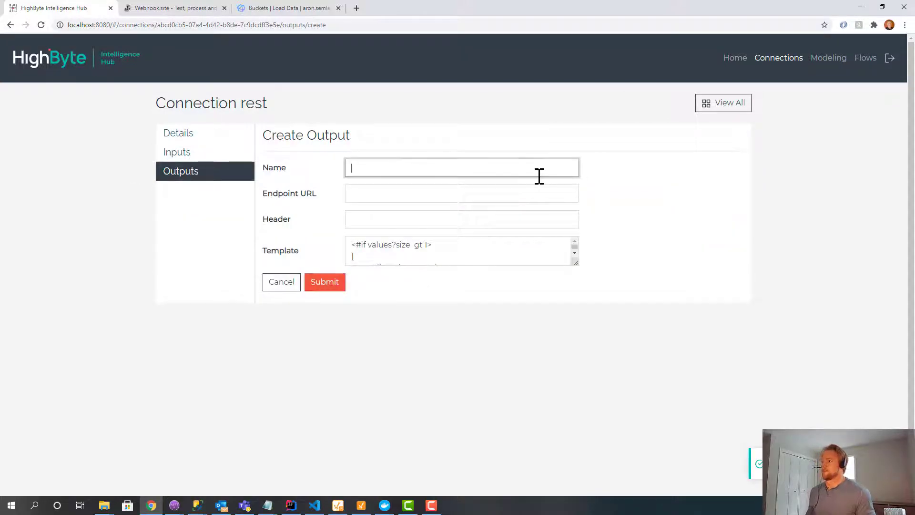
Name the rest connection's output 'out', posting to the webhook ID with an empty template.
type("out")
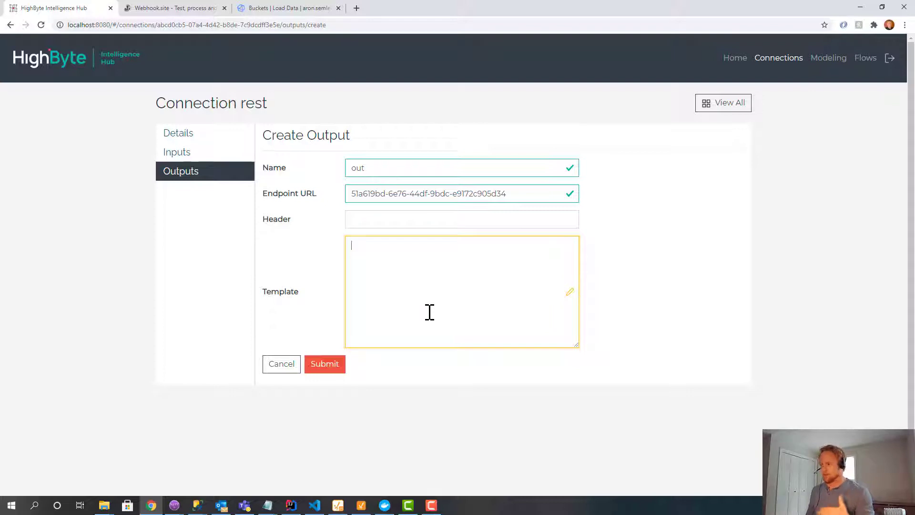
mouse_move(324, 363)
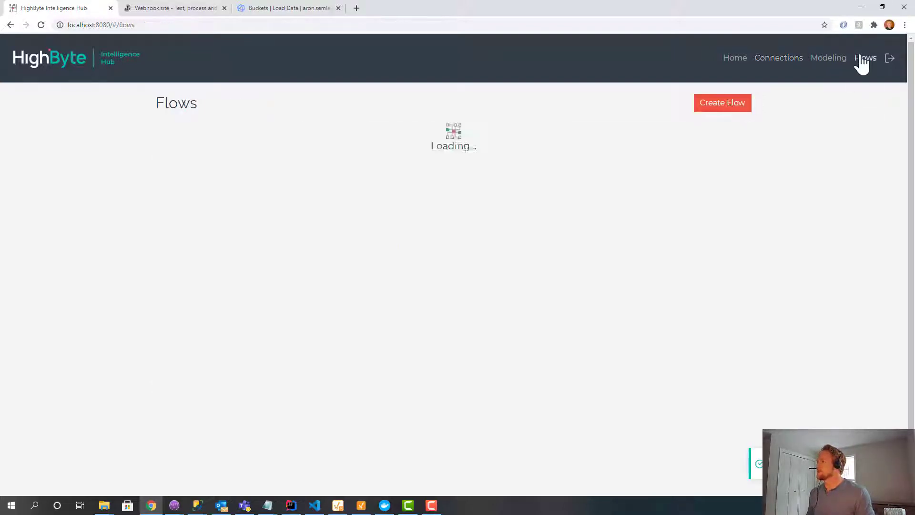
Create an enabled flow sending instance press1 to output rest$out every 1 second.
left_click(721, 103)
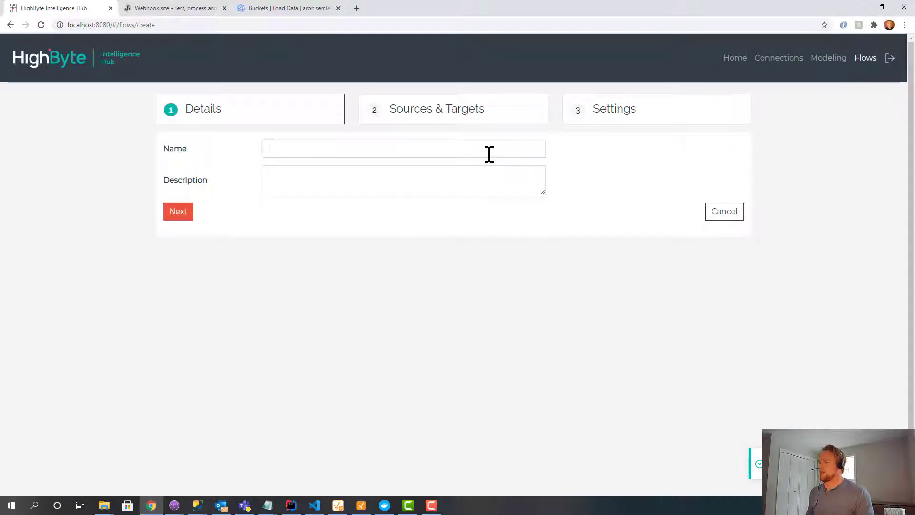
left_click(178, 212)
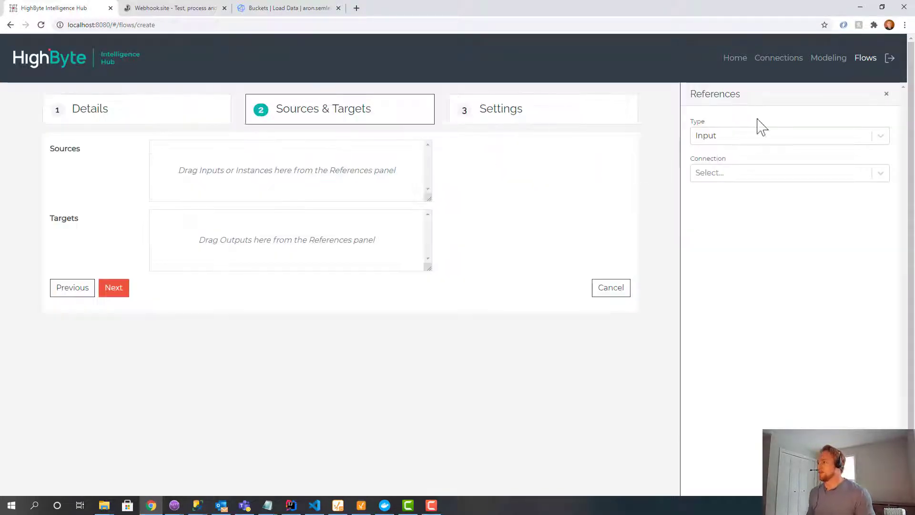
left_click(788, 135)
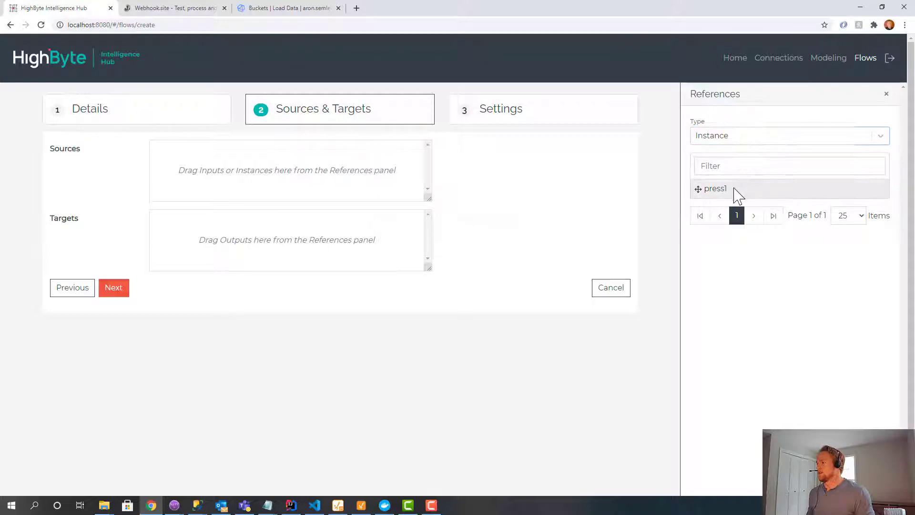
left_click(878, 135)
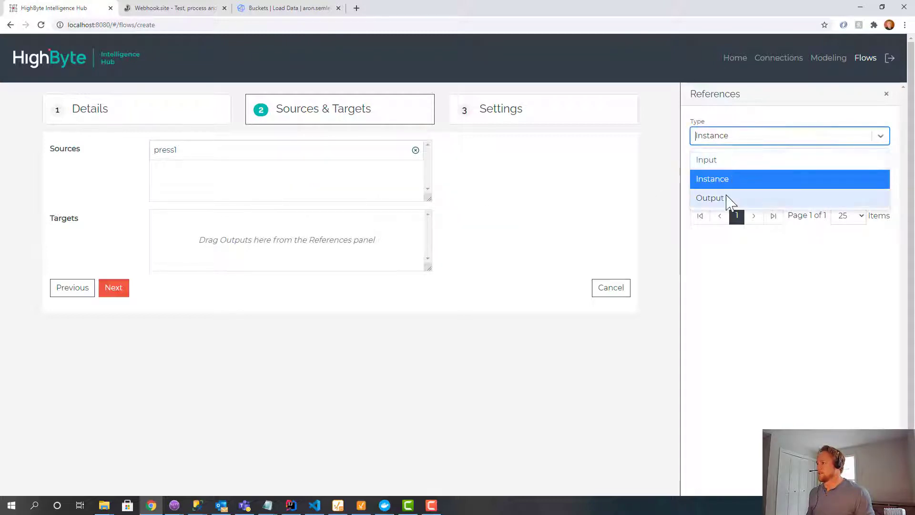
left_click(709, 198)
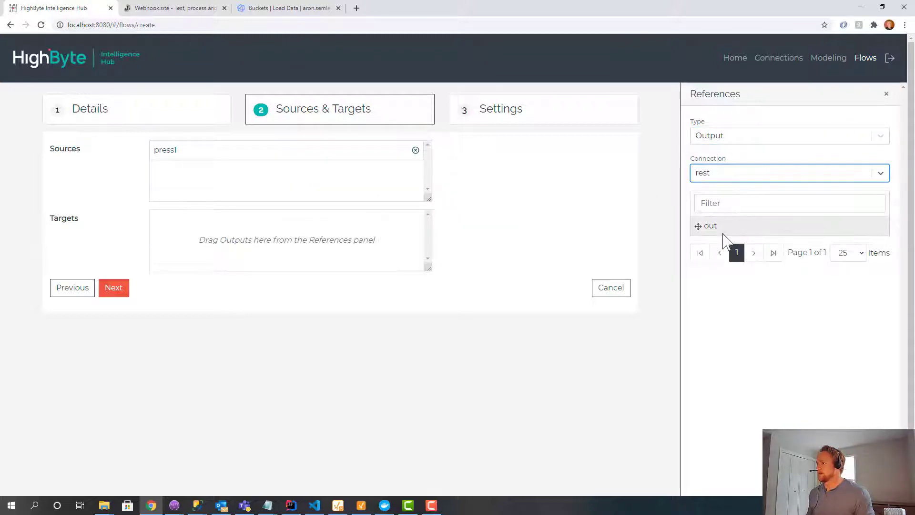
left_click(113, 287)
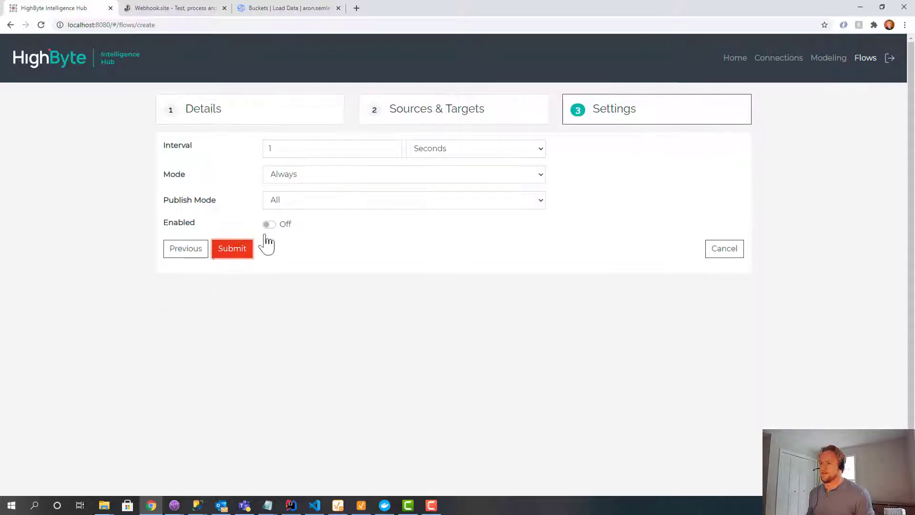
left_click(232, 248)
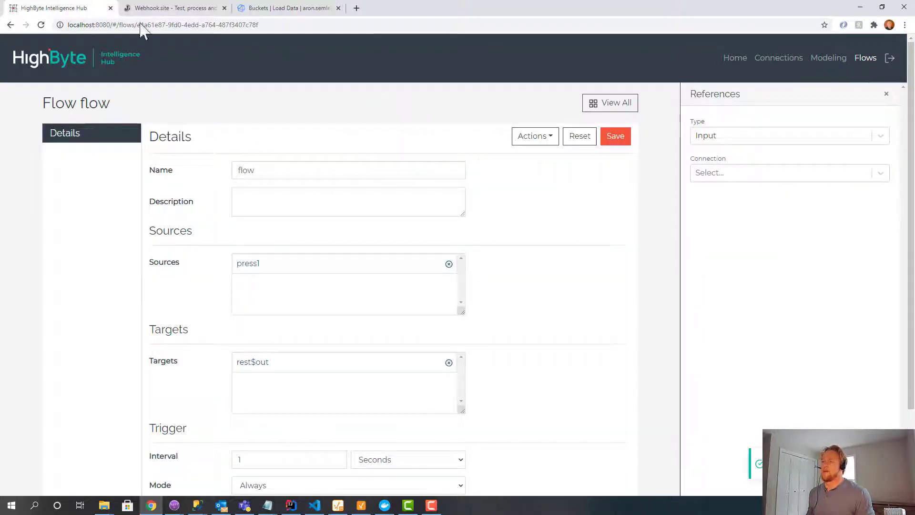
mouse_move(172, 7)
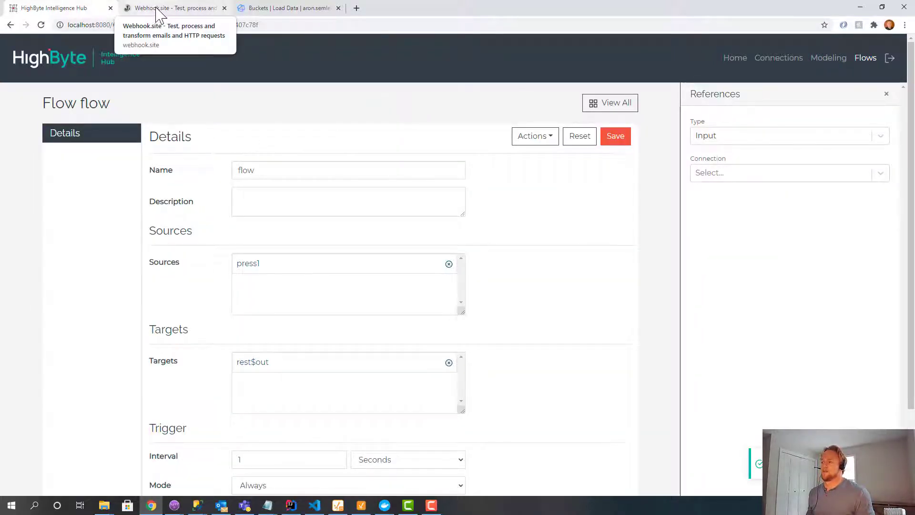
Verify on Webhook.site that press1 JSON payloads are arriving, then return to the flow.
left_click(172, 8)
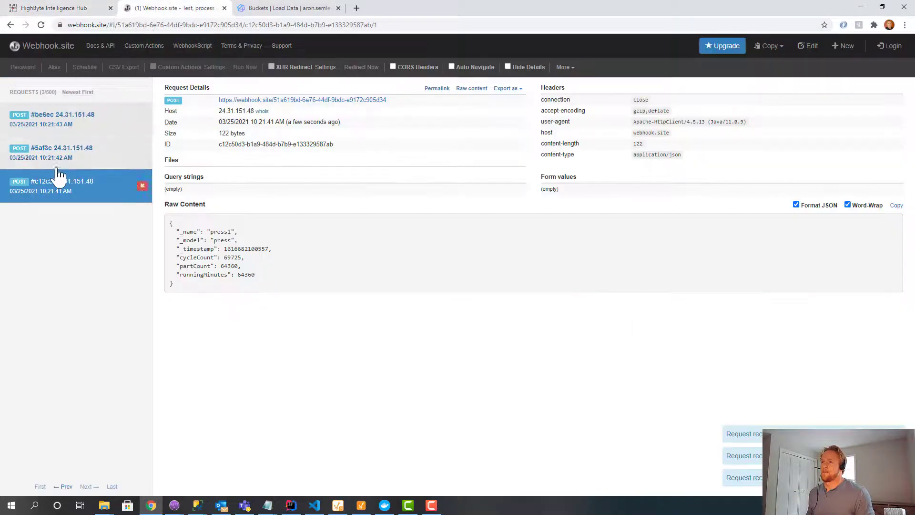
left_click(61, 146)
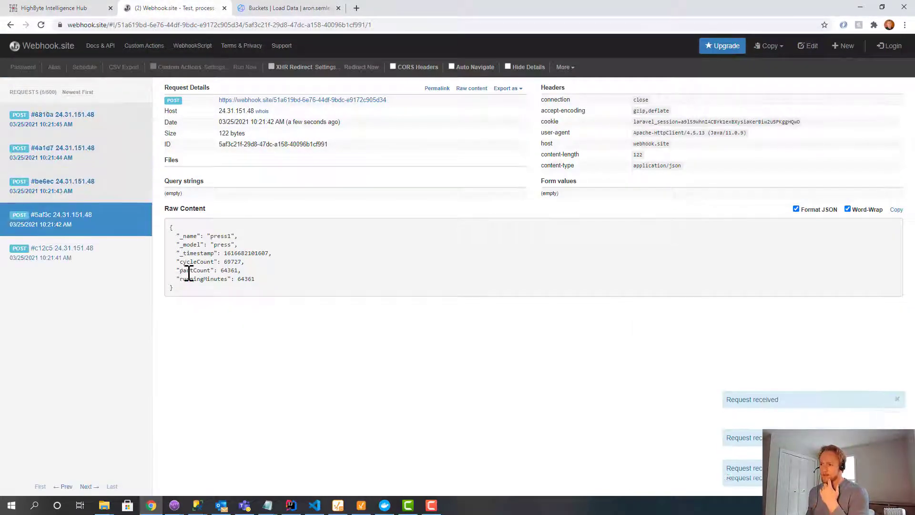
left_click(55, 8)
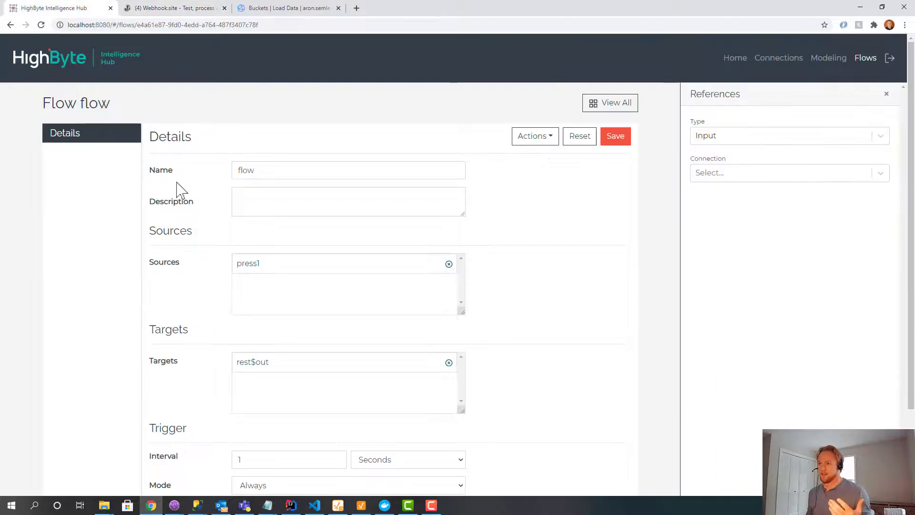
Start a new connection named influx and proceed to its settings.
left_click(609, 103)
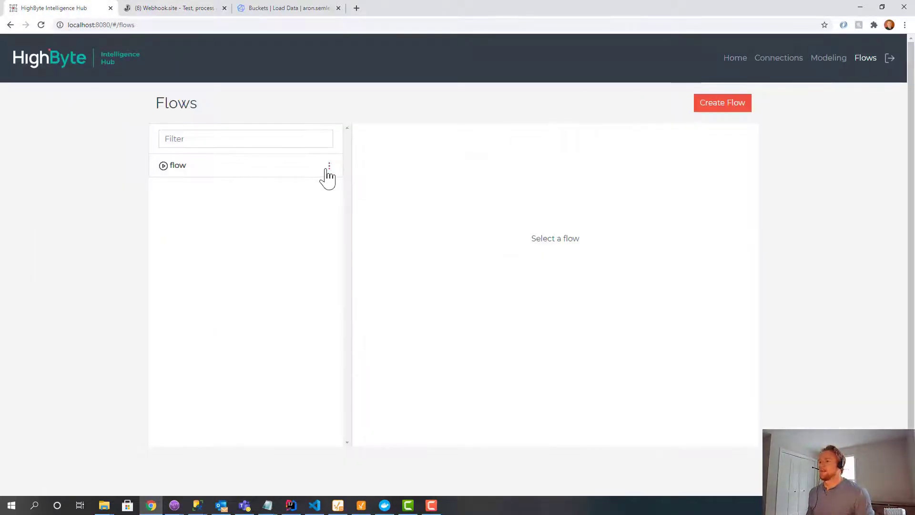
left_click(779, 57)
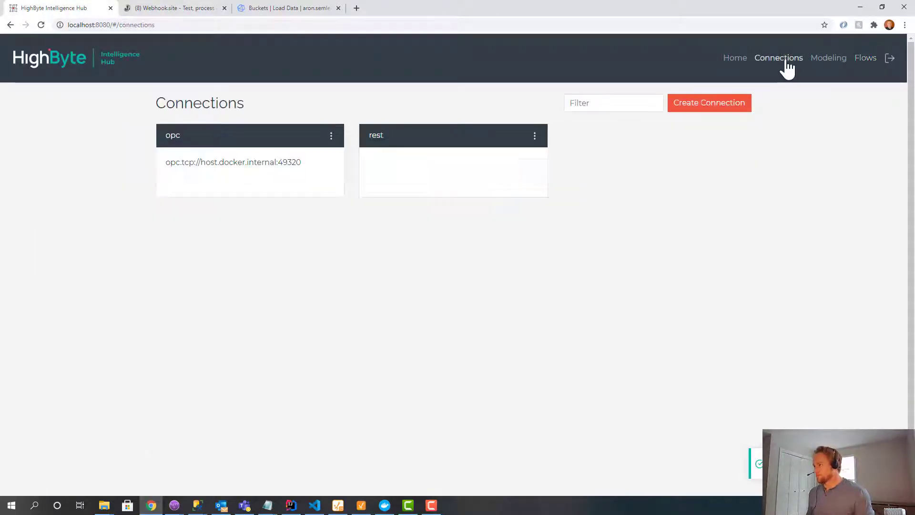
left_click(709, 103)
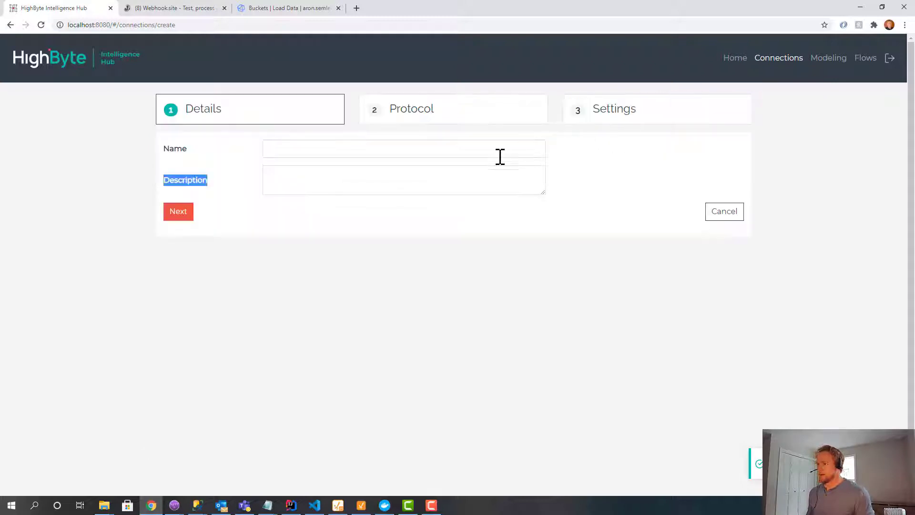
left_click(403, 149)
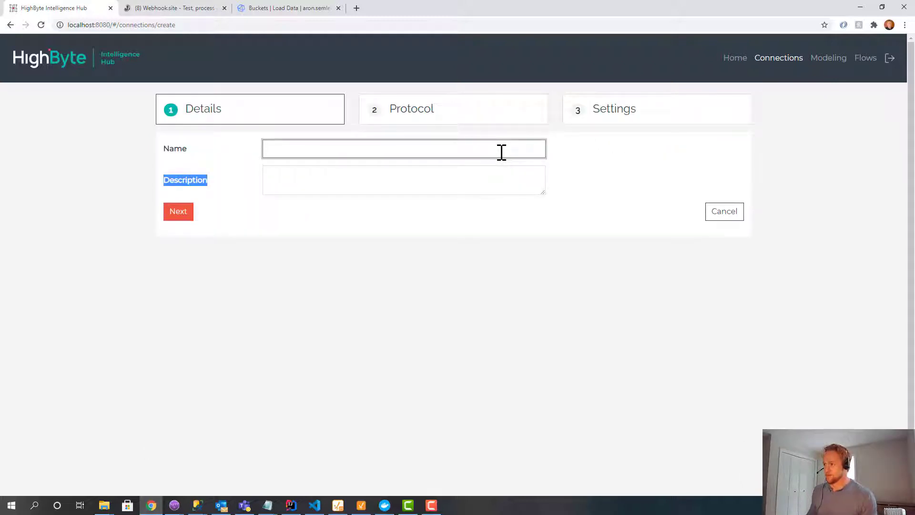
type("influx")
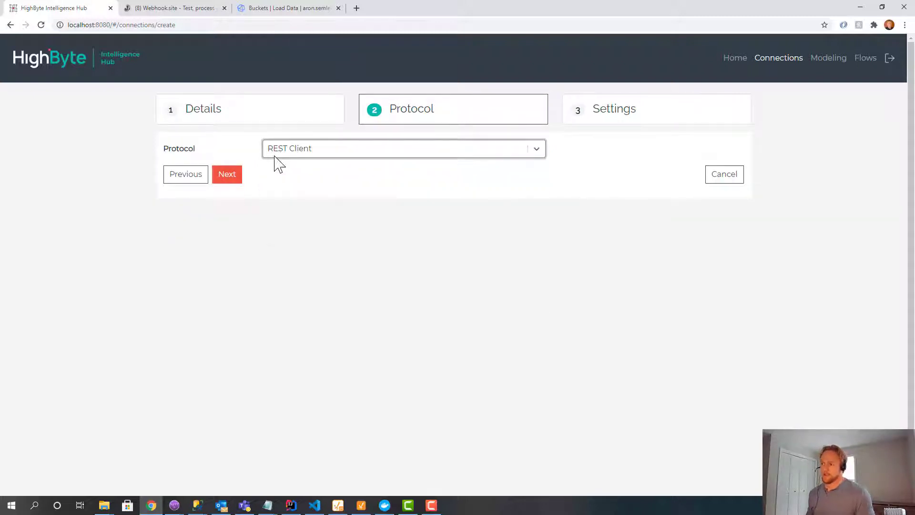
left_click(227, 174)
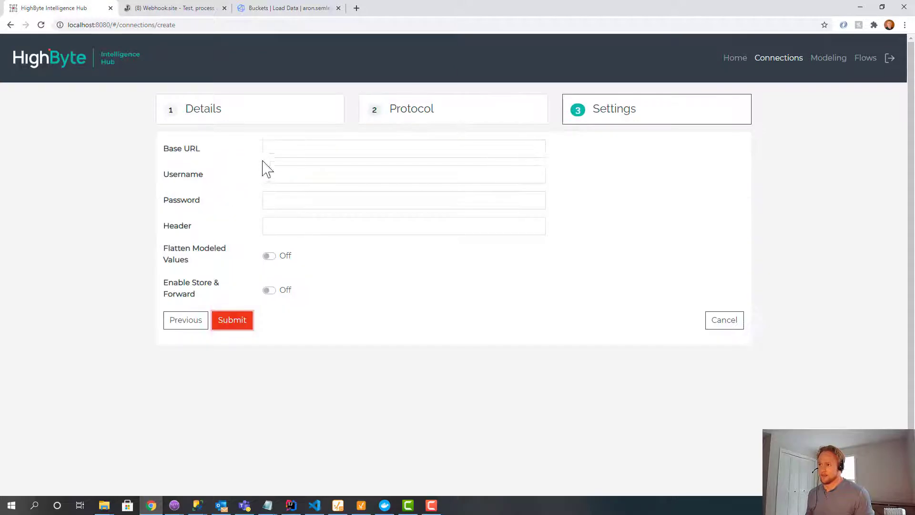
left_click(403, 149)
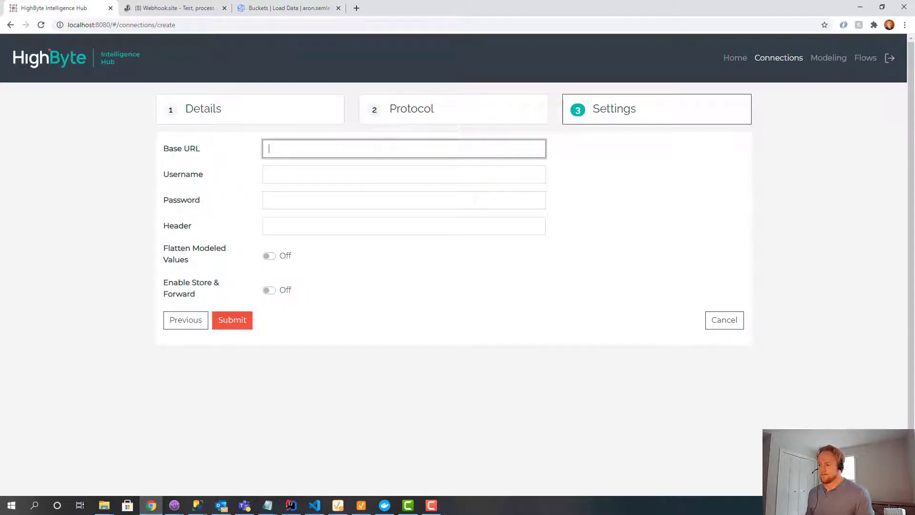
left_click(232, 320)
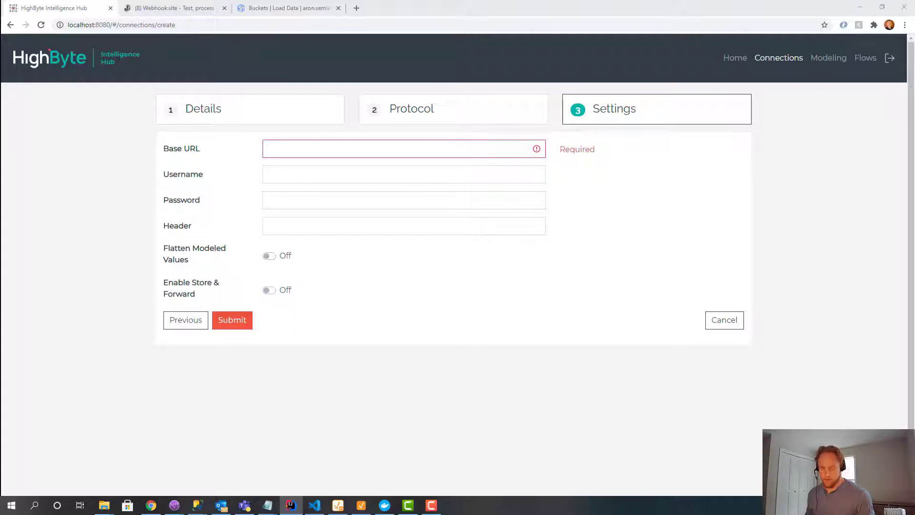
type("https://westeurope-1.azure.cloud2.influxdata.com")
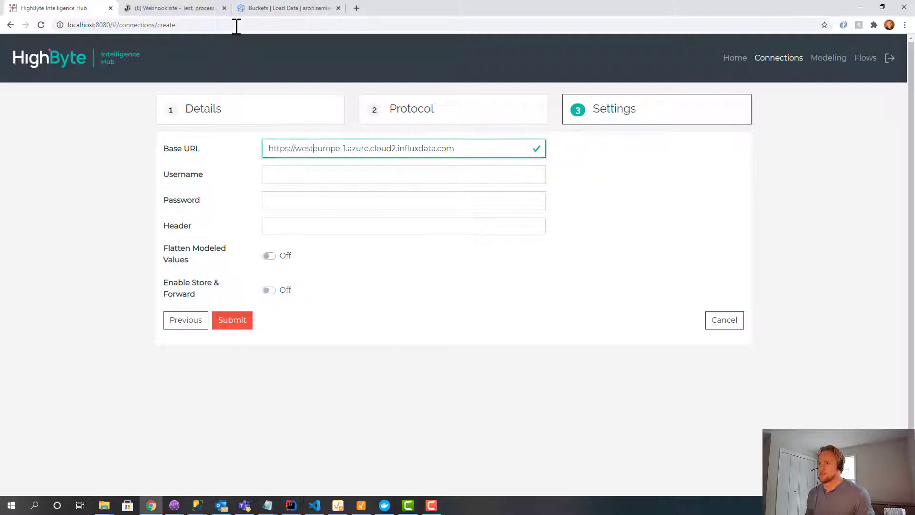
left_click(285, 8)
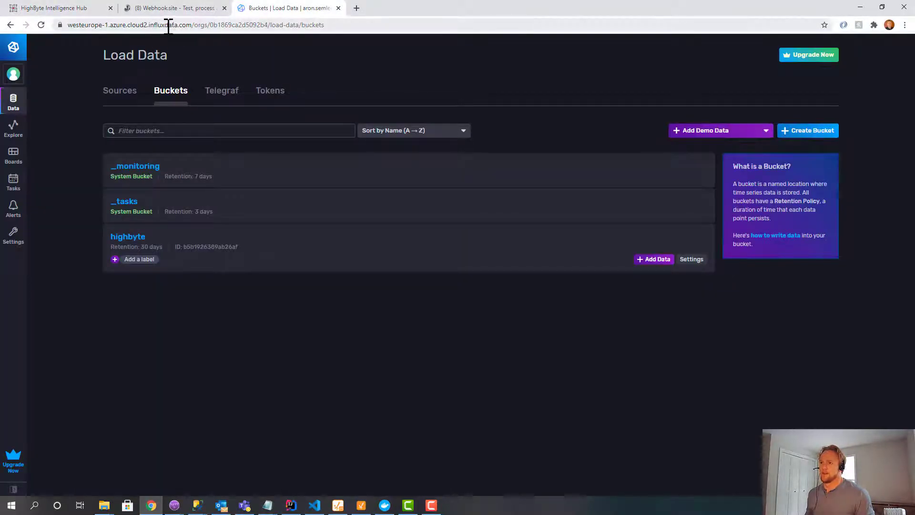
left_click(53, 8)
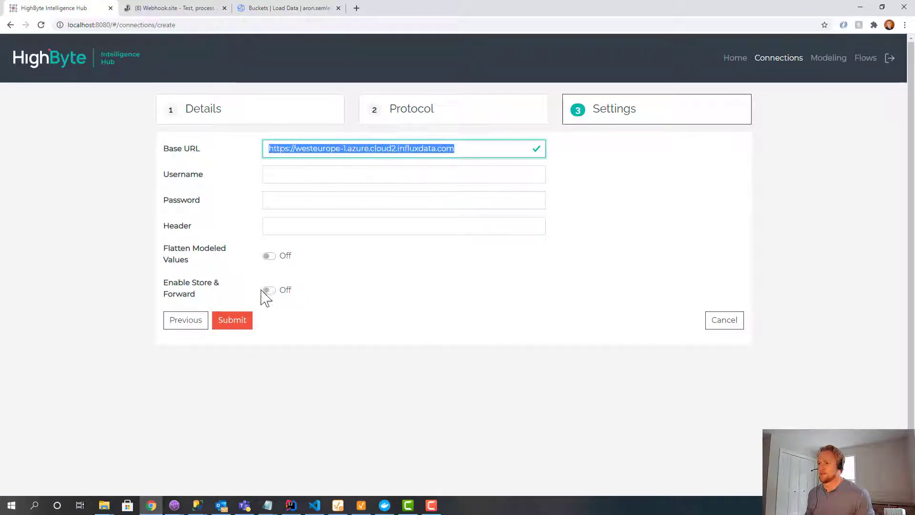
Begin the Header field with 'Authorization=Token'.
left_click(403, 226)
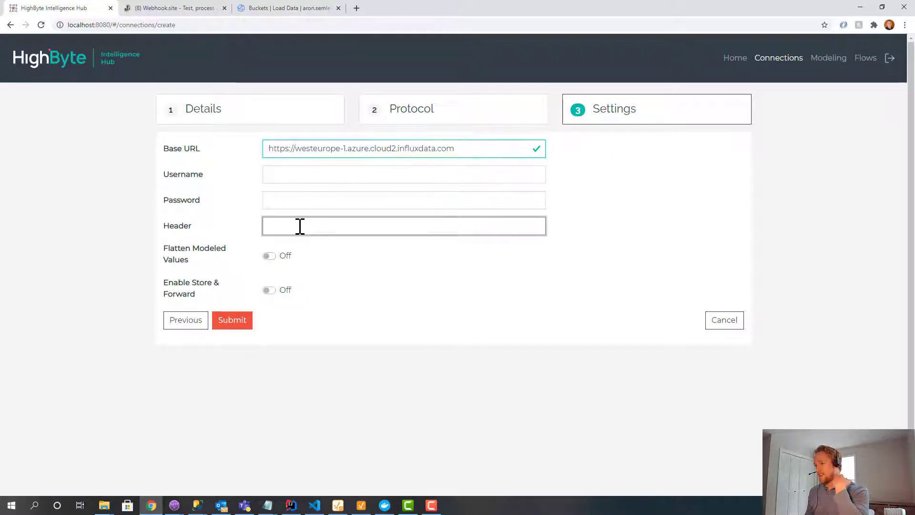
type("Au")
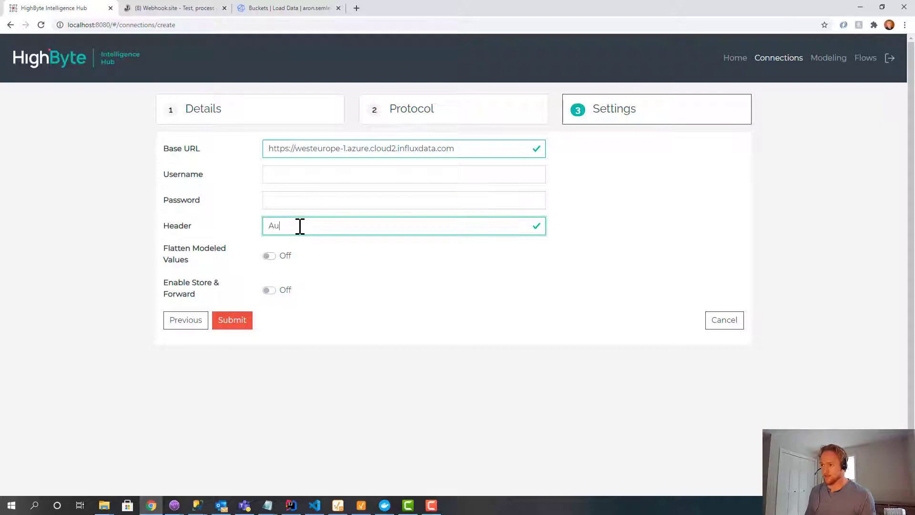
type("thorization")
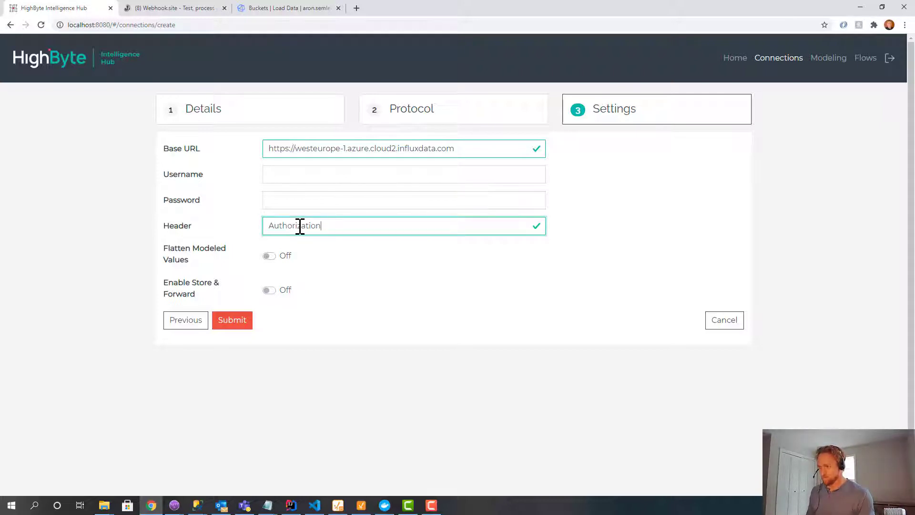
type("=")
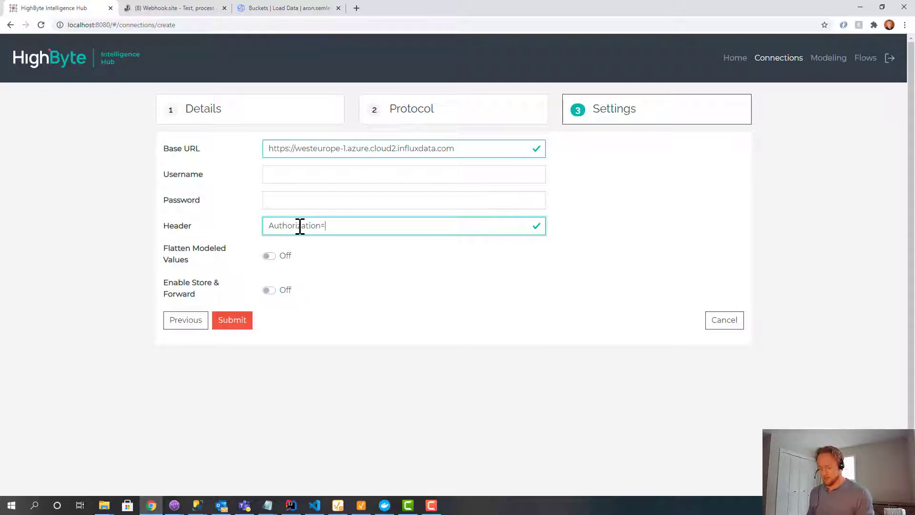
type("Token")
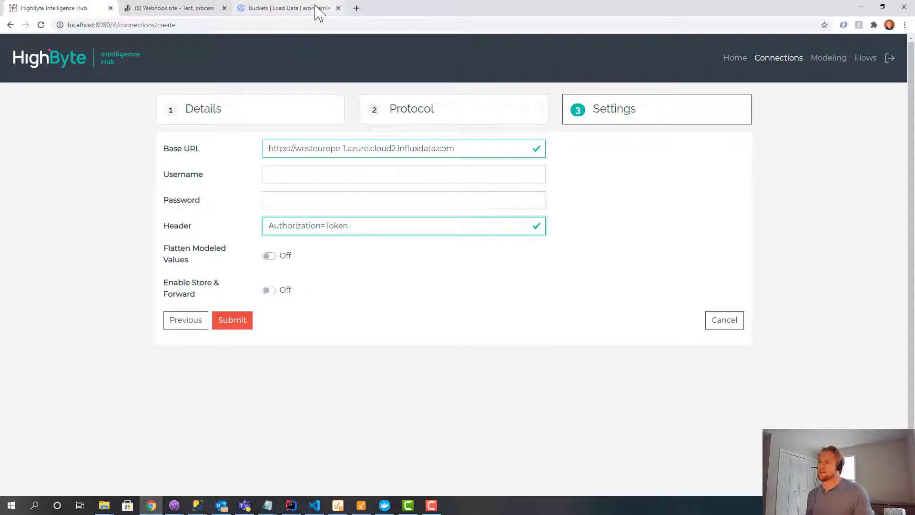
Copy the test API token's value from InfluxDB Cloud's Load Data > Tokens for the header.
left_click(286, 9)
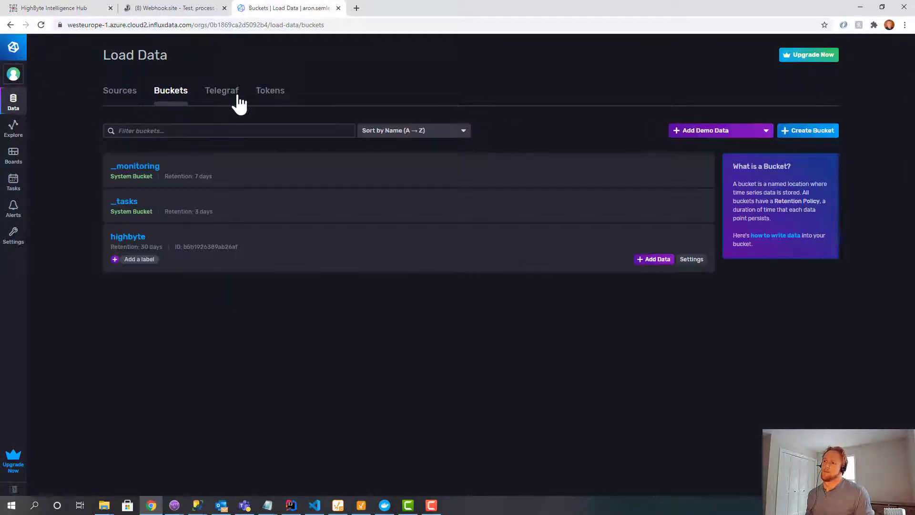
mouse_move(269, 94)
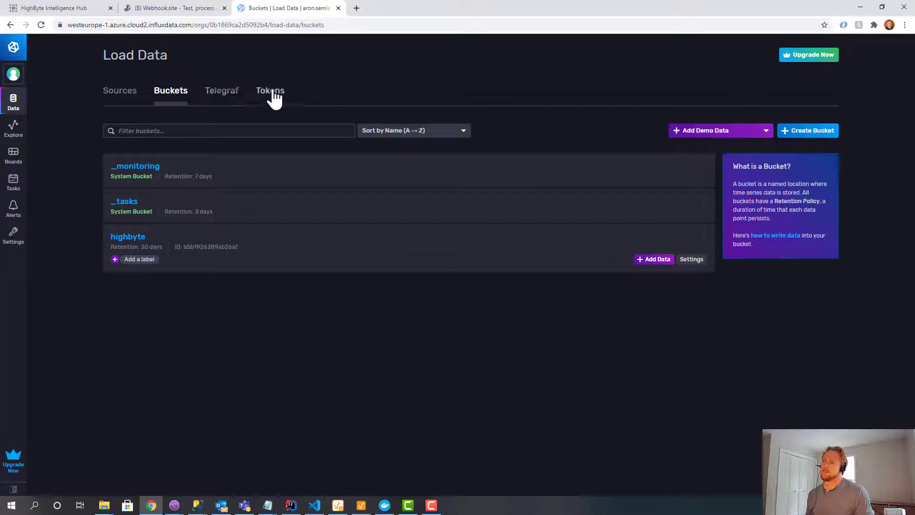
left_click(270, 90)
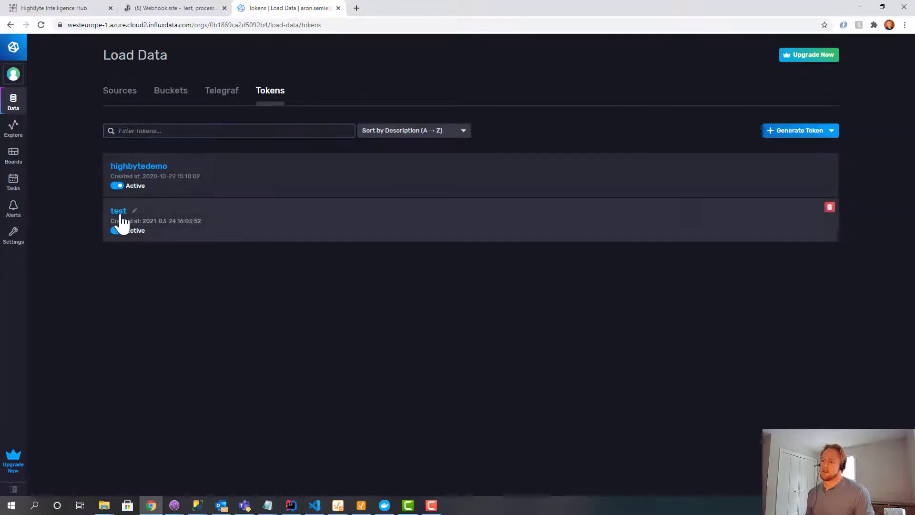
left_click(118, 210)
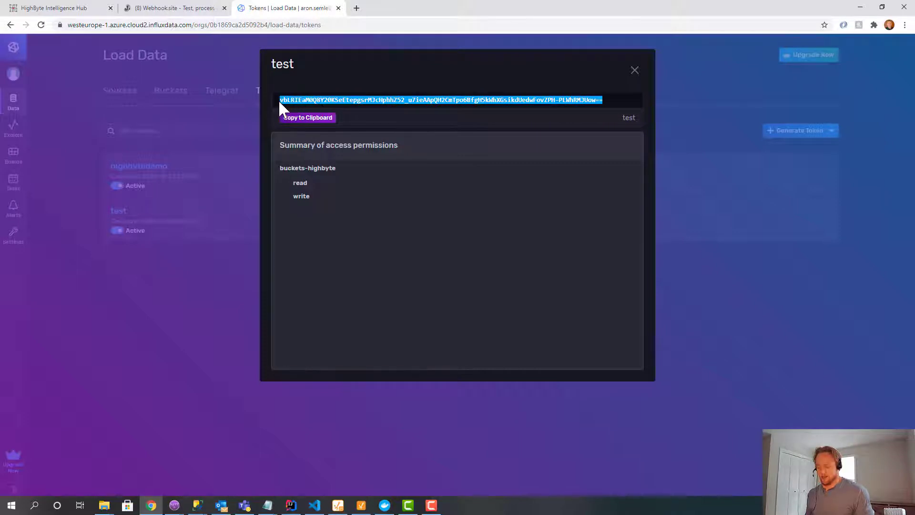
left_click(55, 8)
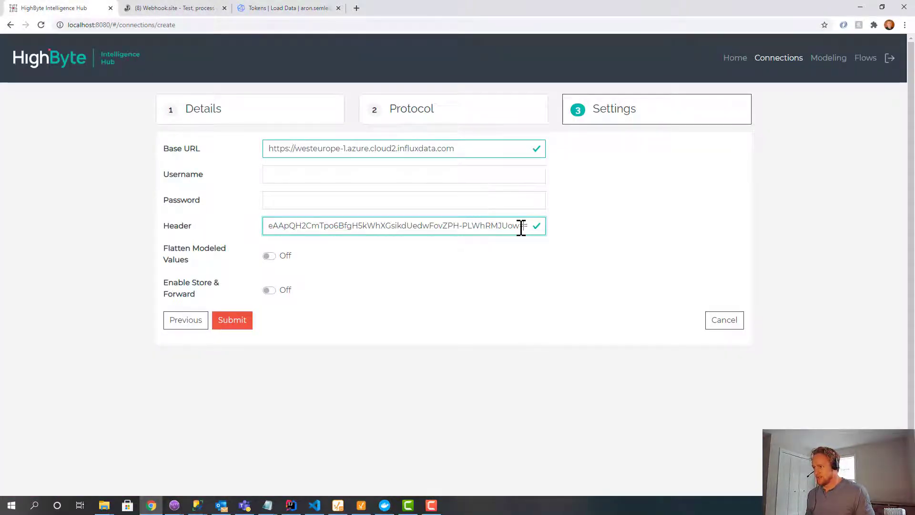
double_click(511, 225)
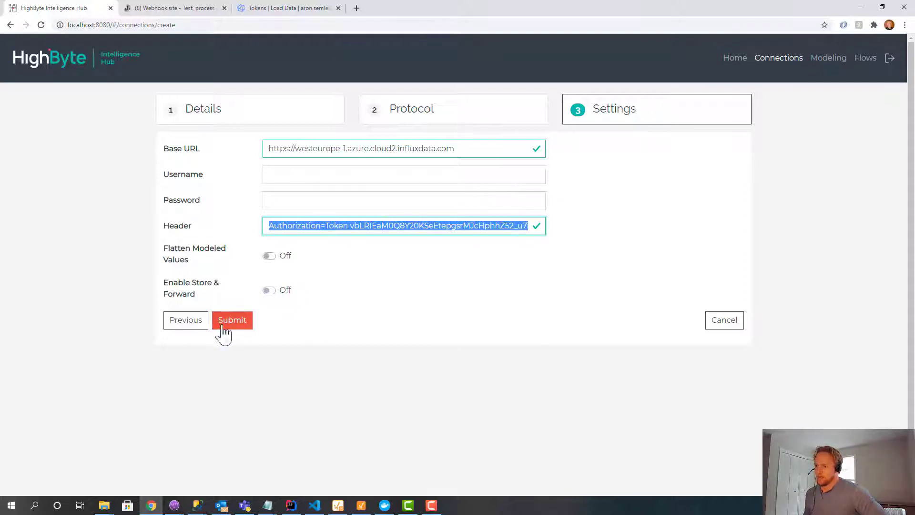
Submit the influx connection and begin a new output named highbyte.
left_click(231, 320)
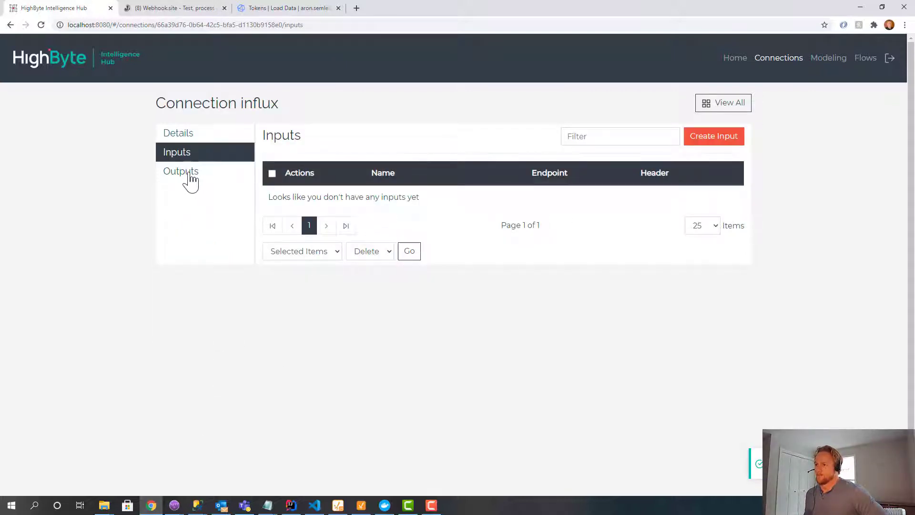
left_click(181, 170)
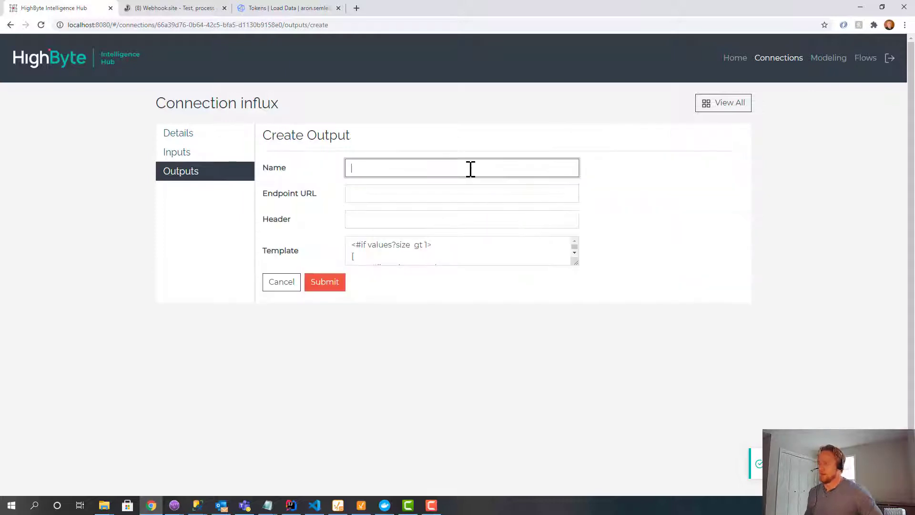
type("high")
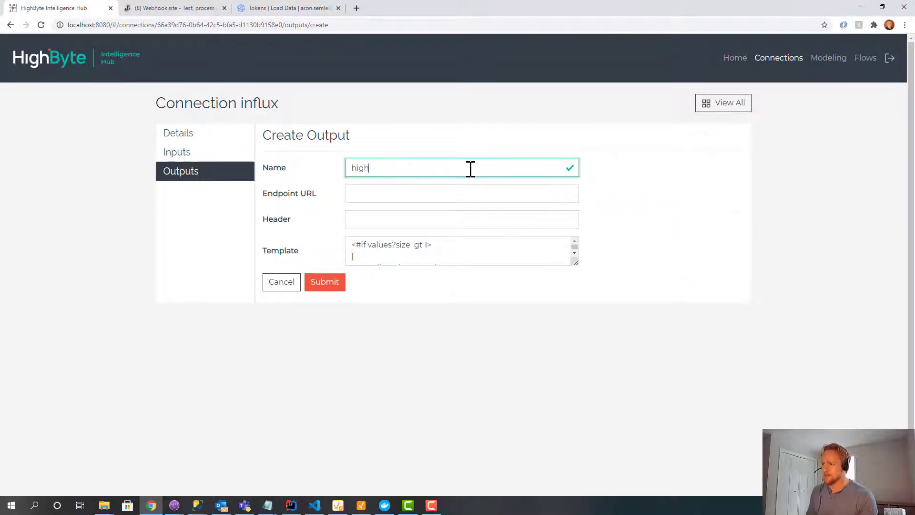
type("byte")
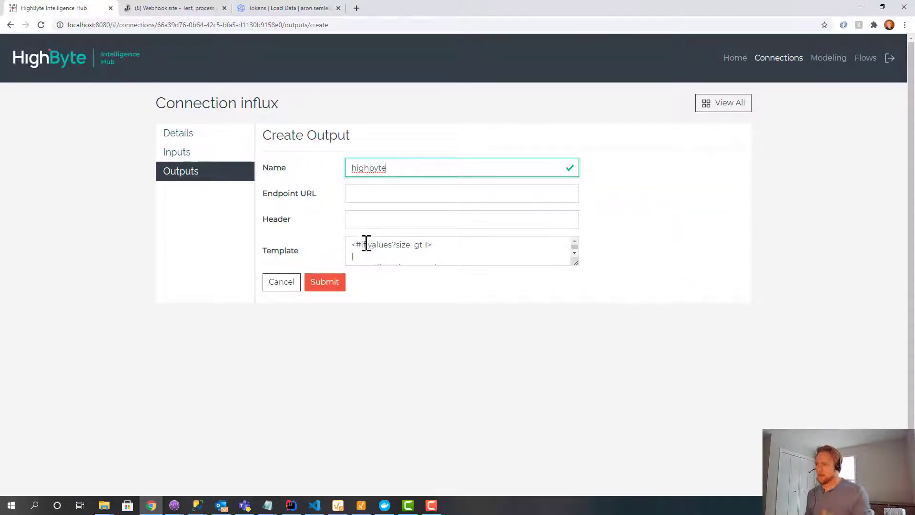
Set the Endpoint URL to api/v2/write?bucket=highbyte&precision=ms.
left_click(461, 193)
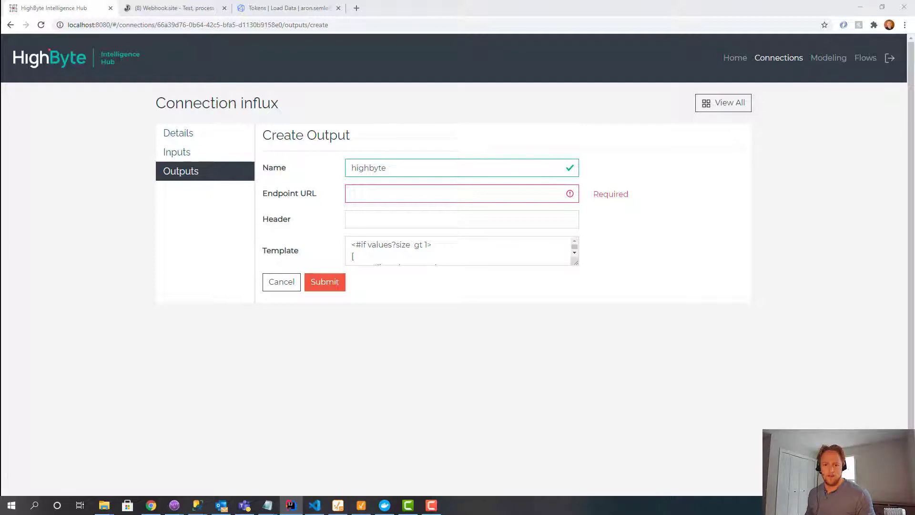
type("api/v2/write?bucket=highbyte&precision=ms")
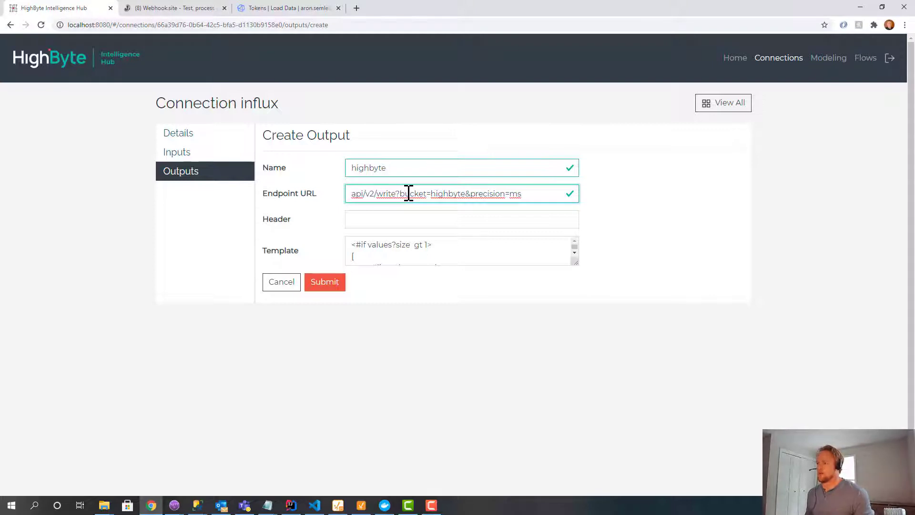
double_click(448, 193)
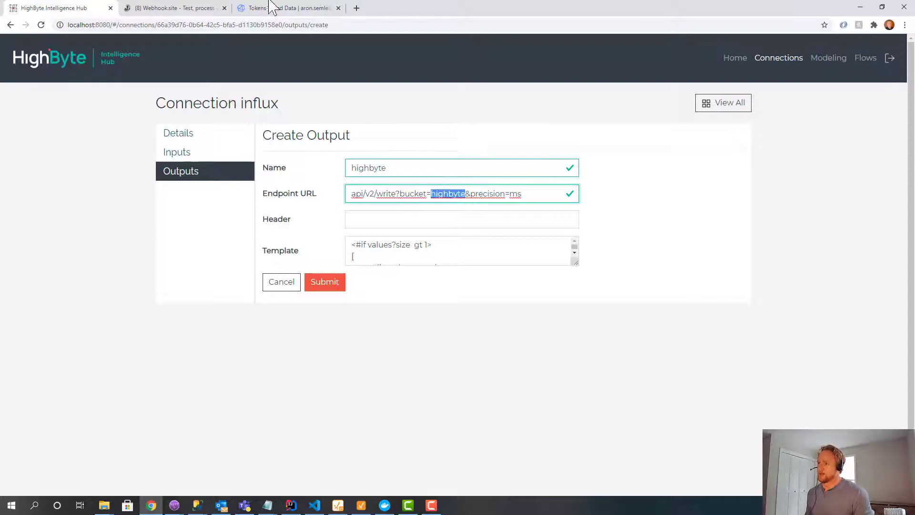
Close the InfluxDB token details and check the highbyte bucket name in the Buckets list.
left_click(286, 7)
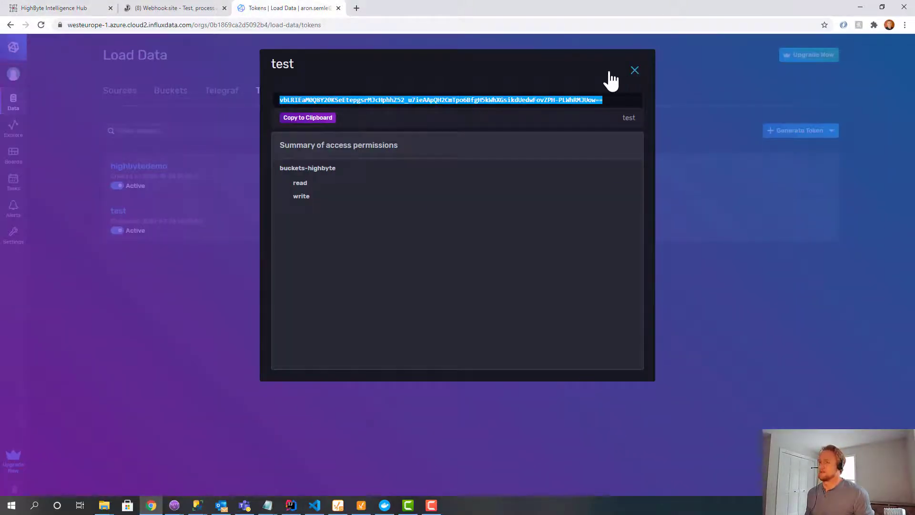
left_click(634, 70)
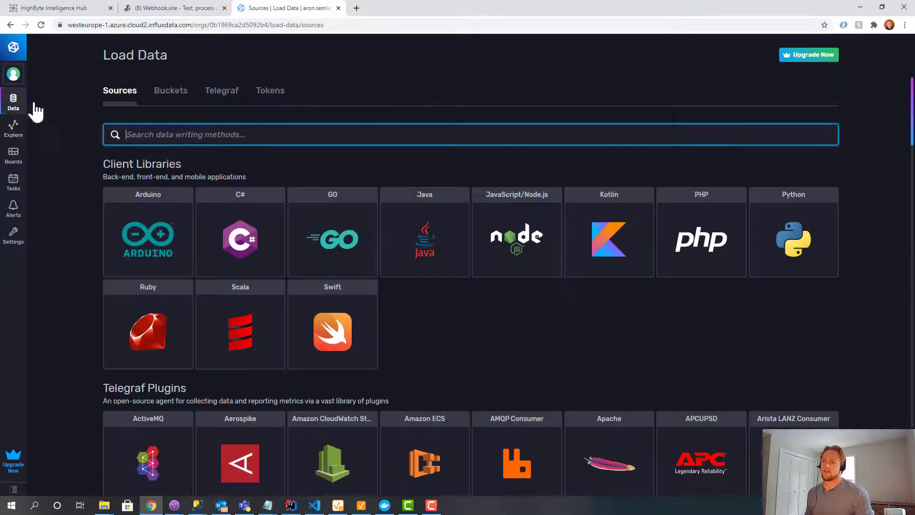
left_click(171, 91)
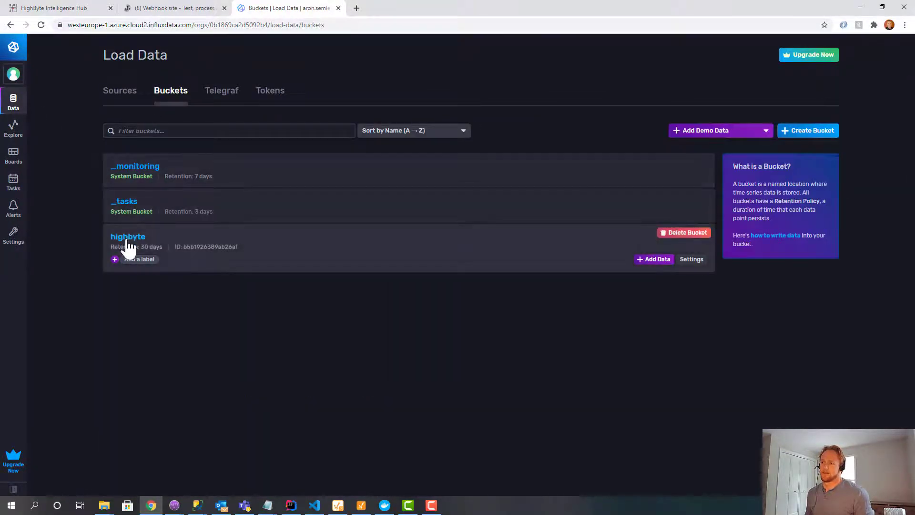
left_click(55, 7)
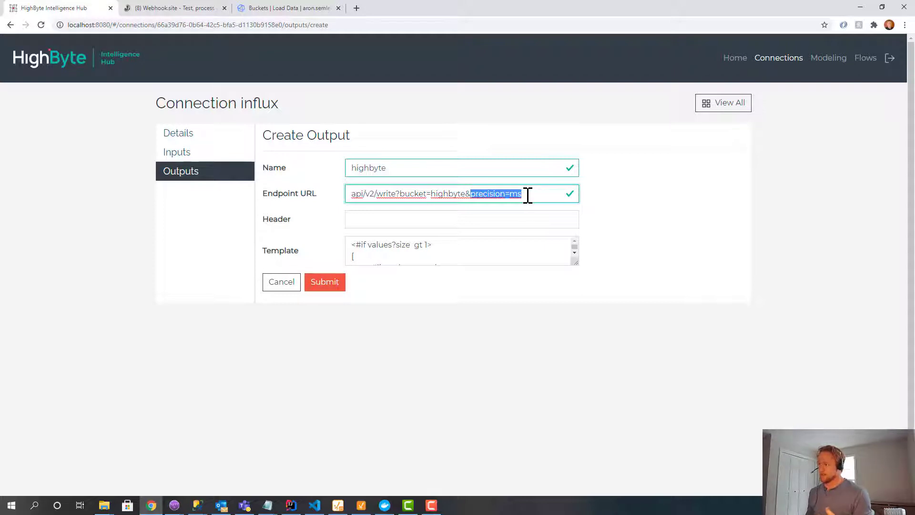
Clear the default Template text, submit the highbyte output, and move to the rest connection.
left_click(508, 193)
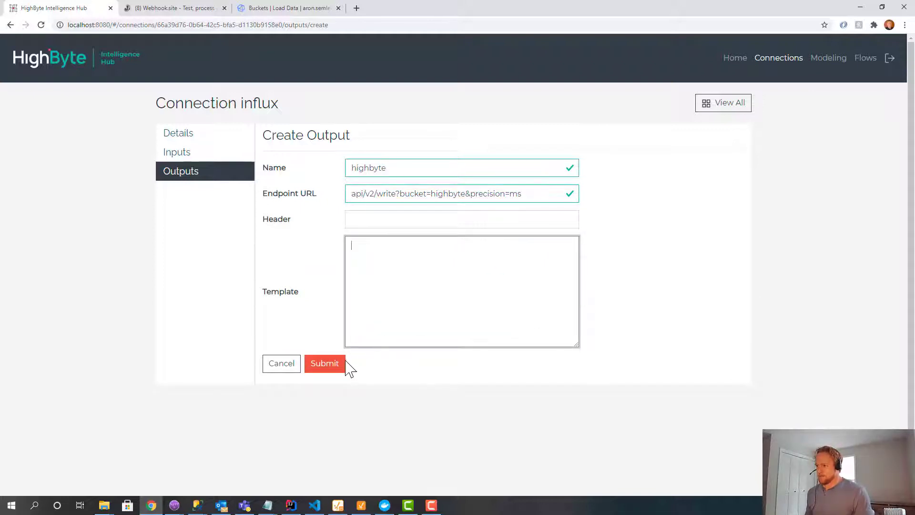
left_click(324, 363)
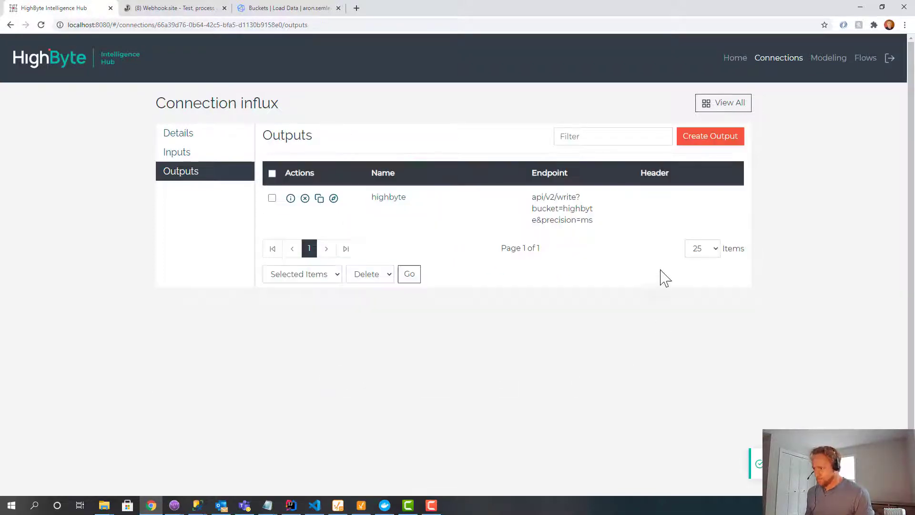
mouse_move(390, 206)
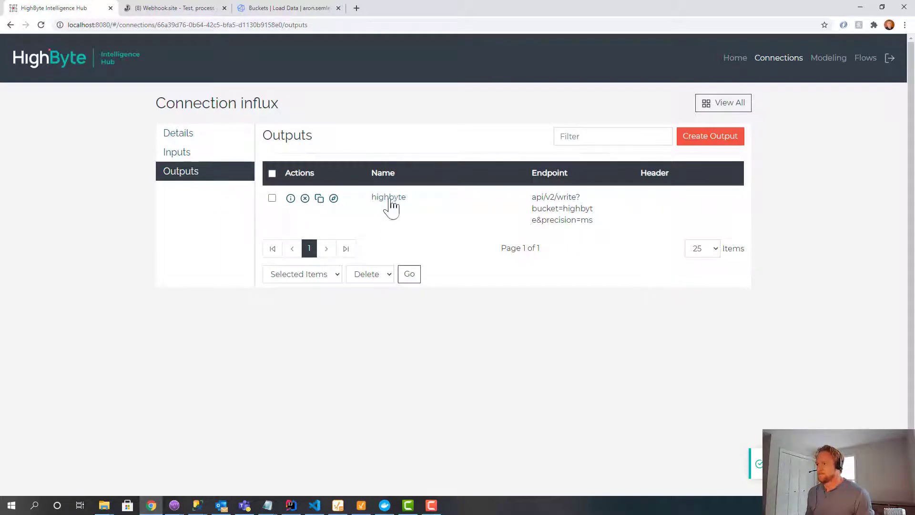
left_click(779, 59)
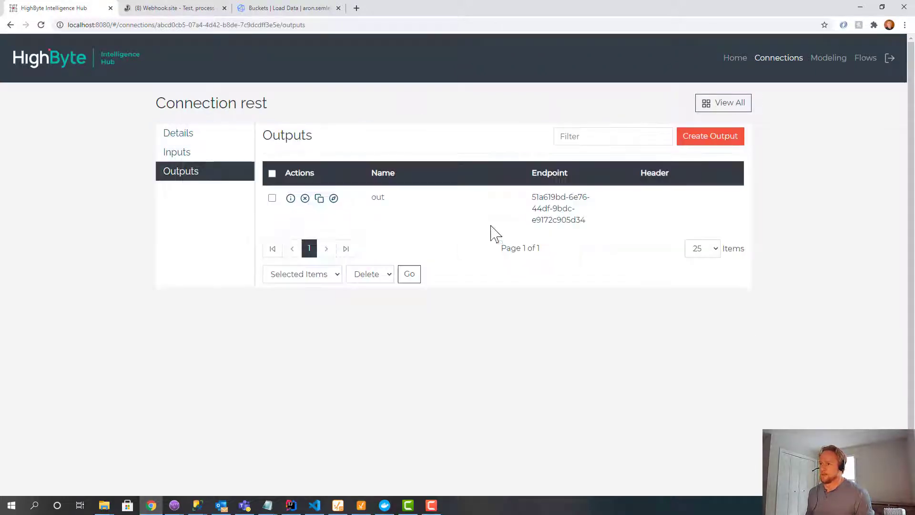
View the rest connection's out output details and the press data received by the webhook.
left_click(290, 198)
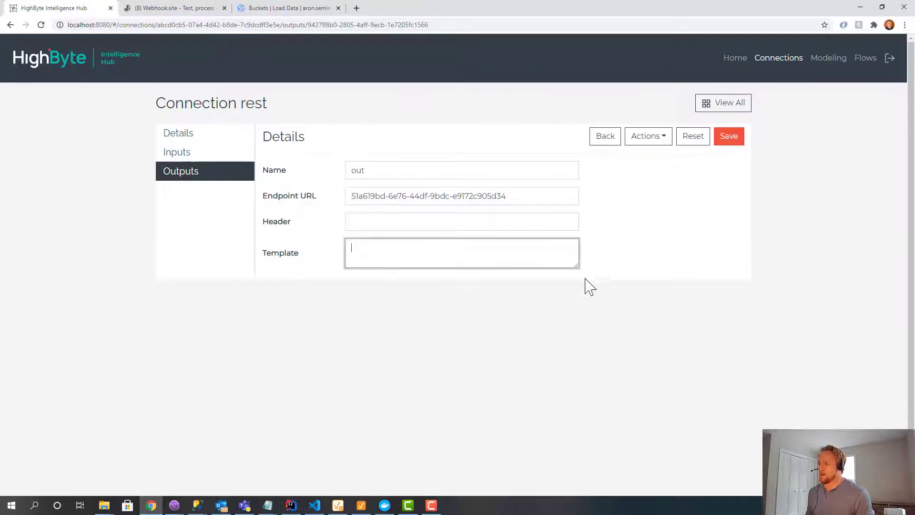
left_click(173, 8)
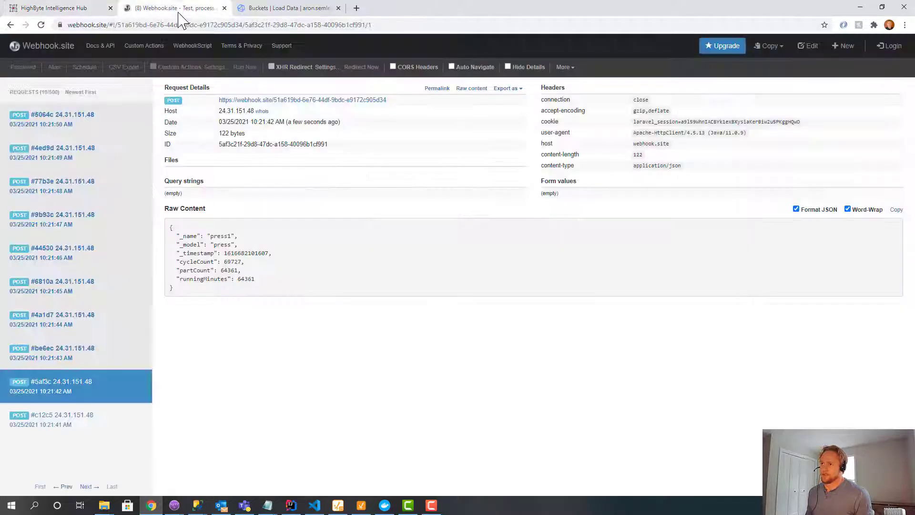
left_click(61, 152)
type("influx")
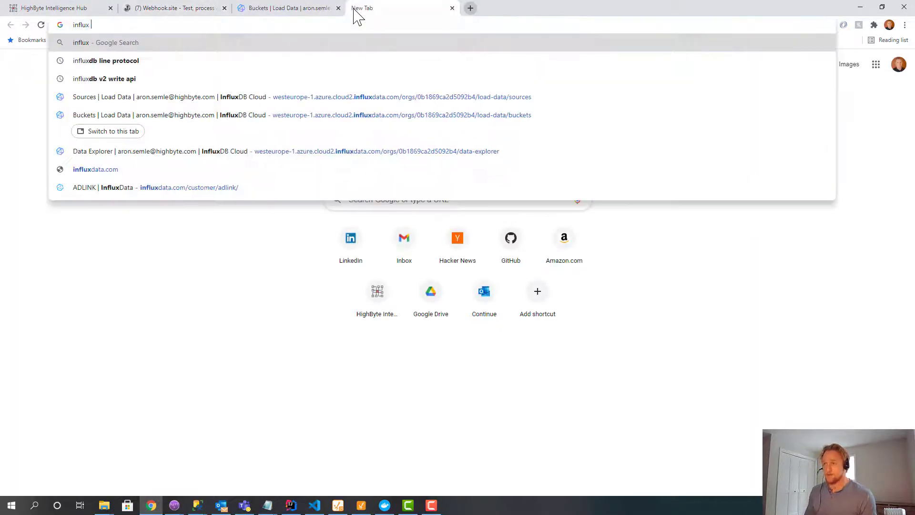
Search 'influx line pro', read the InfluxDB line protocol syntax, and return to the out output.
type("line pro")
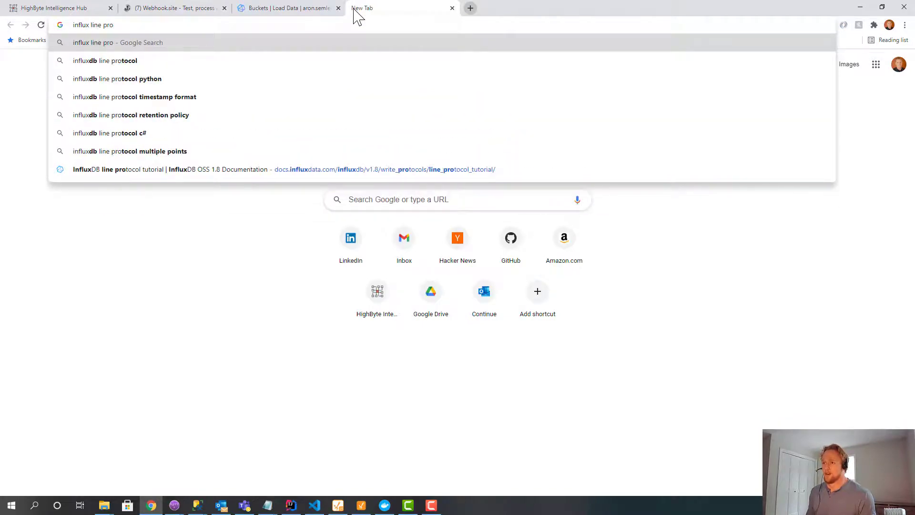
left_click(105, 60)
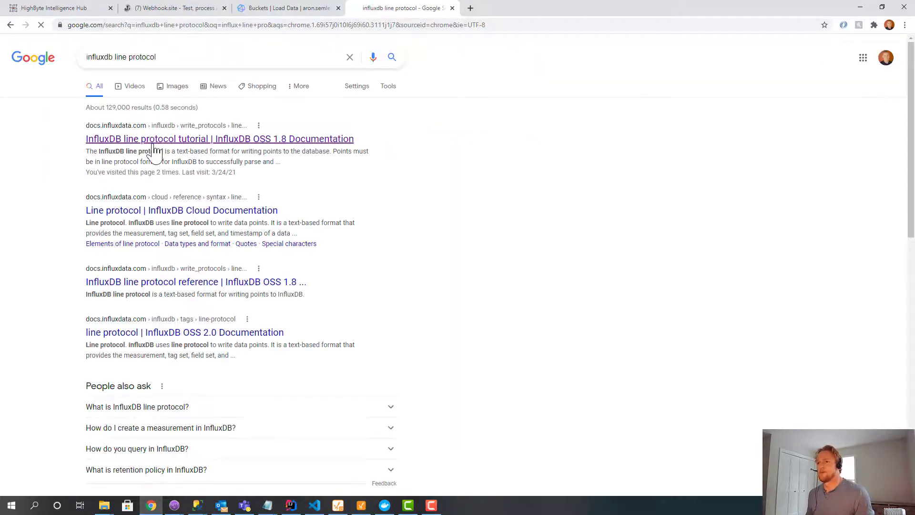
left_click(220, 139)
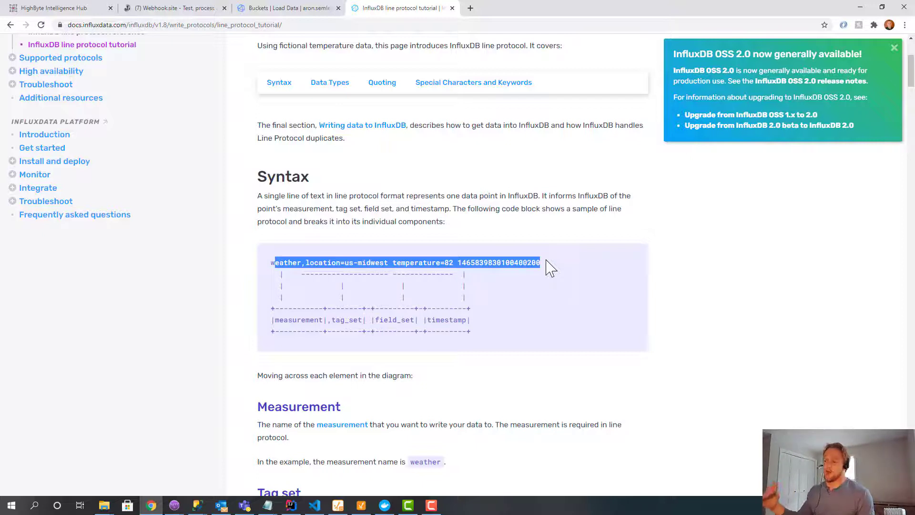
left_click(552, 262)
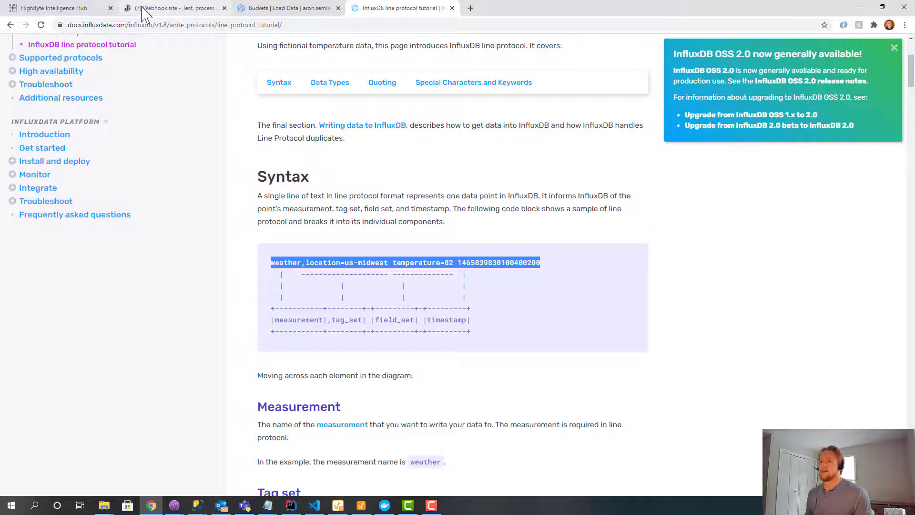
left_click(58, 7)
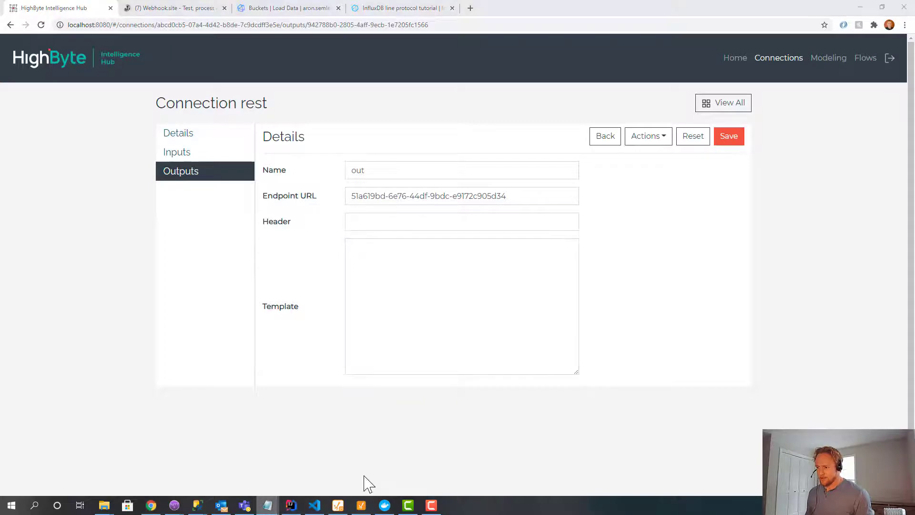
mouse_move(324, 505)
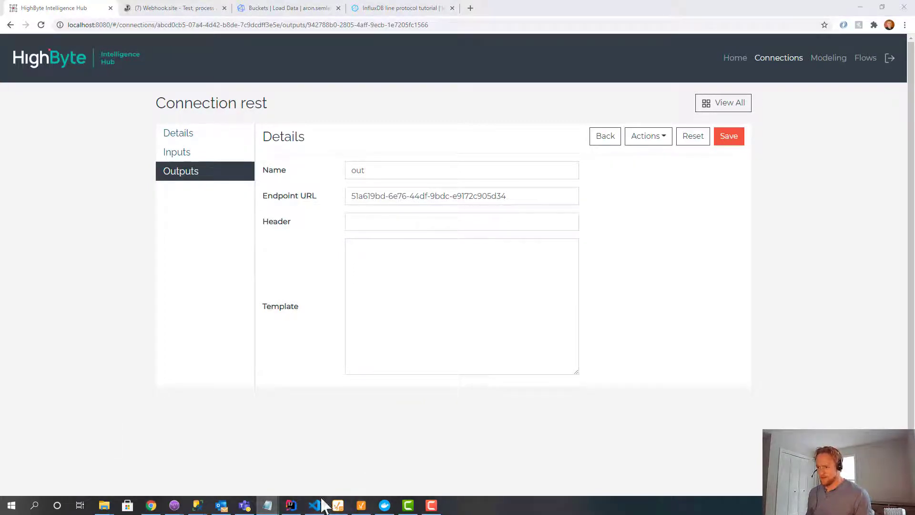
mouse_move(267, 505)
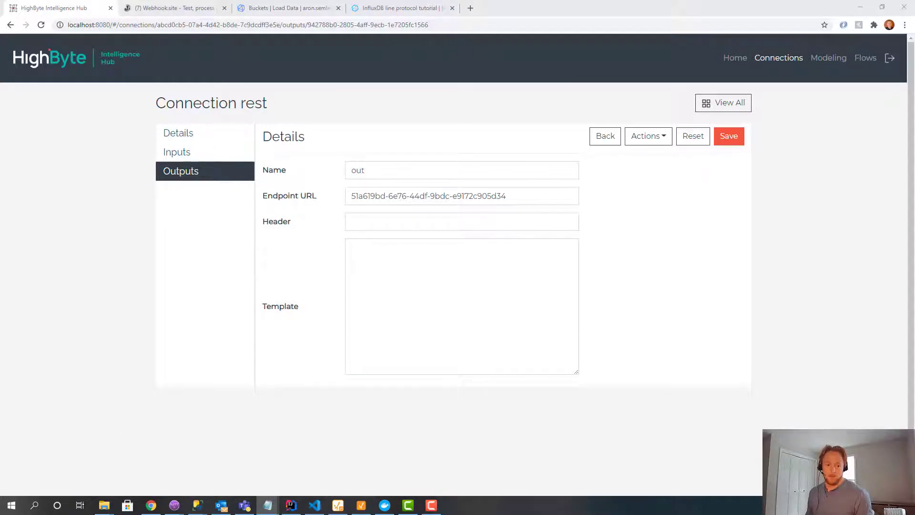
Enter a FreeMarker template: pressmachine,name=${value.name}, listed value elements and timestamp.
type("pressmachine,name=${value.name},<#list value.elements as name, v>${name}=${v}<#if name_has_next>,</#if></#list> ${value.time}")
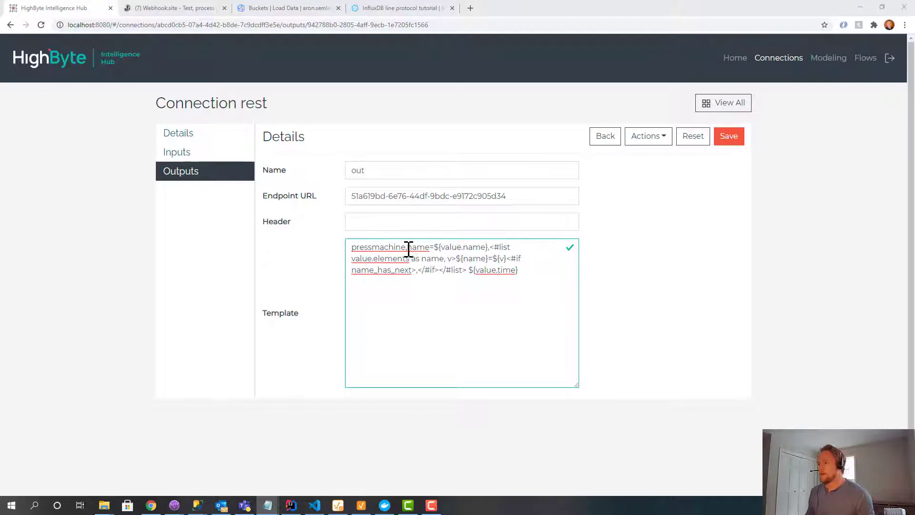
double_click(377, 247)
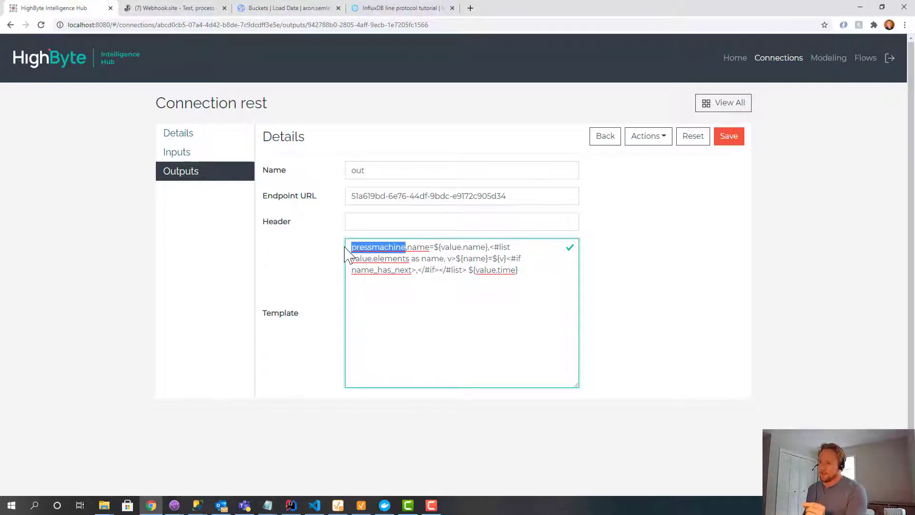
mouse_move(471, 17)
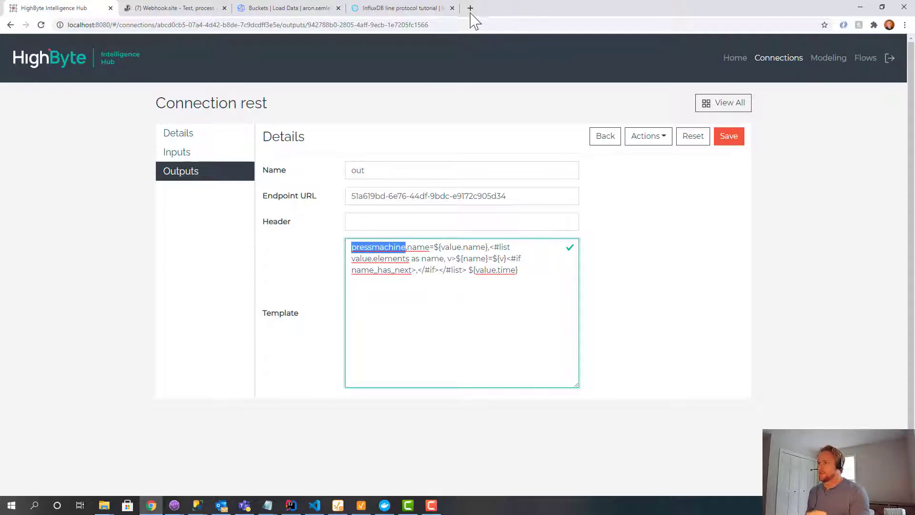
Search 'apache freemarker' and view the FreeMarker Java Template Engine home page.
left_click(470, 7)
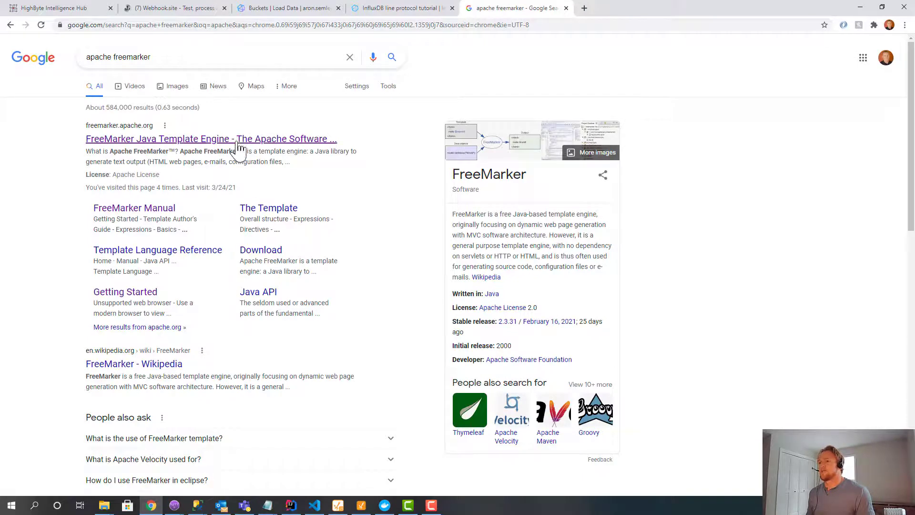
left_click(211, 138)
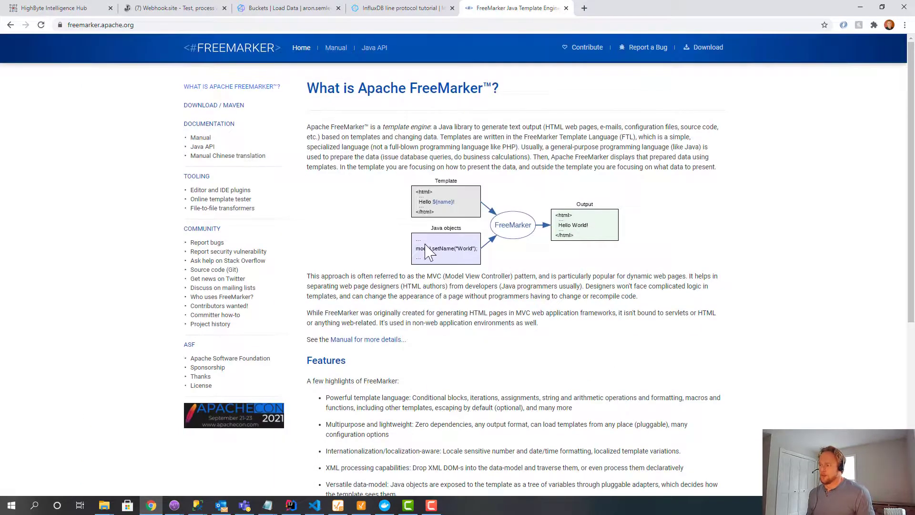
mouse_move(441, 193)
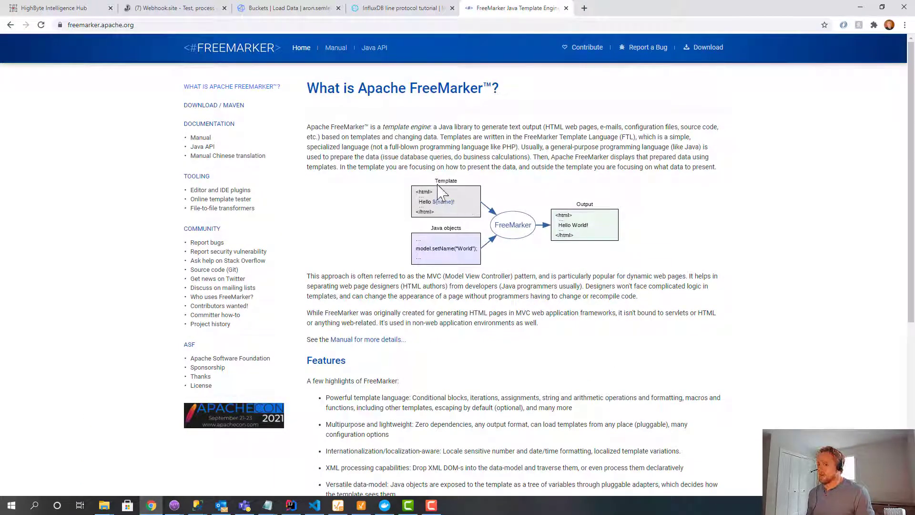
mouse_move(455, 266)
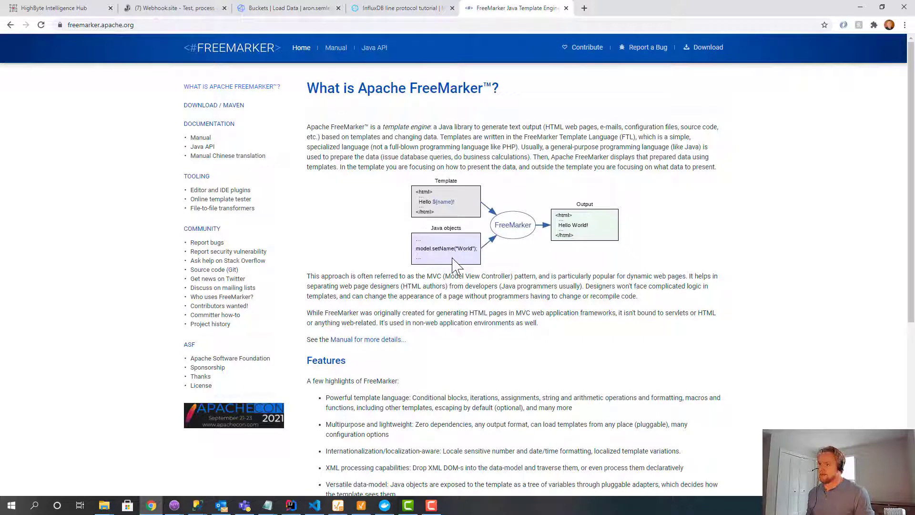
mouse_move(446, 227)
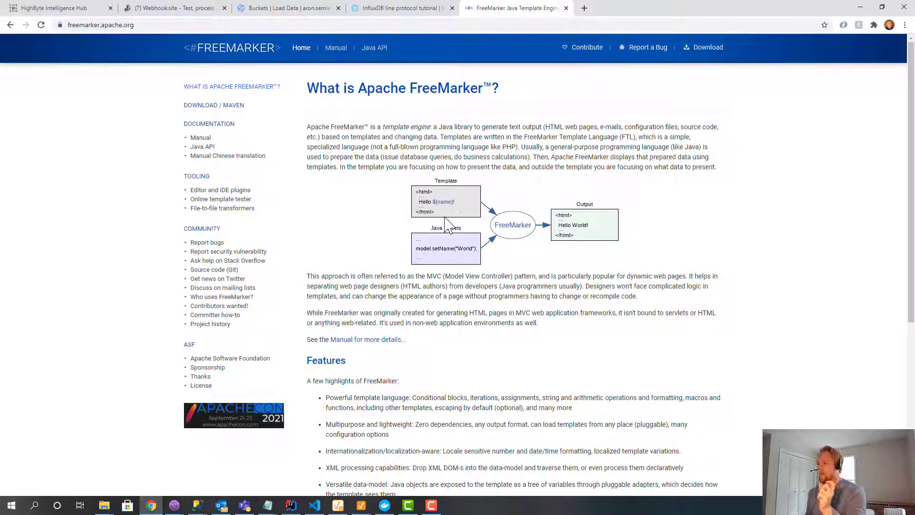
mouse_move(560, 229)
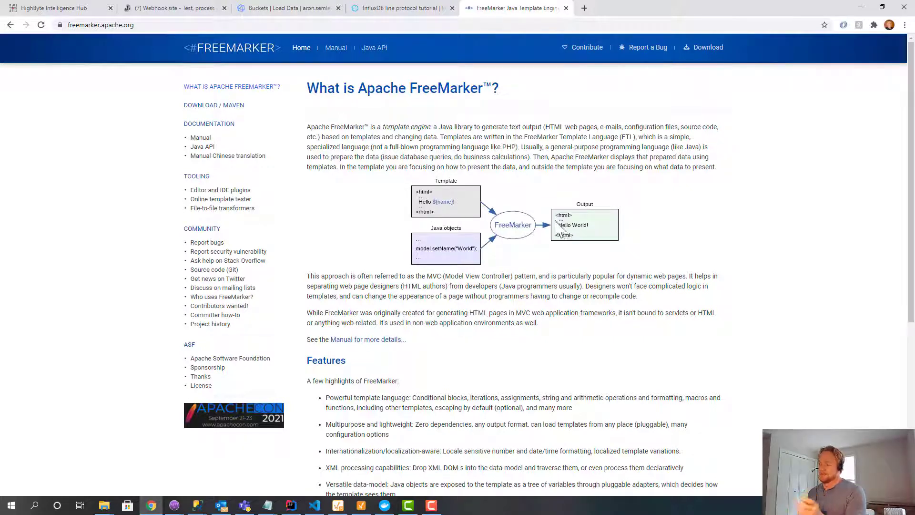
mouse_move(583, 242)
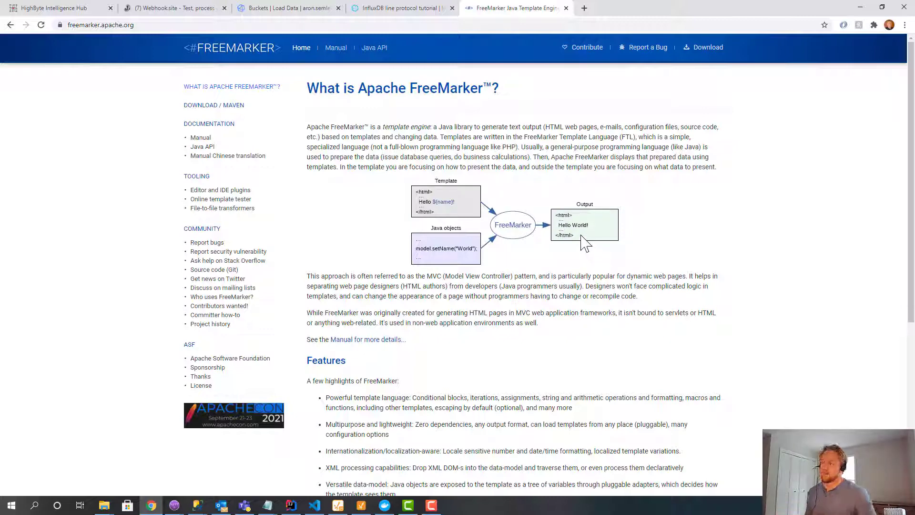
mouse_move(506, 27)
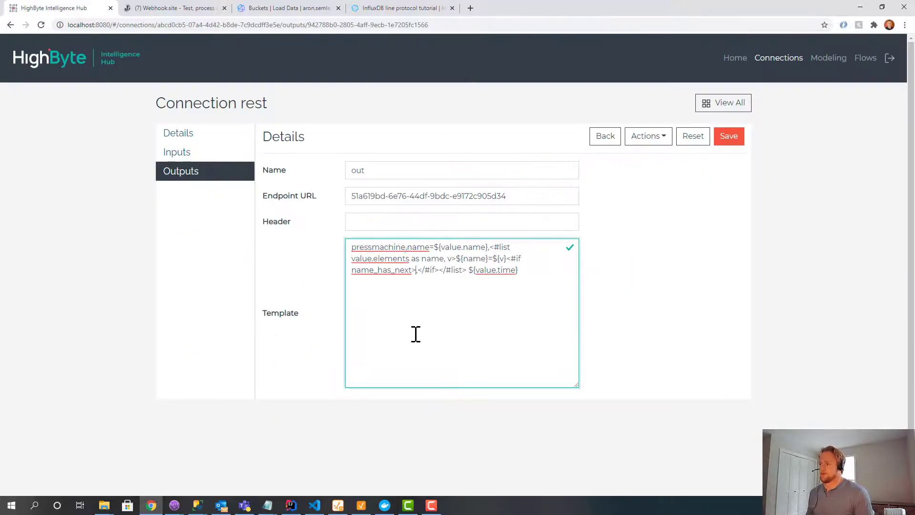
Replace the fixed pressmachine measurement with ${value.type} and save the out output.
double_click(388, 247)
type("${value.type}")
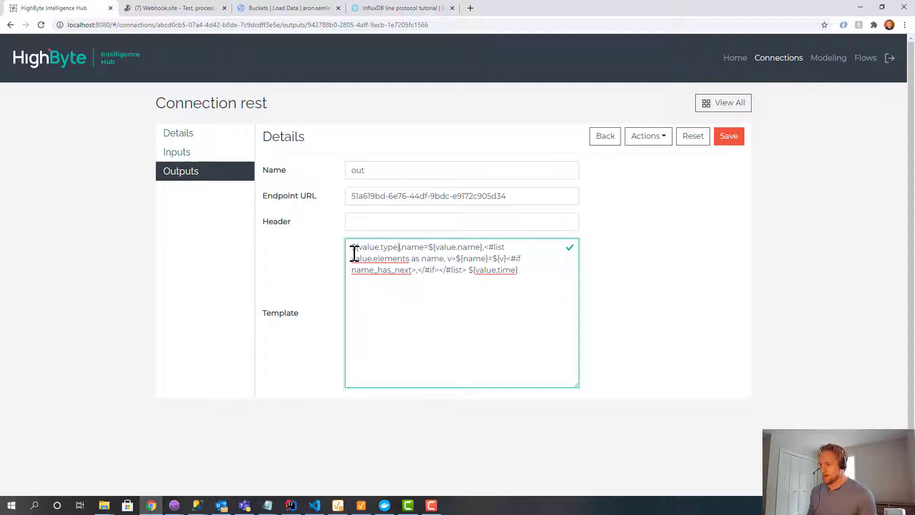
double_click(388, 247)
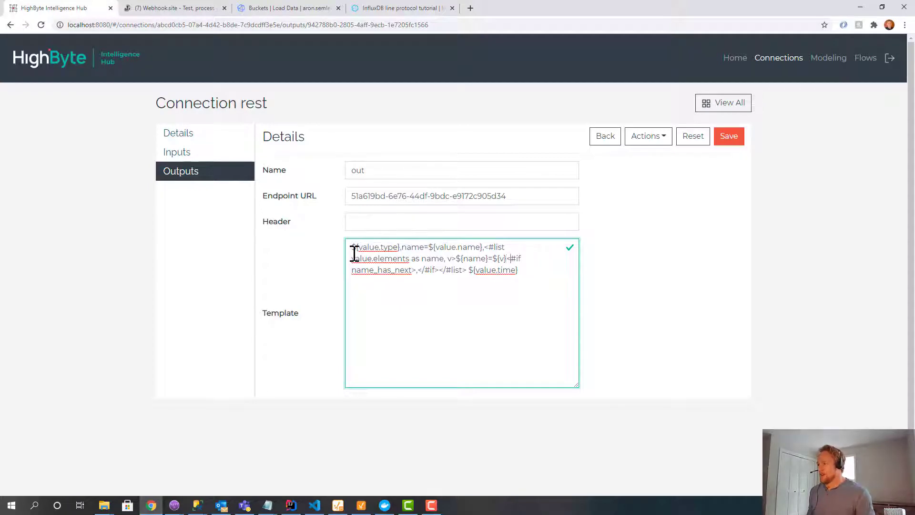
double_click(513, 258)
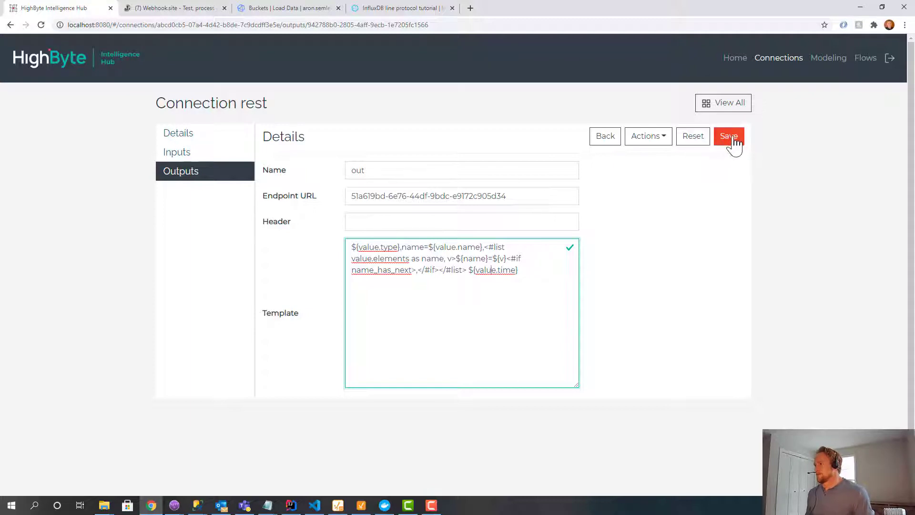
left_click(865, 58)
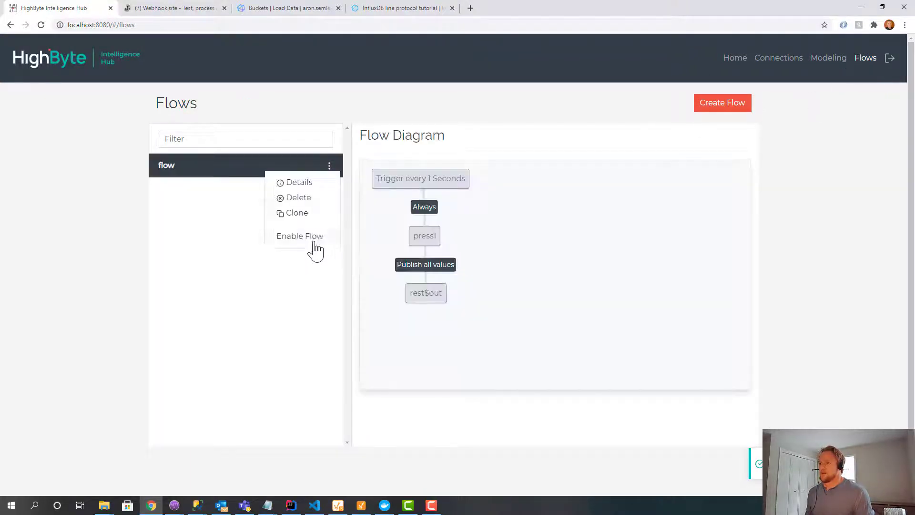
Enable the flow and inspect the press,name=press1 line-protocol payload arriving in Webhook.site.
left_click(173, 7)
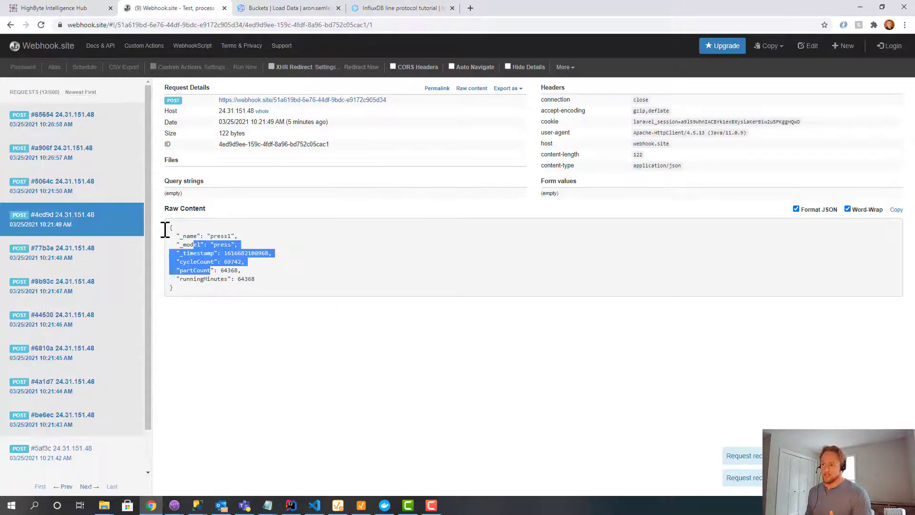
left_click(61, 152)
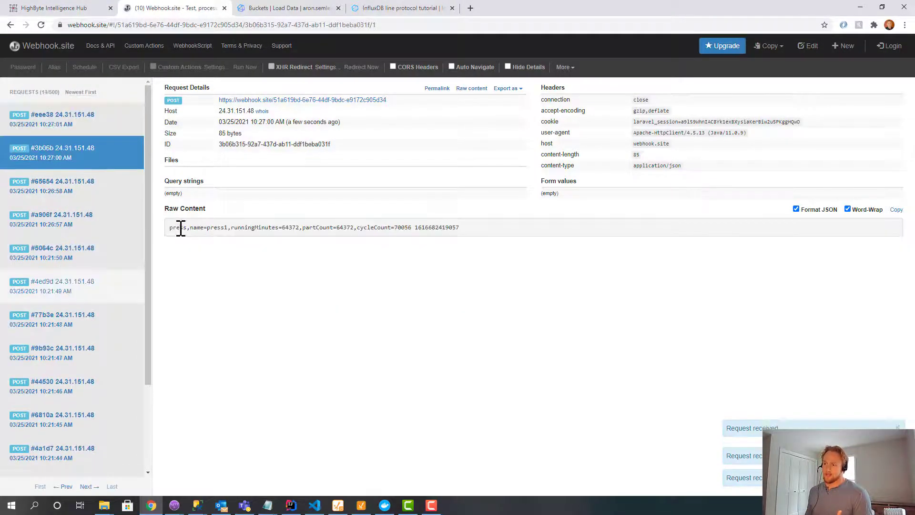
double_click(203, 227)
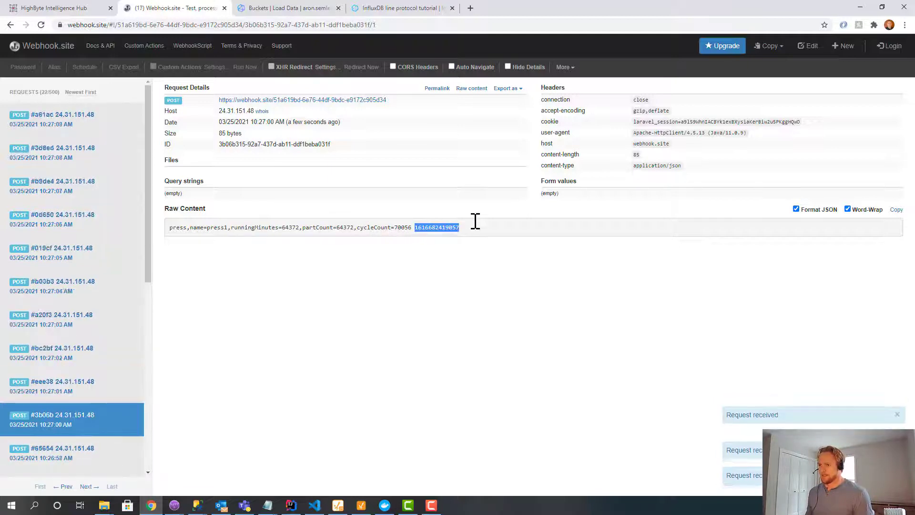
Return to the hub's Connections list and reopen the rest connection's settings.
left_click(59, 8)
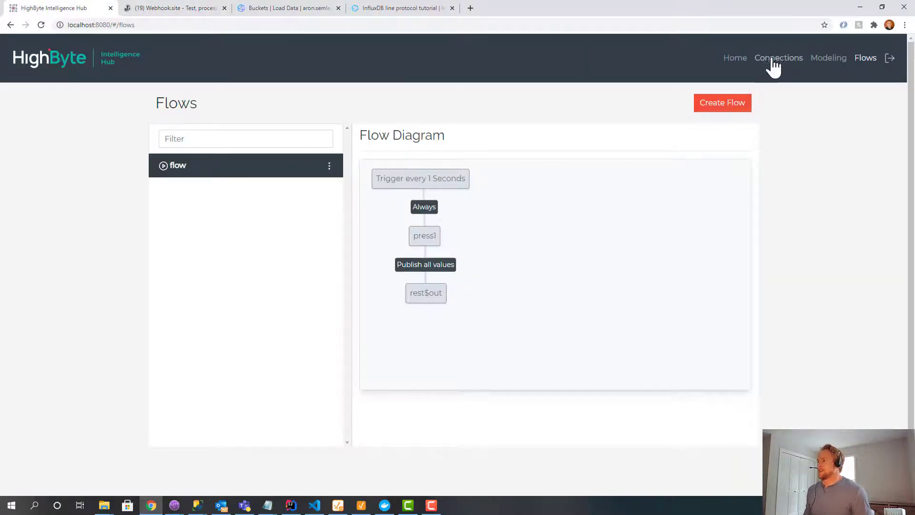
left_click(779, 58)
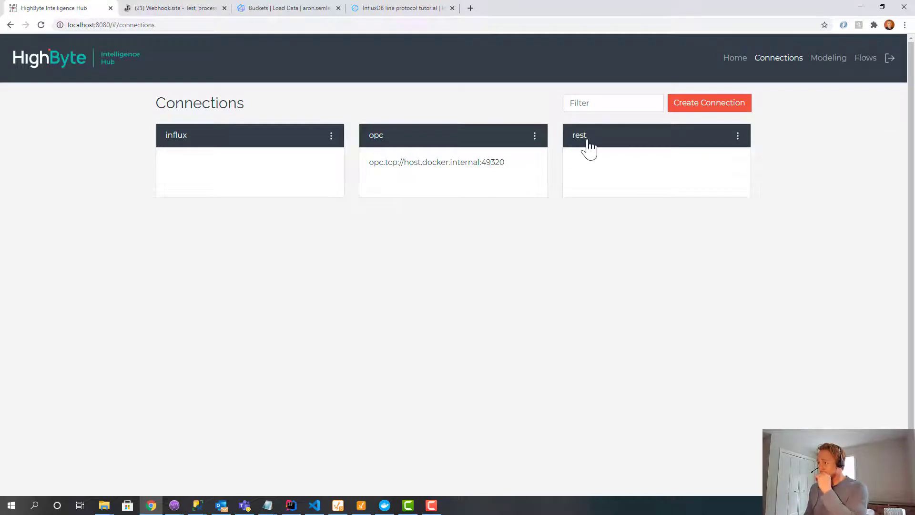
left_click(589, 146)
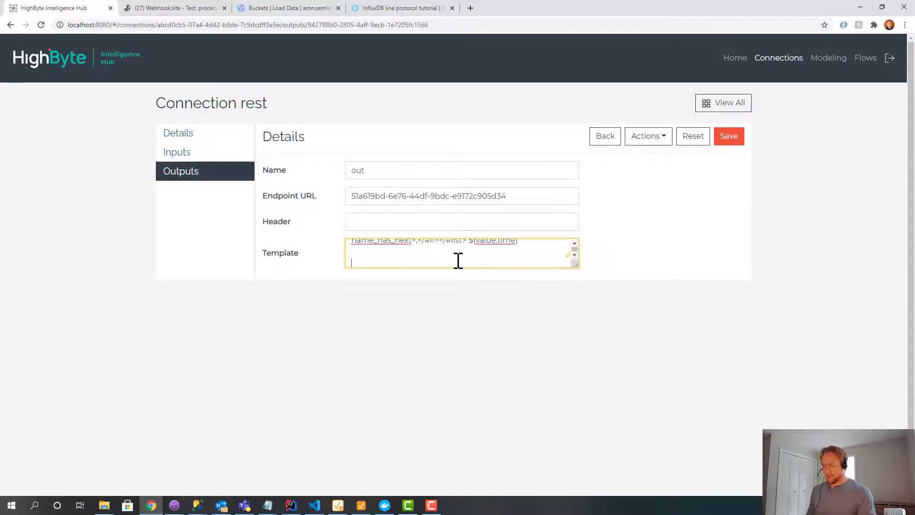
Add the test line 'all you base does belong to us', save, and check it arrives in Webhook.site.
type("all you base")
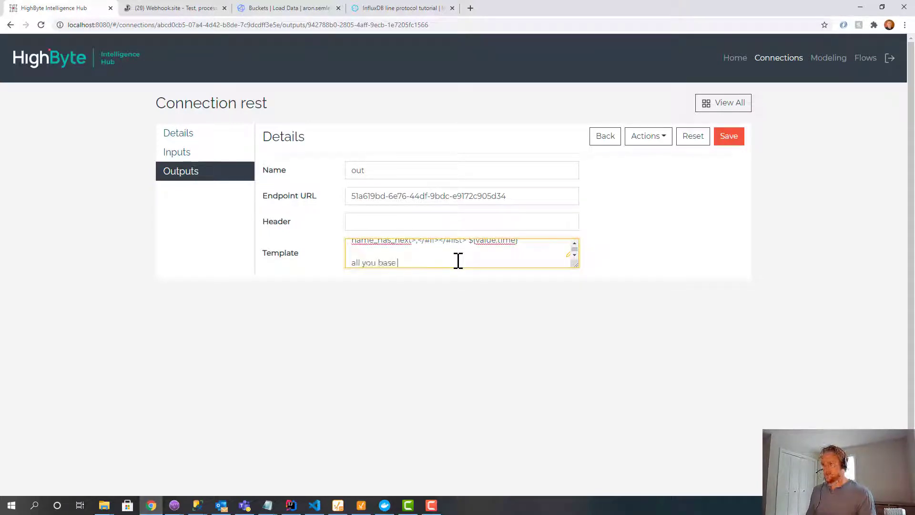
type("does belong to us")
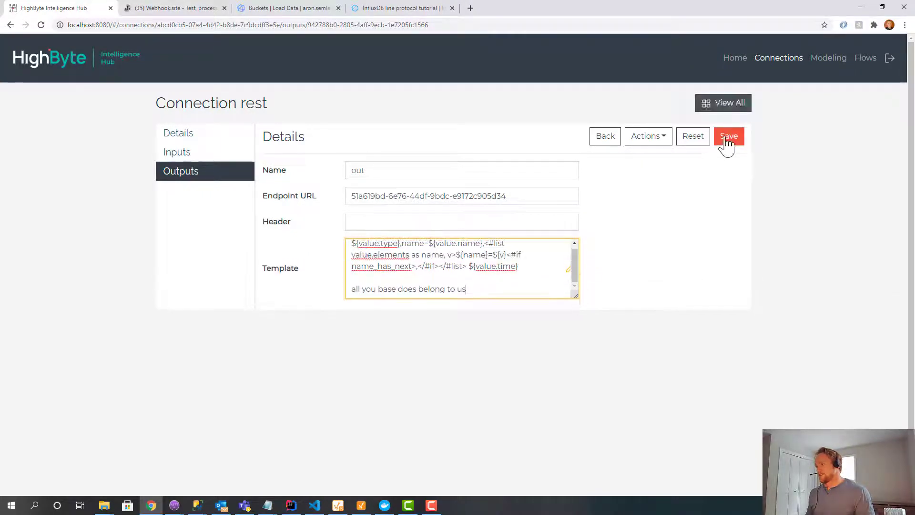
left_click(728, 136)
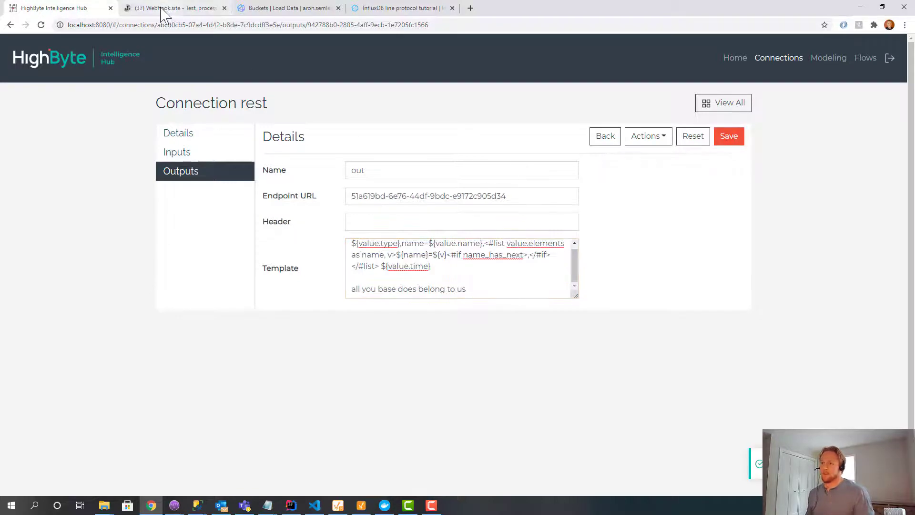
left_click(173, 8)
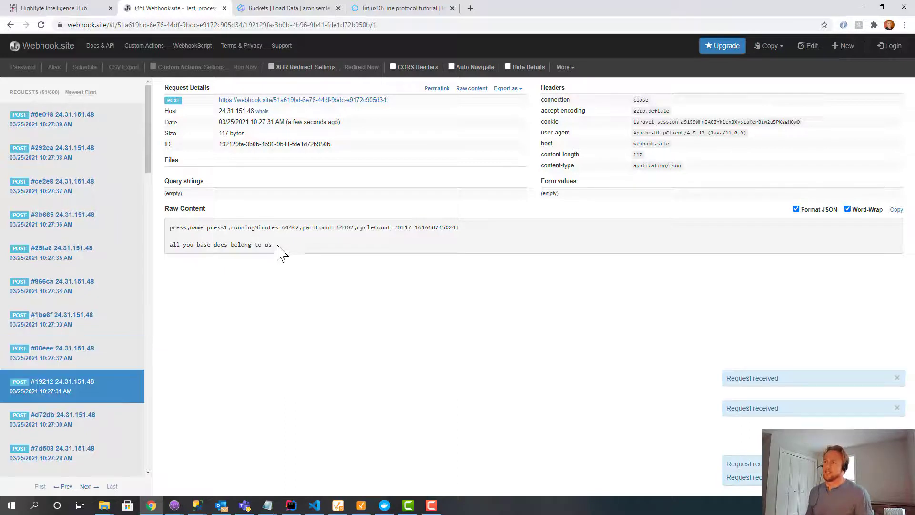
left_click(56, 7)
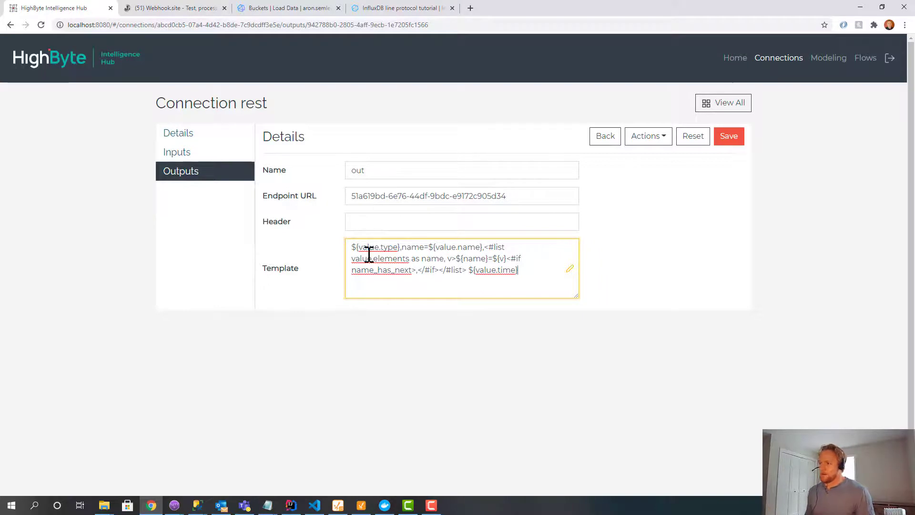
Trim the rest out template down to the line-protocol format and save it.
double_click(376, 247)
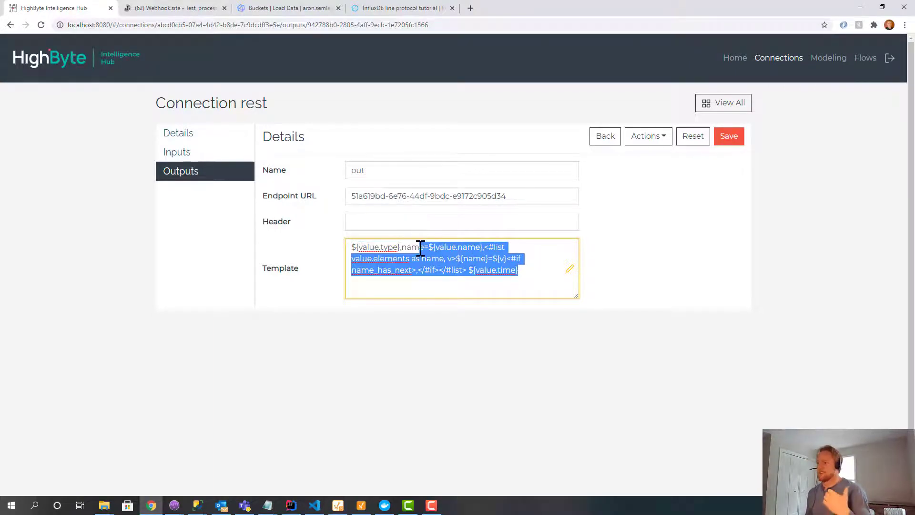
left_click(424, 270)
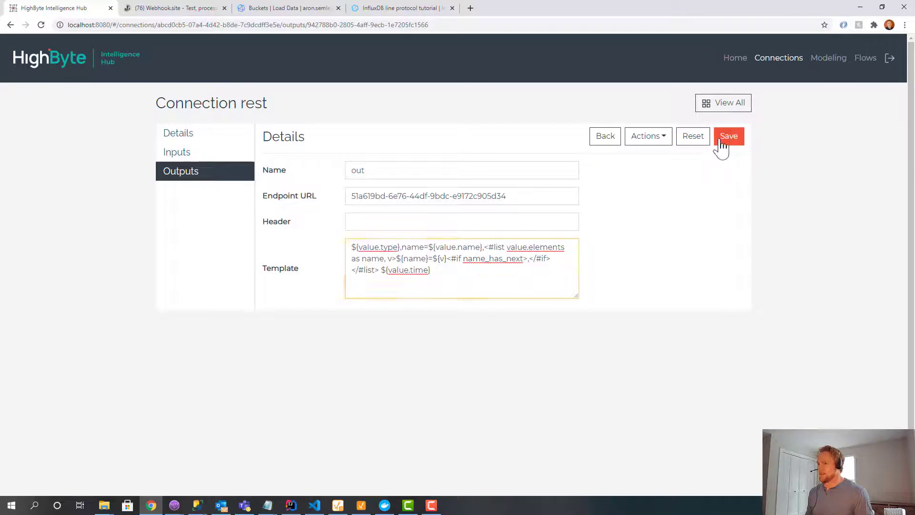
left_click(729, 135)
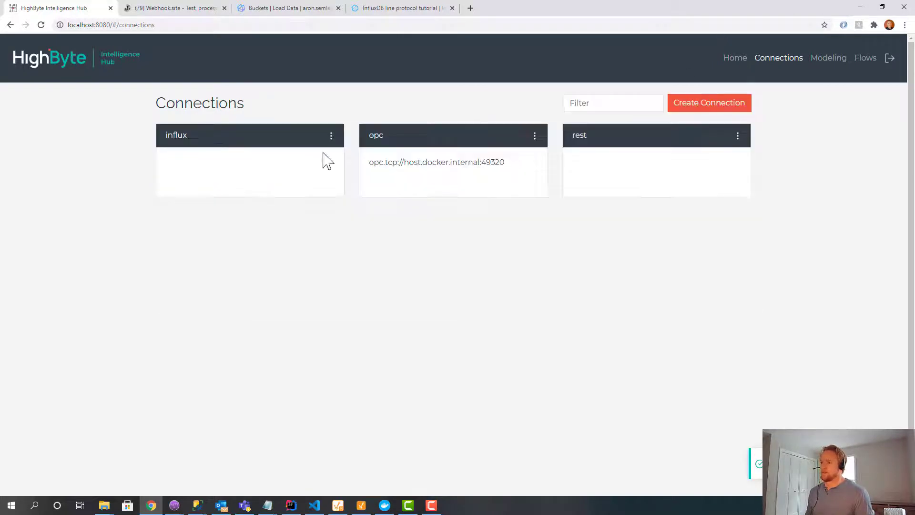
Paste the rest output's line-protocol template into the influx highbyte output's Template field.
left_click(234, 134)
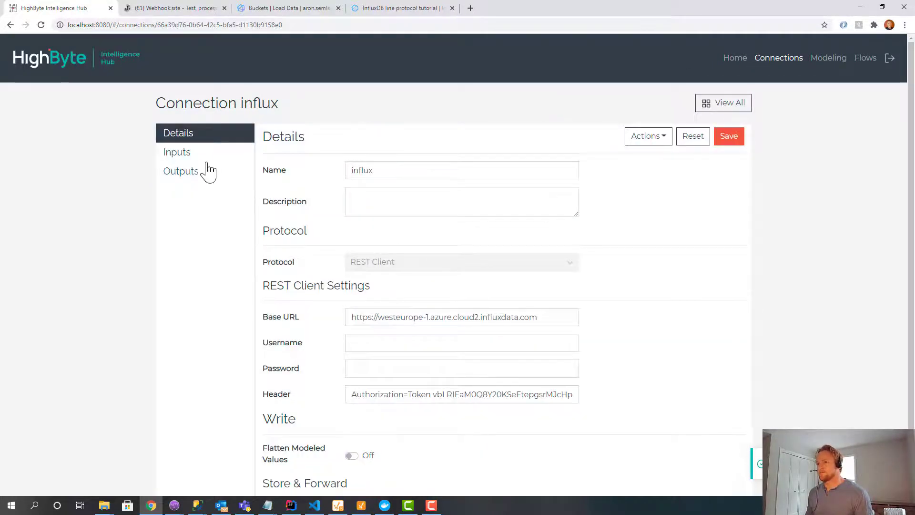
left_click(181, 170)
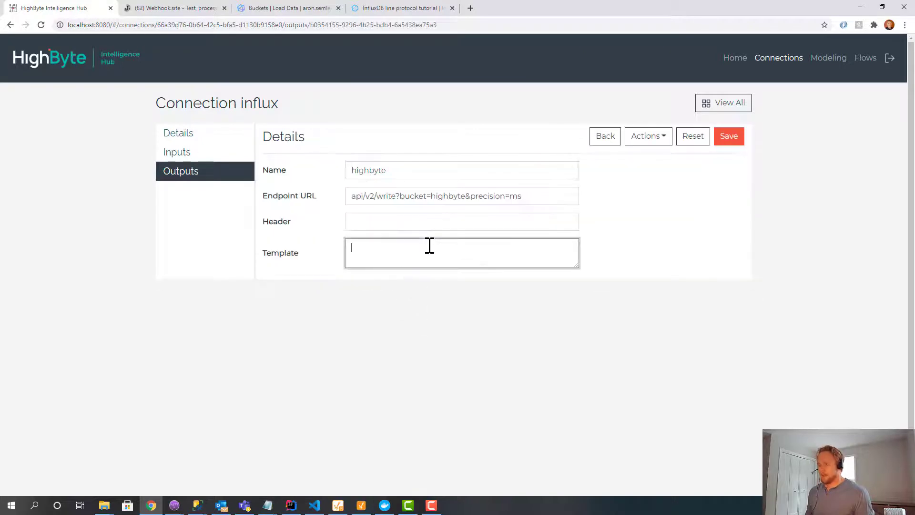
type("${value.type},name=${value.name},<#list value.elements as name, v>${name}=${v}<#if name_has_next>,</#if></#list> ${value.time}")
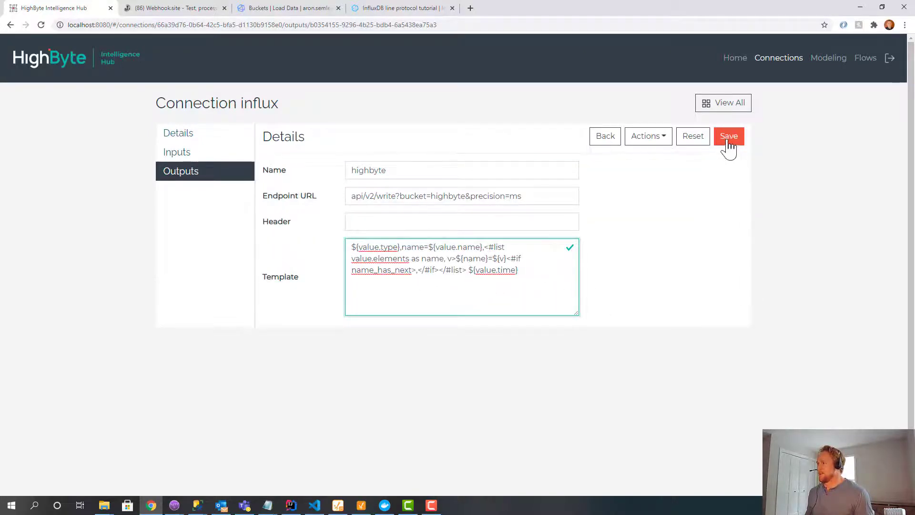
Save the highbyte template, then add influx$highbyte as a flow target beside rest$out and save the flow.
left_click(728, 136)
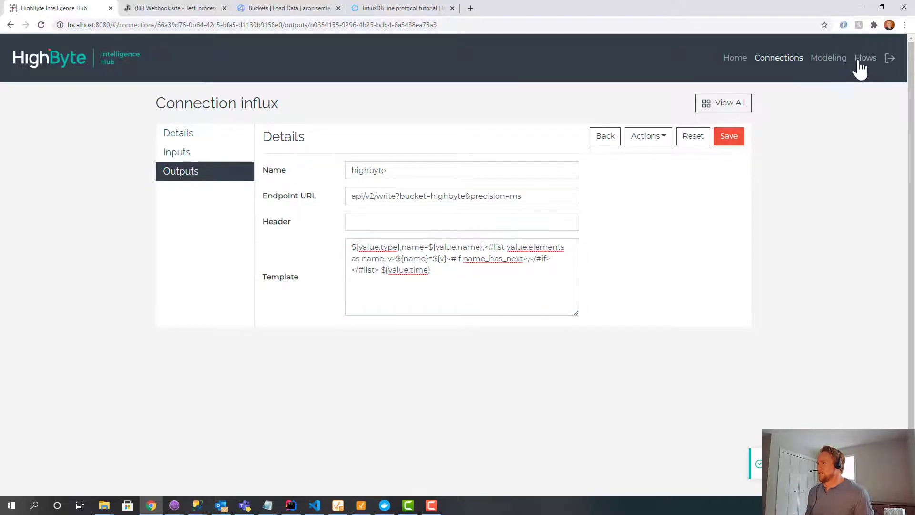
left_click(866, 58)
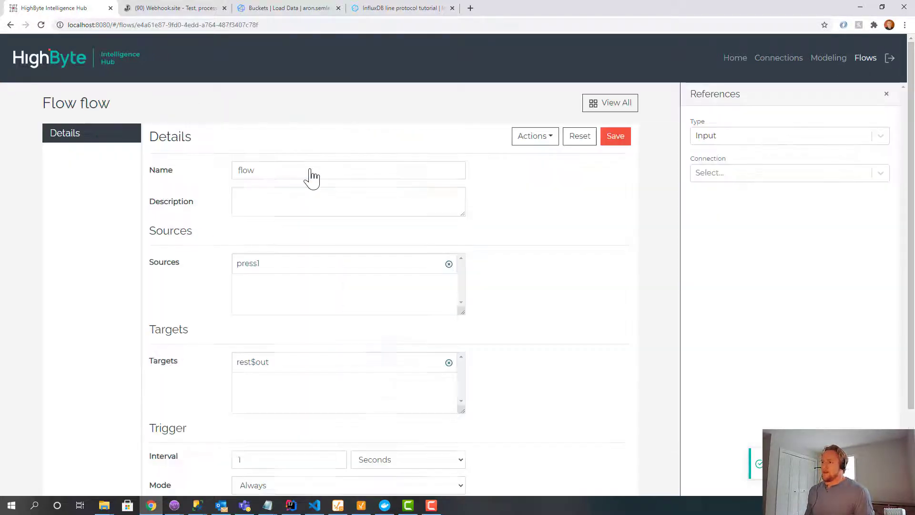
left_click(789, 135)
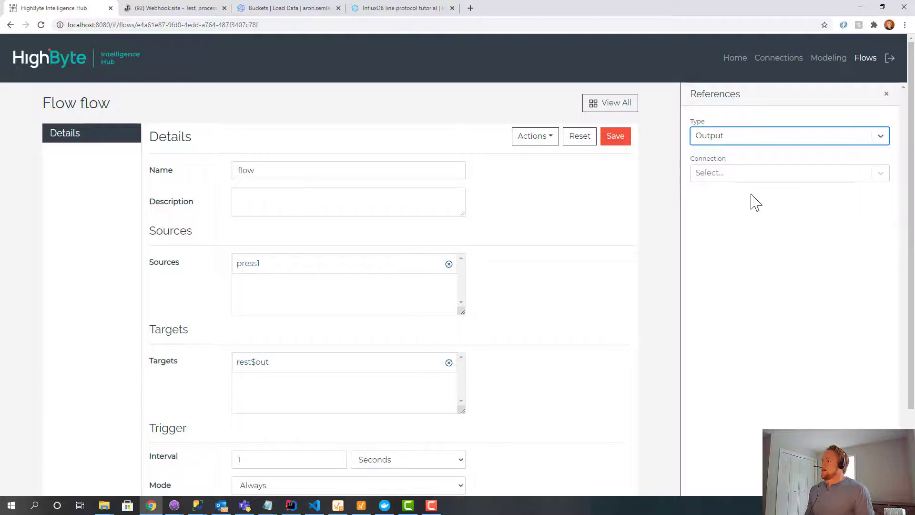
left_click(788, 172)
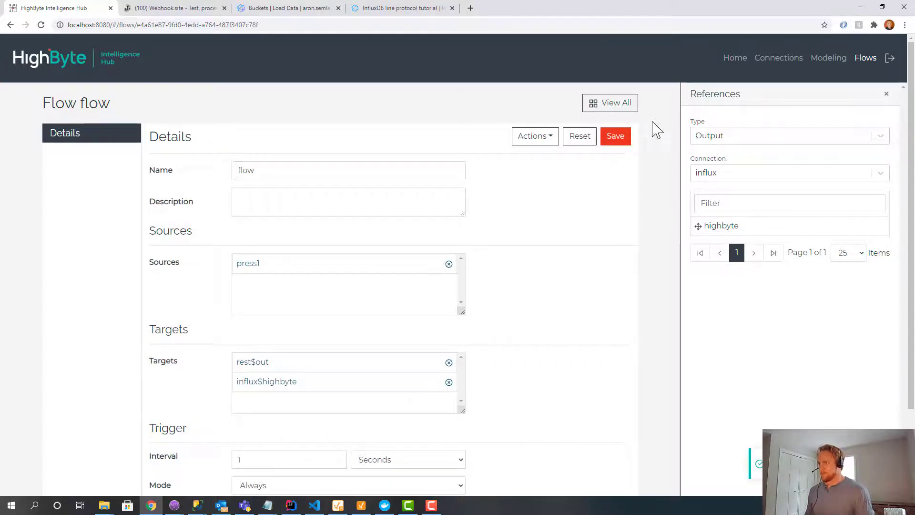
left_click(866, 58)
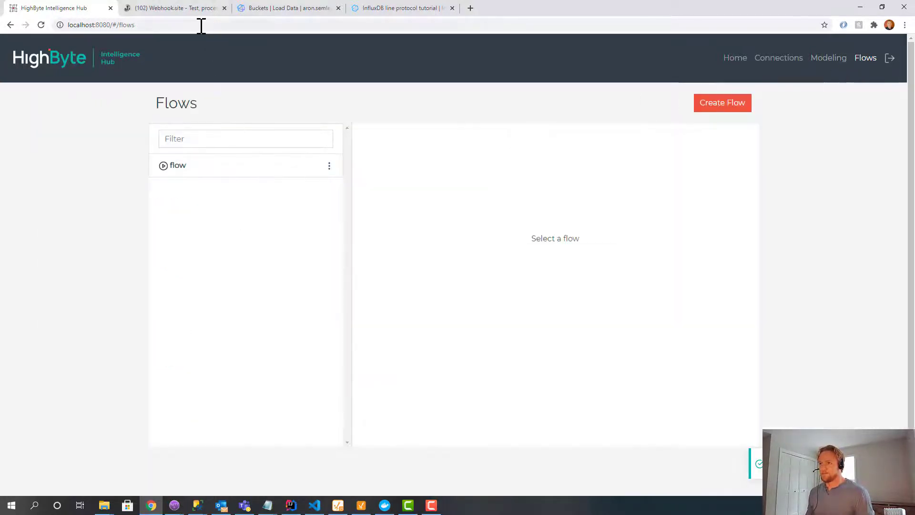
left_click(172, 7)
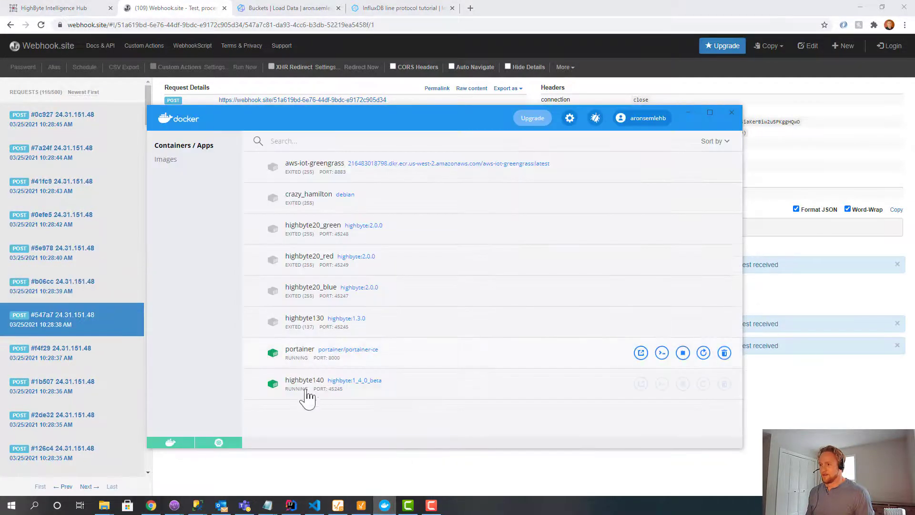
left_click(303, 383)
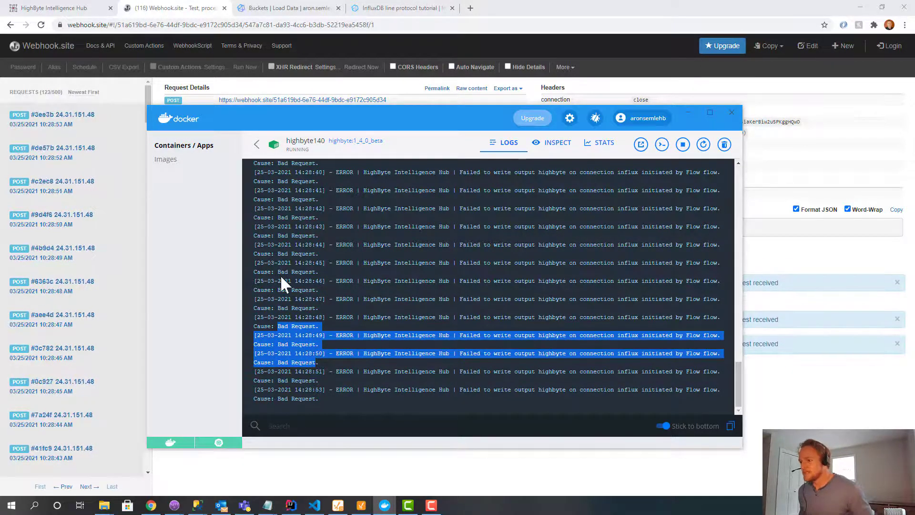
left_click(55, 7)
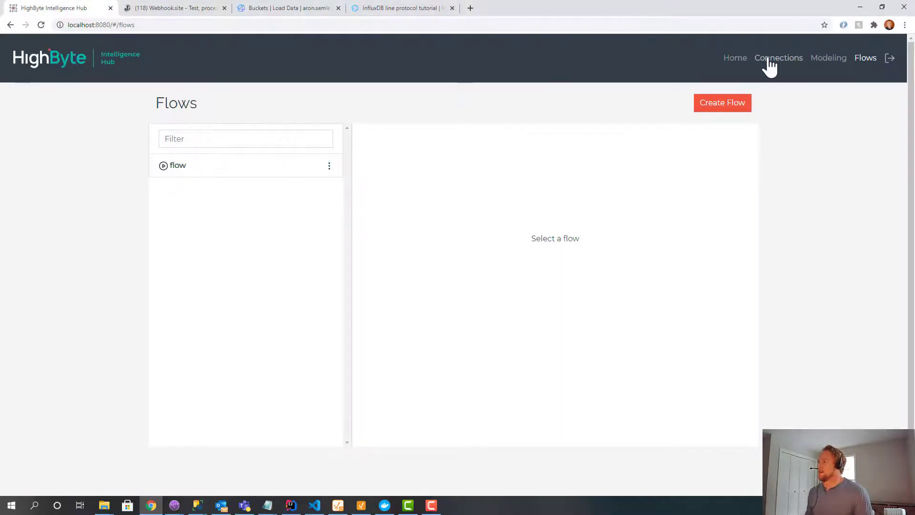
Reopen the influx highbyte output's settings and bring up the InfluxDB line protocol tutorial.
left_click(779, 58)
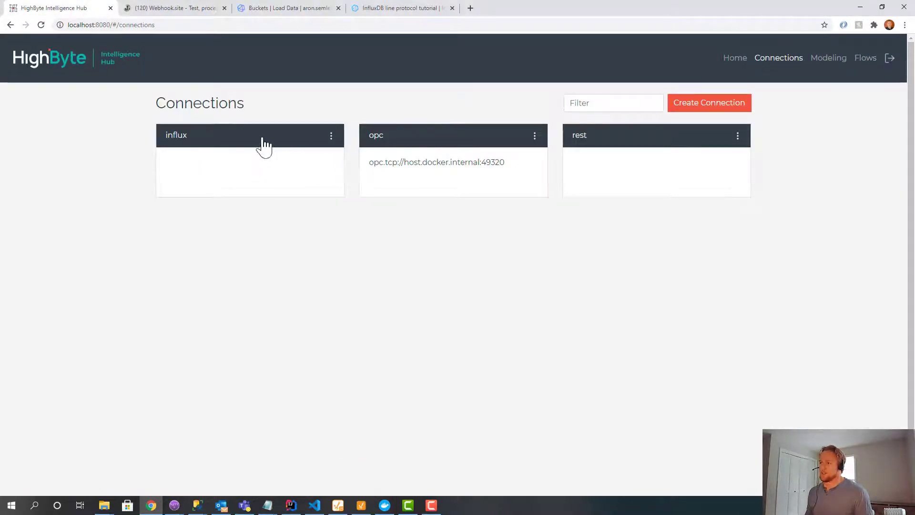
left_click(250, 134)
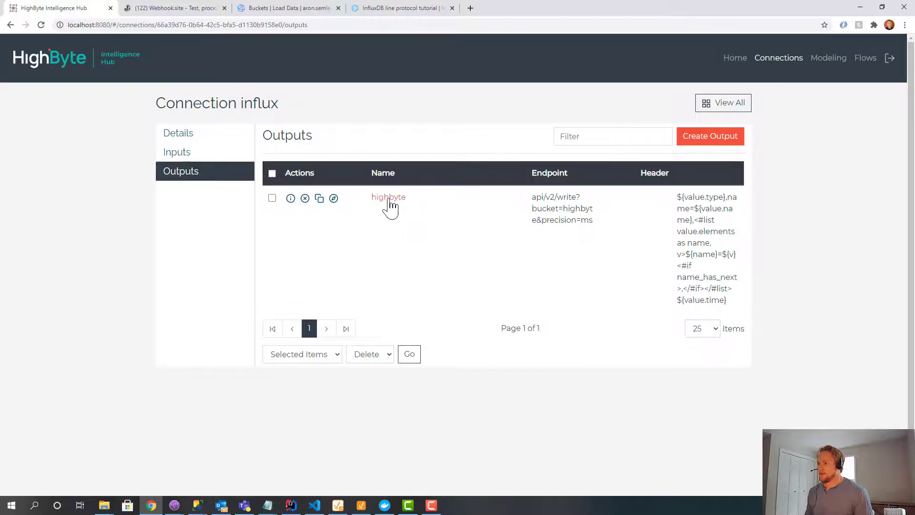
left_click(388, 196)
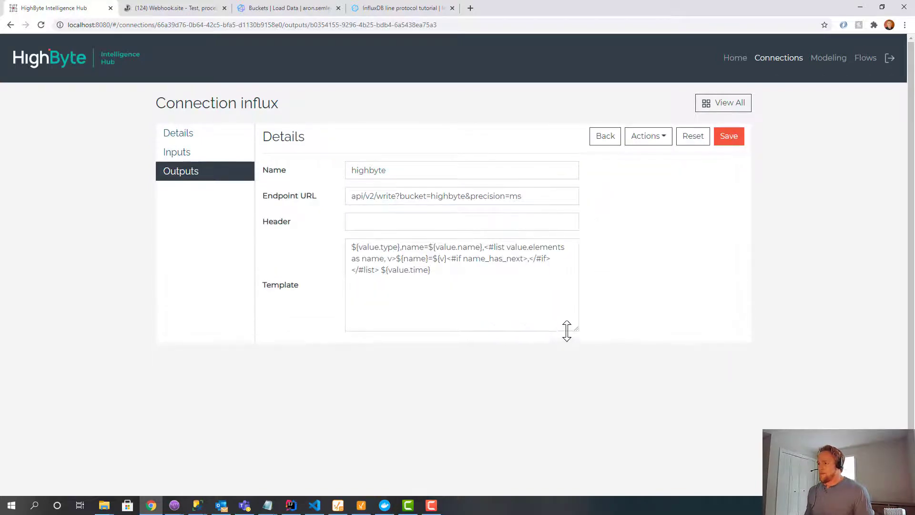
left_click(399, 8)
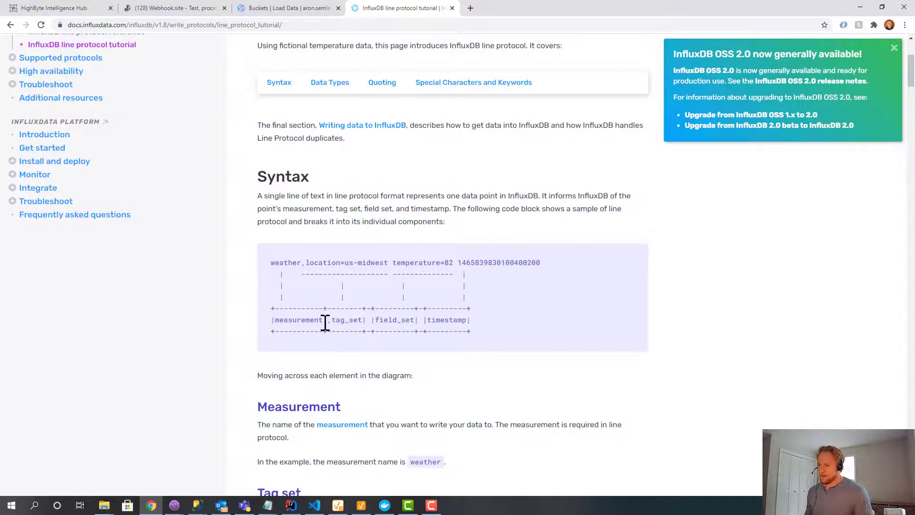
mouse_move(372, 319)
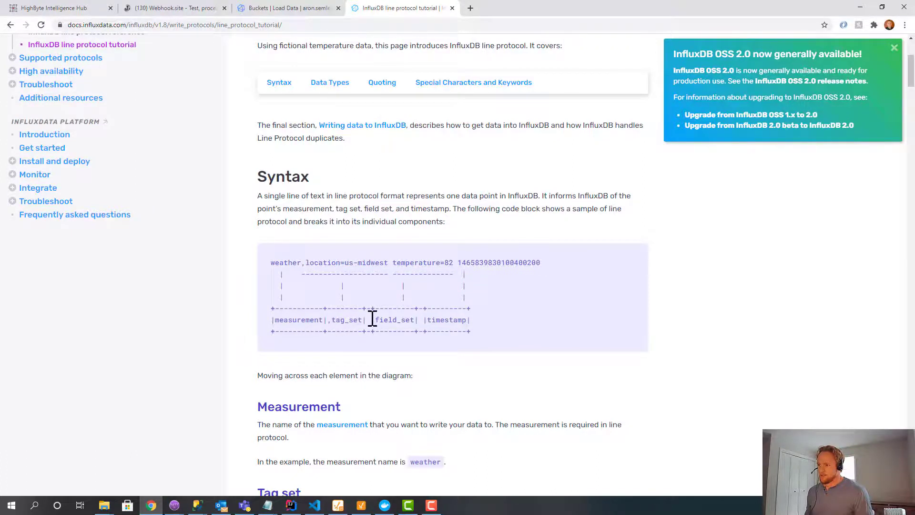
mouse_move(277, 263)
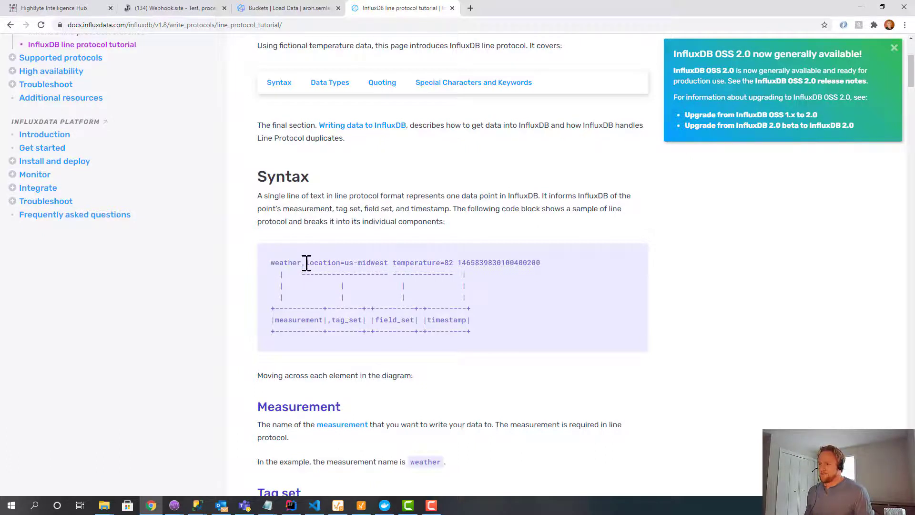
double_click(346, 263)
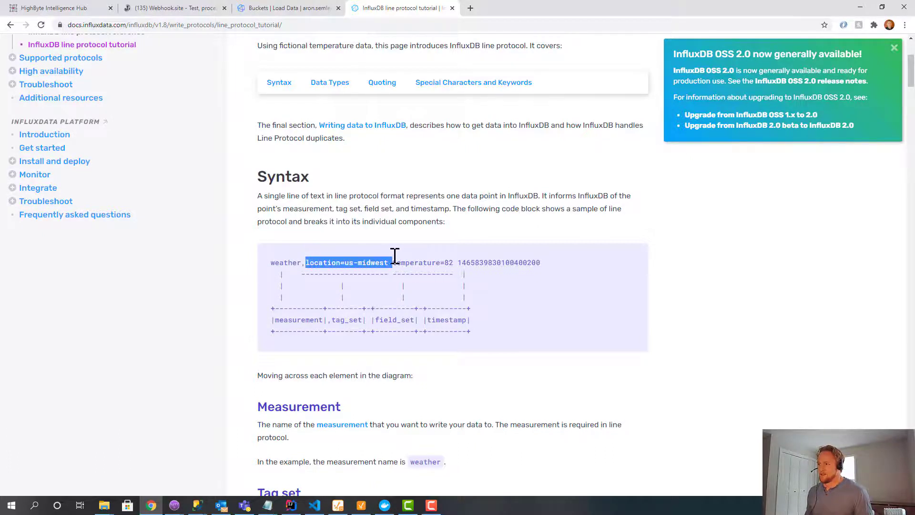
double_click(419, 262)
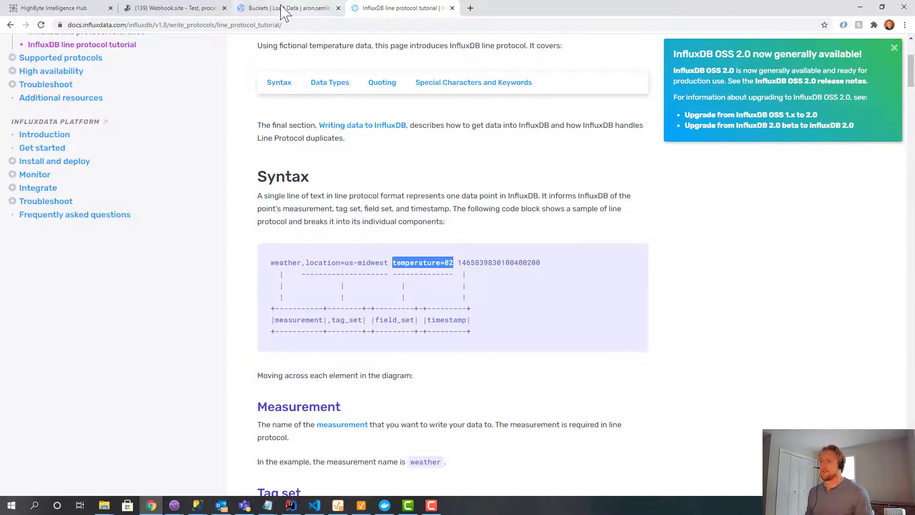
left_click(58, 8)
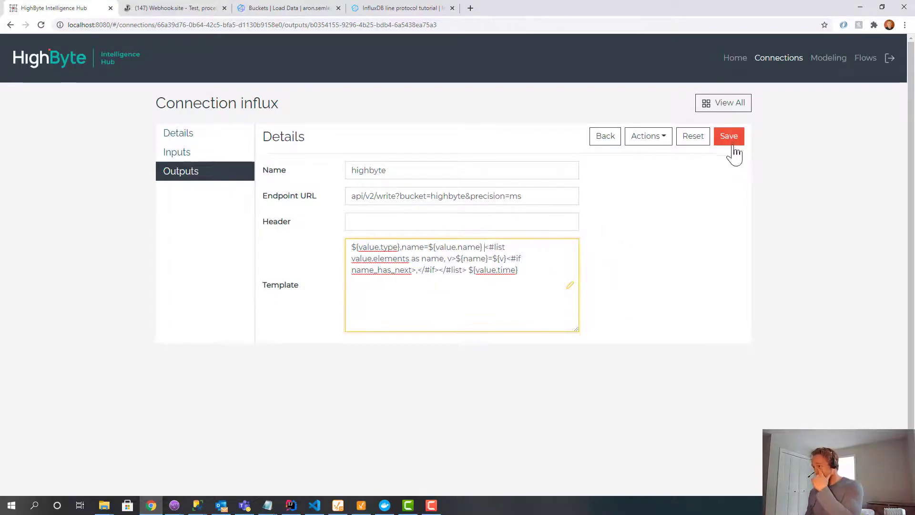
Save the template with a space before the fields, then check Docker logs for remaining Bad Request errors.
left_click(728, 136)
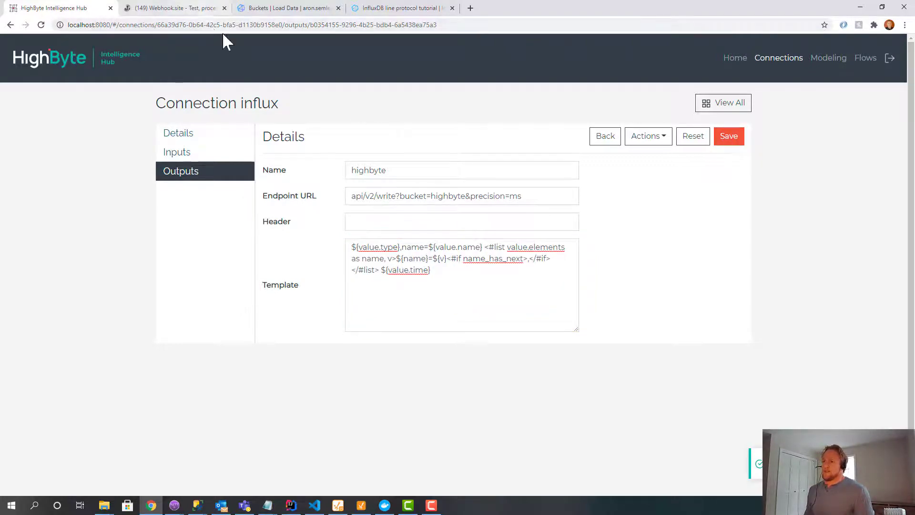
left_click(382, 506)
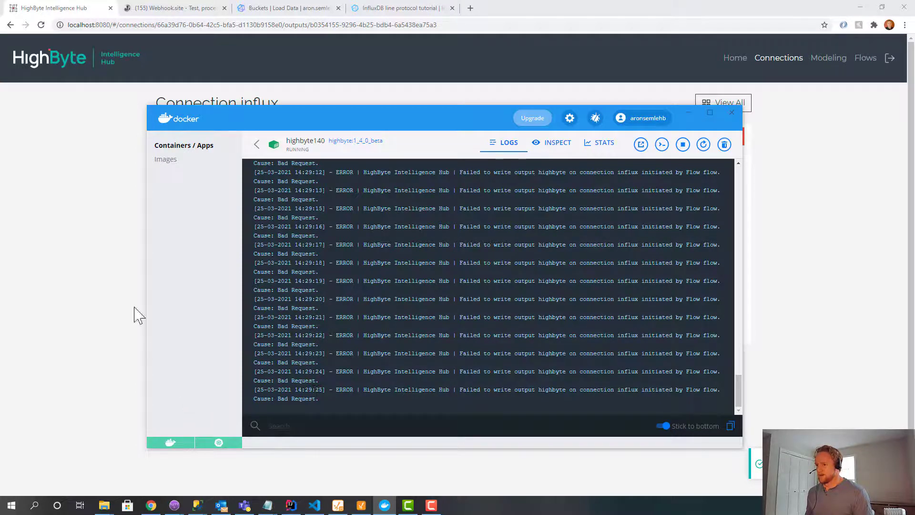
left_click(402, 8)
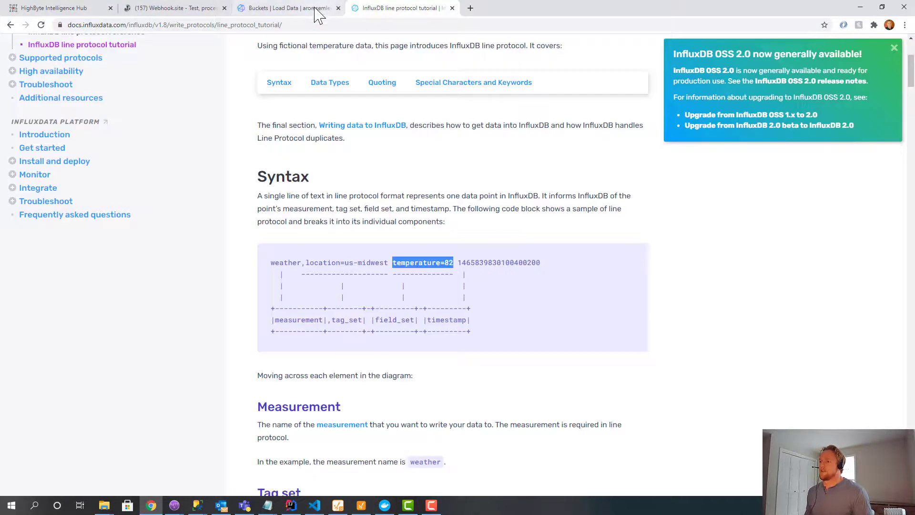
Filter the highbyte bucket query to the press measurement, glancing at HighByte's models list in between.
left_click(286, 8)
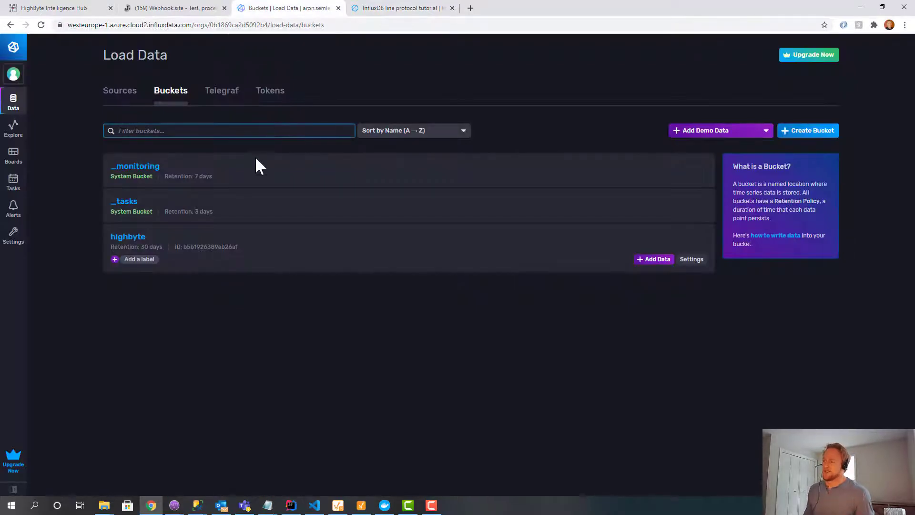
mouse_move(128, 236)
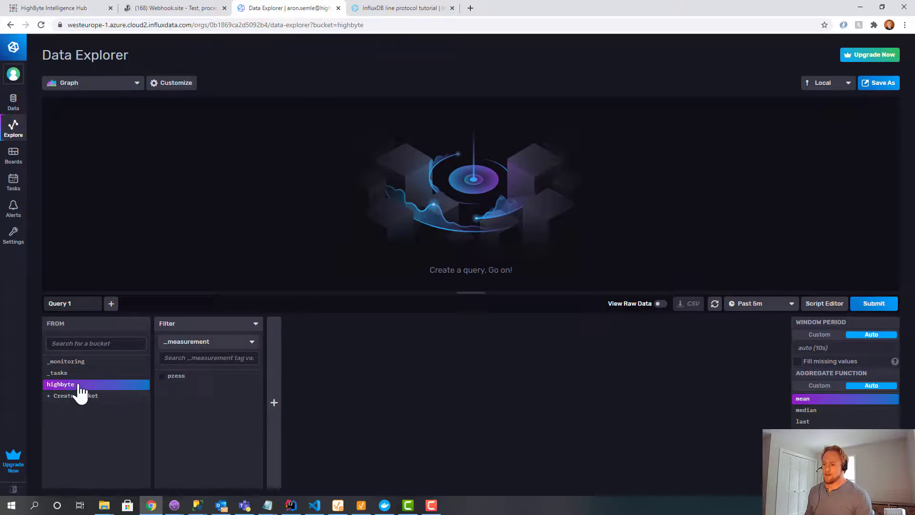
mouse_move(70, 394)
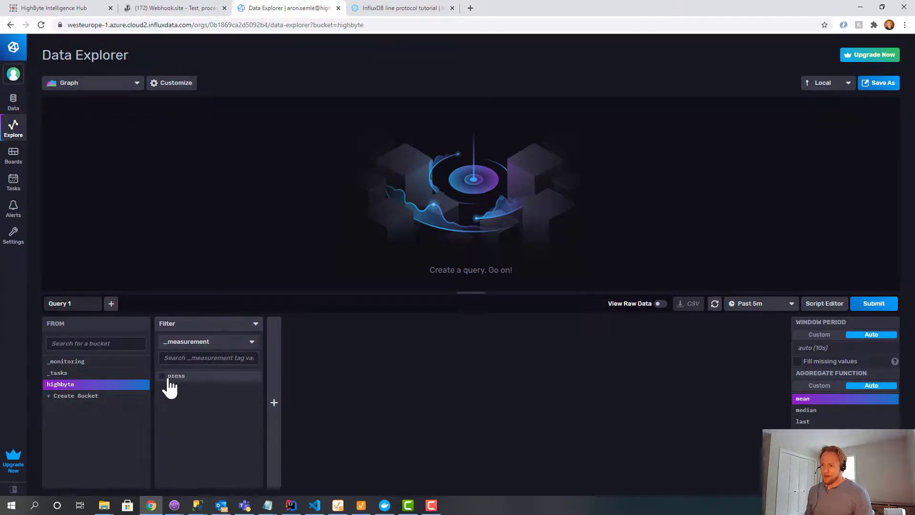
left_click(175, 376)
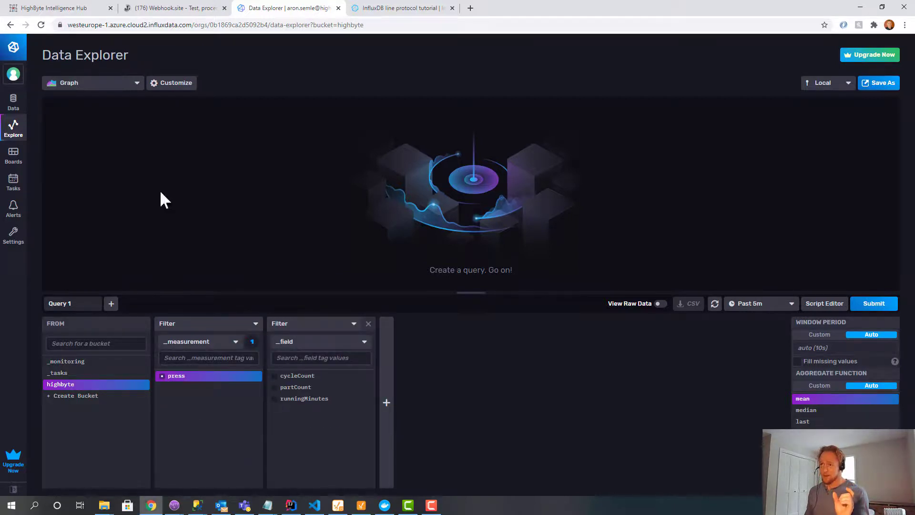
left_click(58, 8)
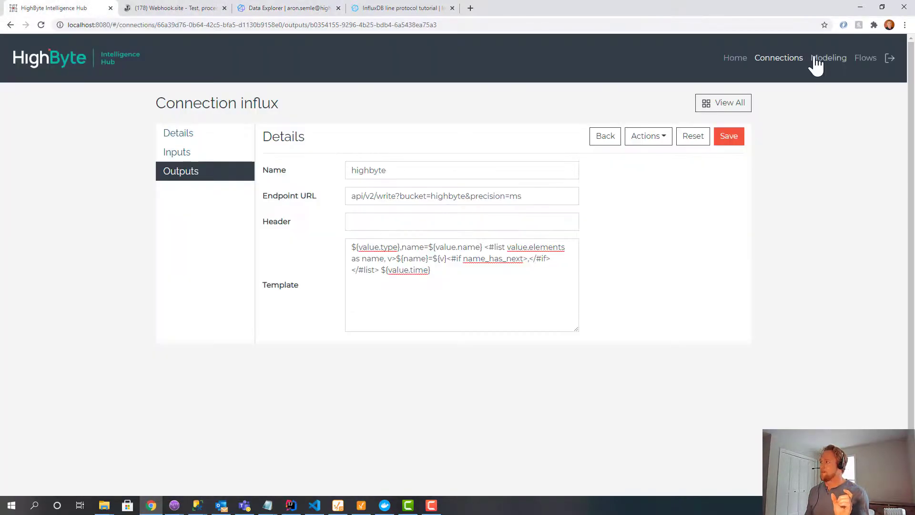
left_click(828, 58)
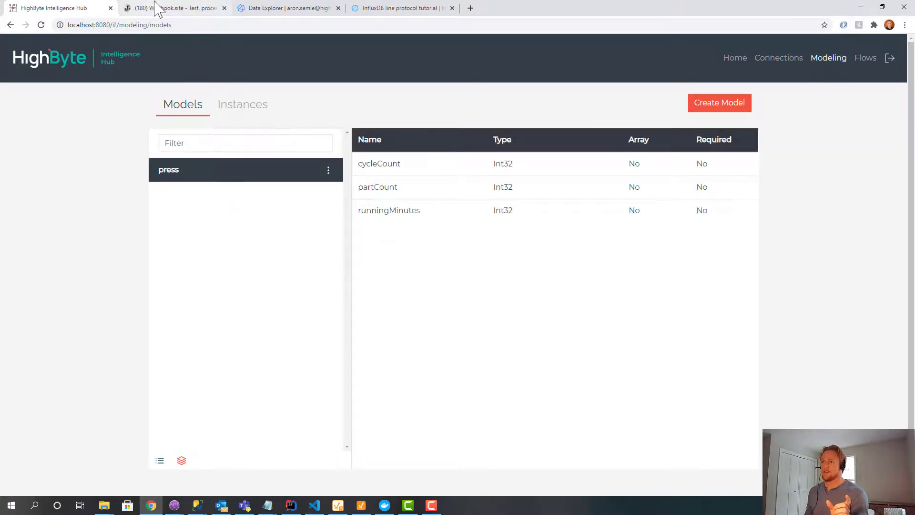
left_click(287, 8)
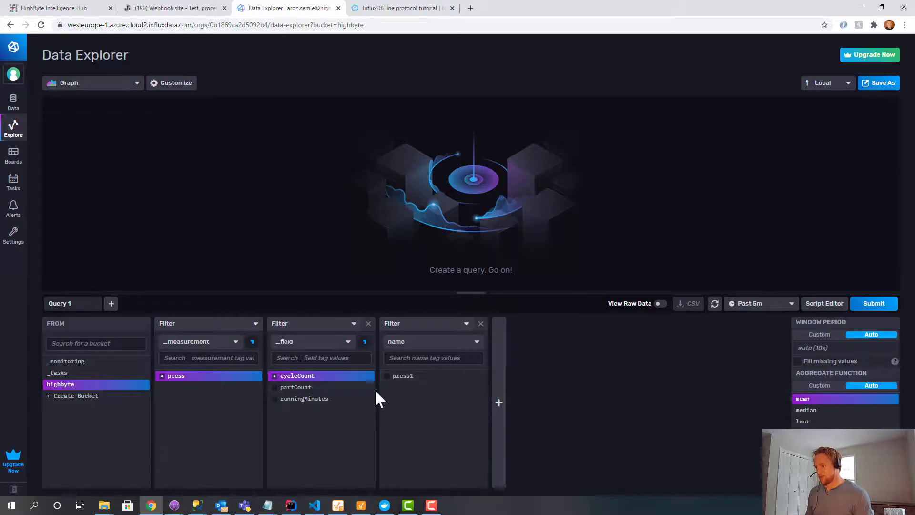
Query press1's cycleCount, partCount and runningMinutes, then view the captured webhook requests.
left_click(402, 376)
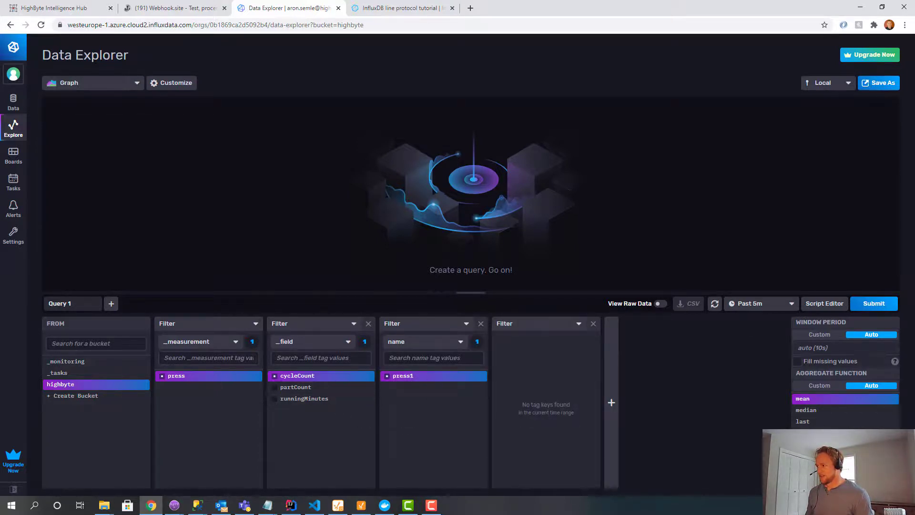
left_click(874, 303)
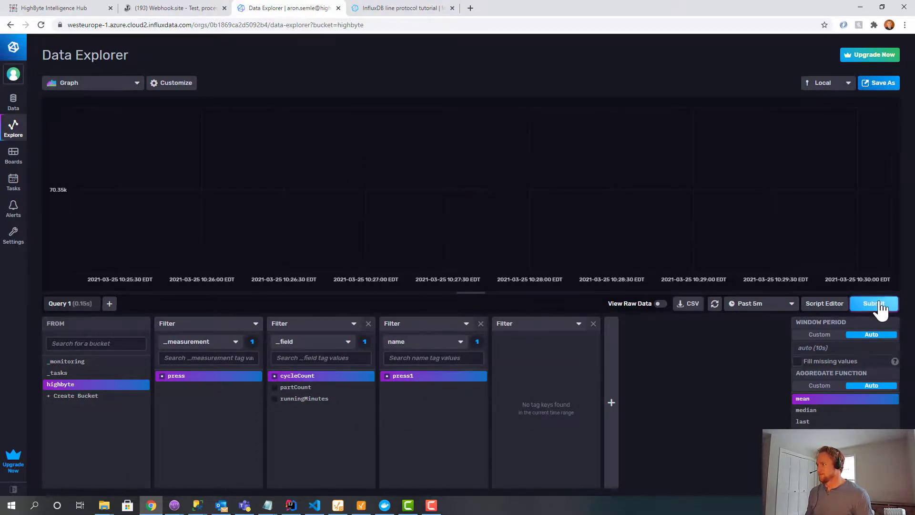
left_click(295, 387)
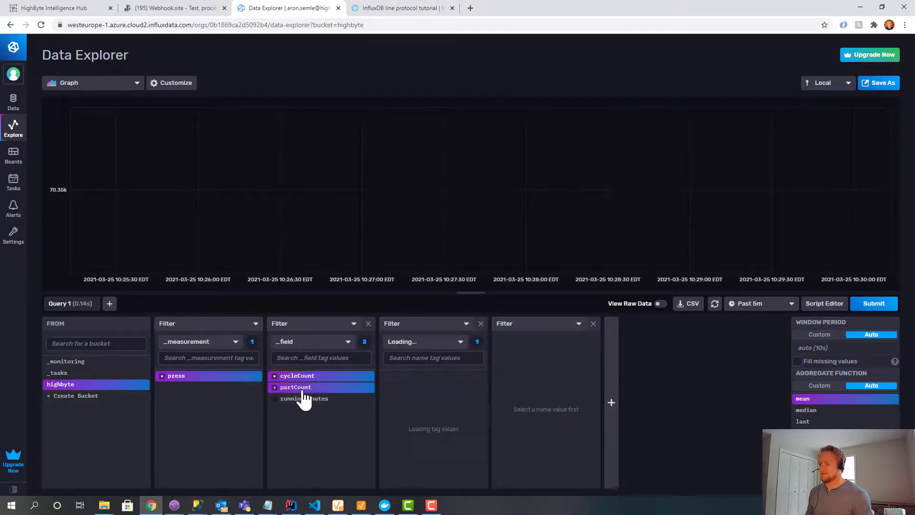
left_click(303, 398)
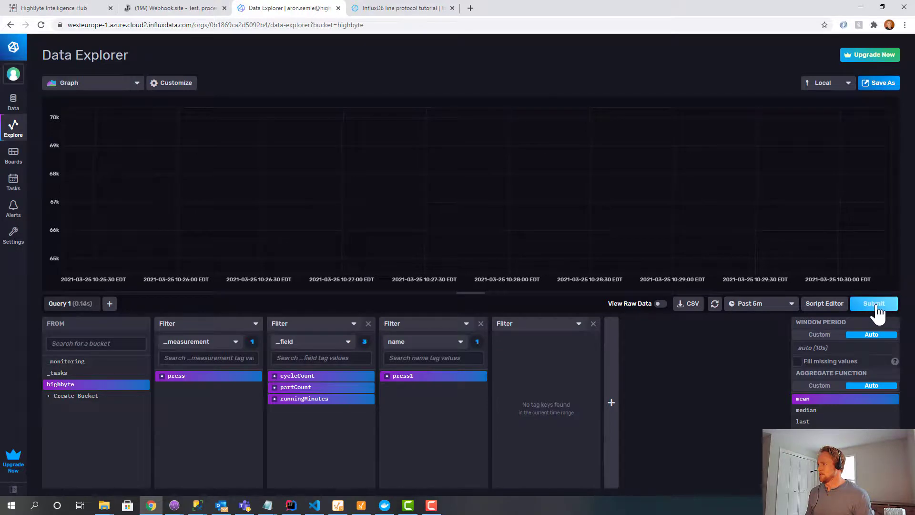
left_click(874, 303)
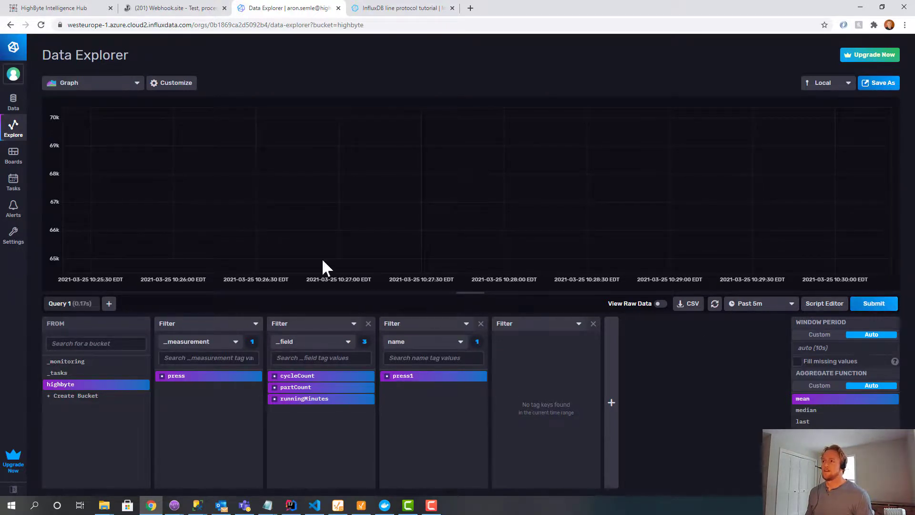
left_click(174, 8)
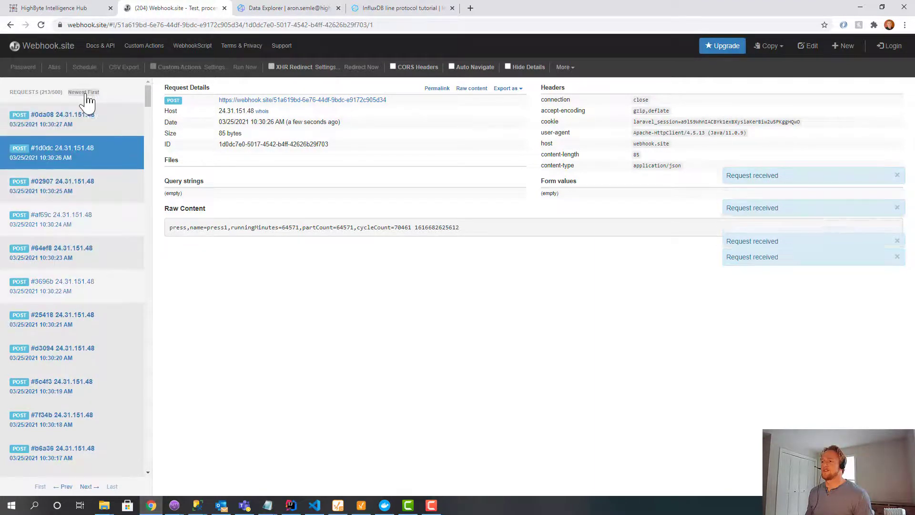
Compare the press1 payload with the line protocol tutorial and return to the Data Explorer graph.
left_click(400, 7)
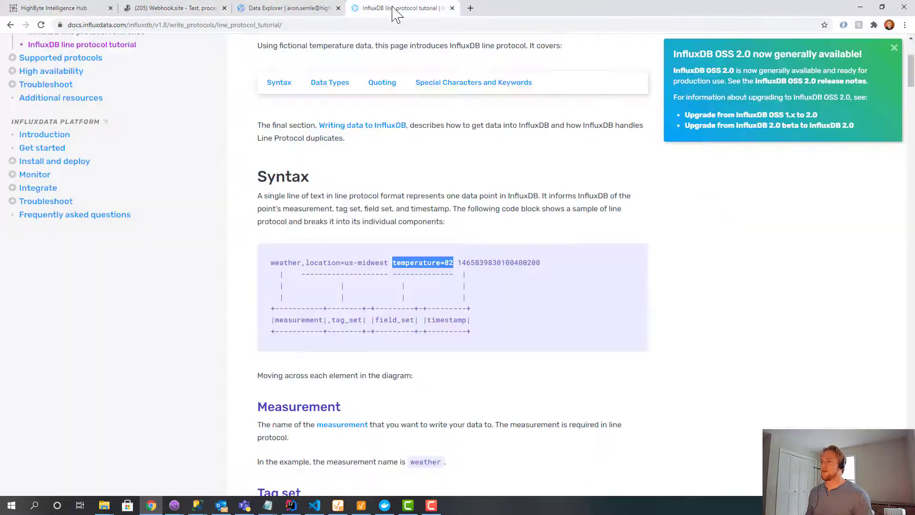
left_click(286, 9)
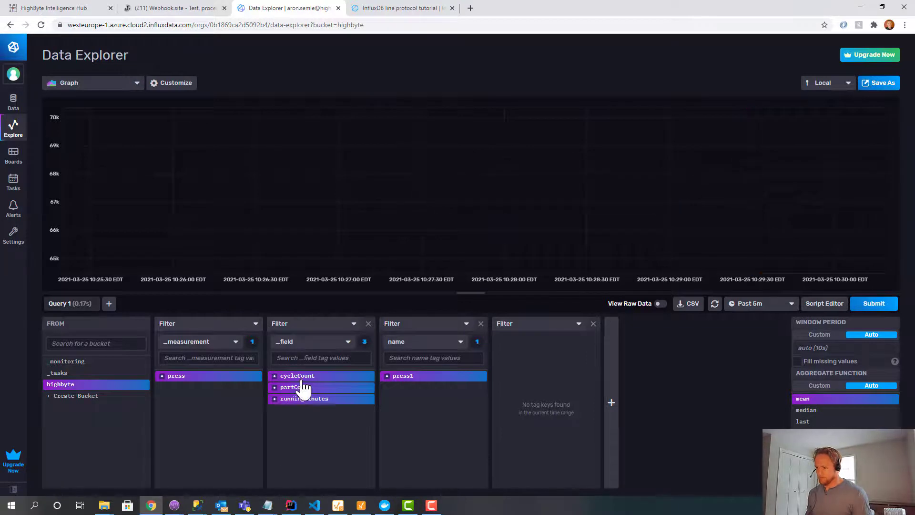
Reduce the press1 query to runningMinutes alone, rerun it, and browse the visualization types.
left_click(303, 398)
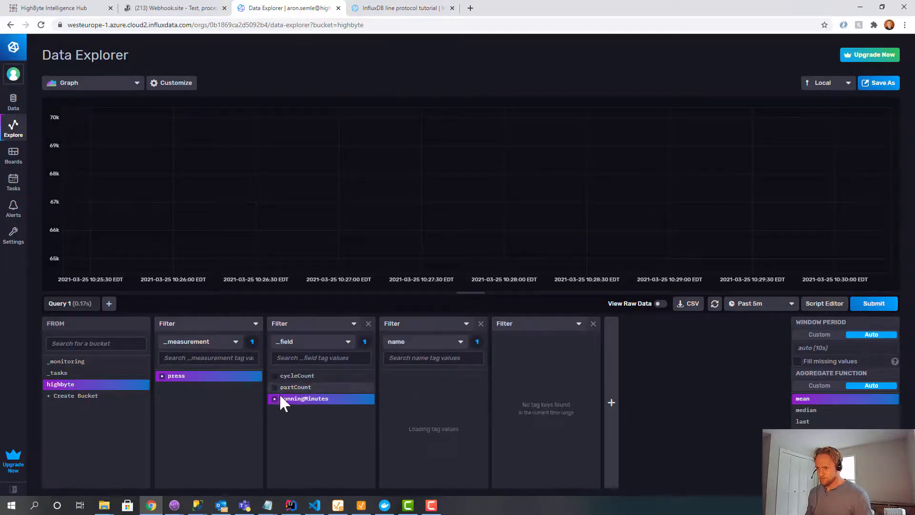
left_click(874, 303)
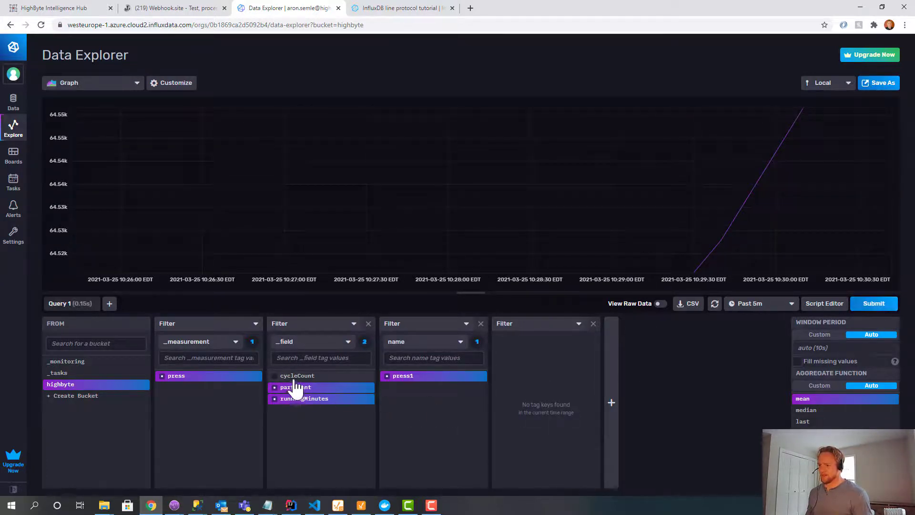
left_click(298, 375)
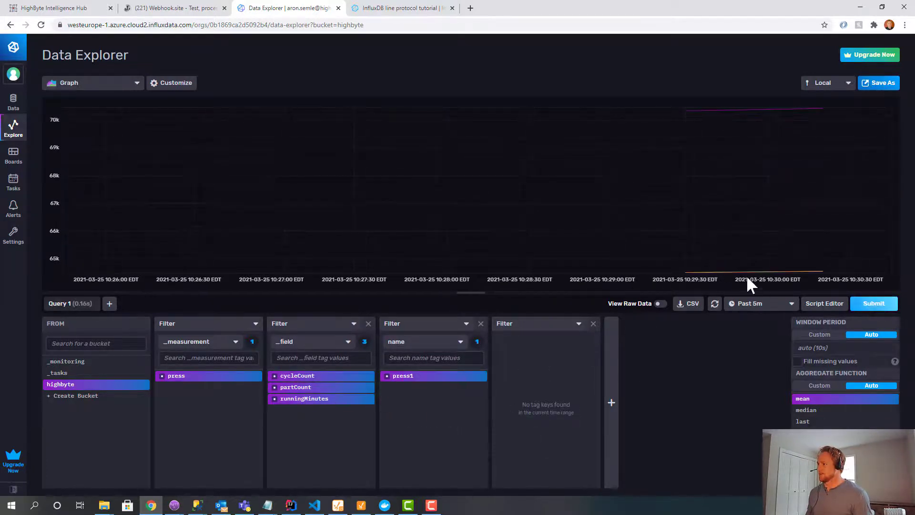
mouse_move(703, 217)
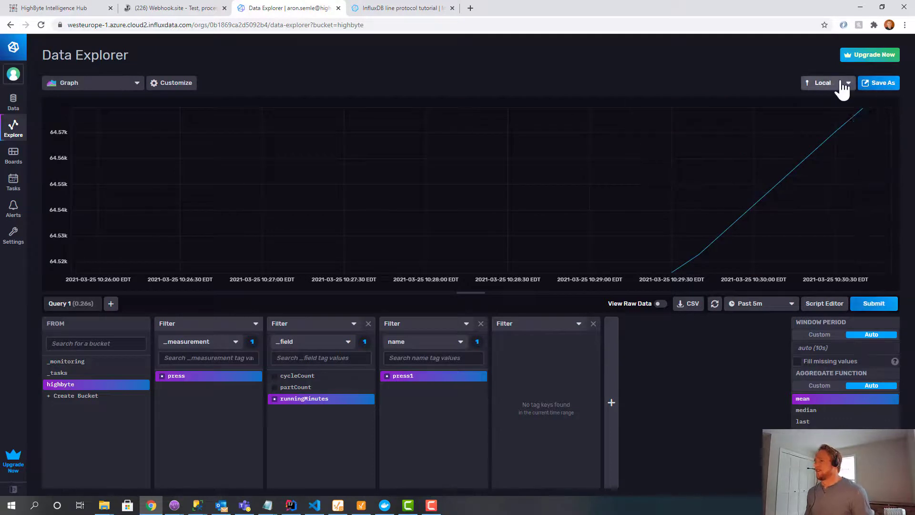
left_click(93, 82)
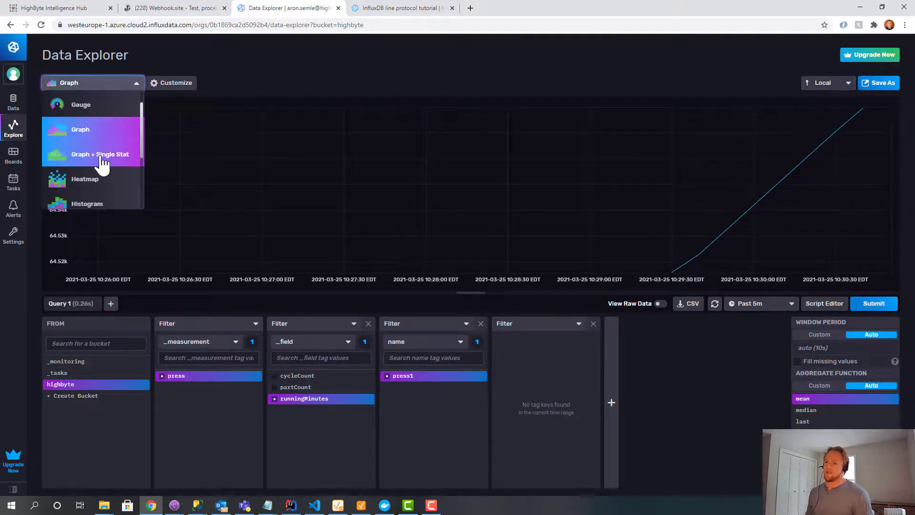
Show runningMinutes as a Gauge, then as a Band chart, and switch to the HighByte press model.
left_click(80, 105)
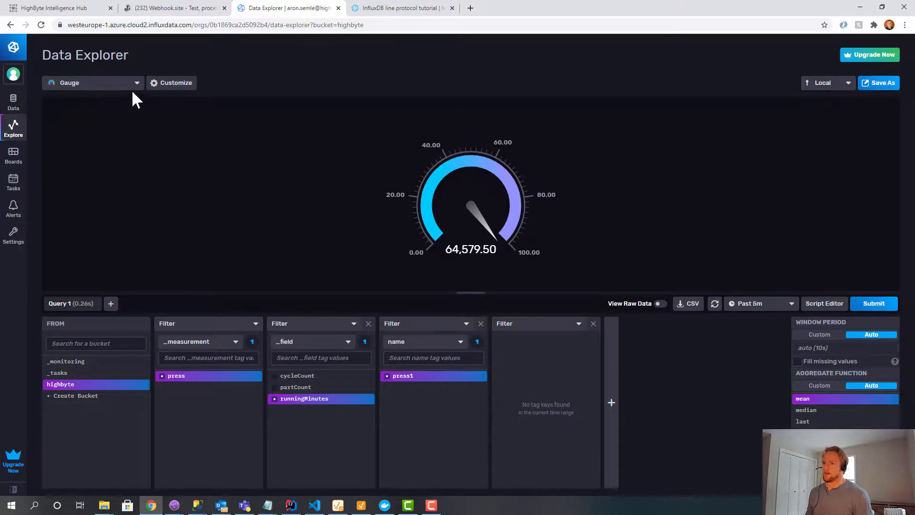
left_click(92, 82)
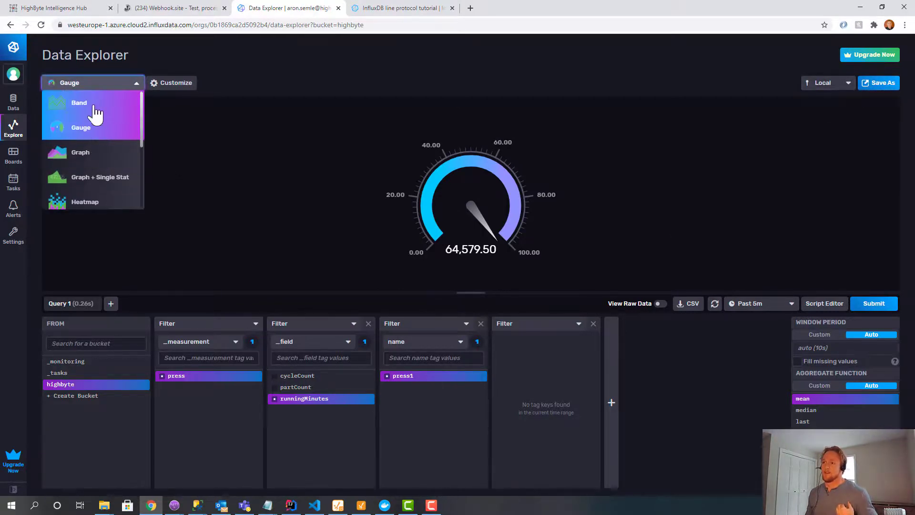
mouse_move(80, 155)
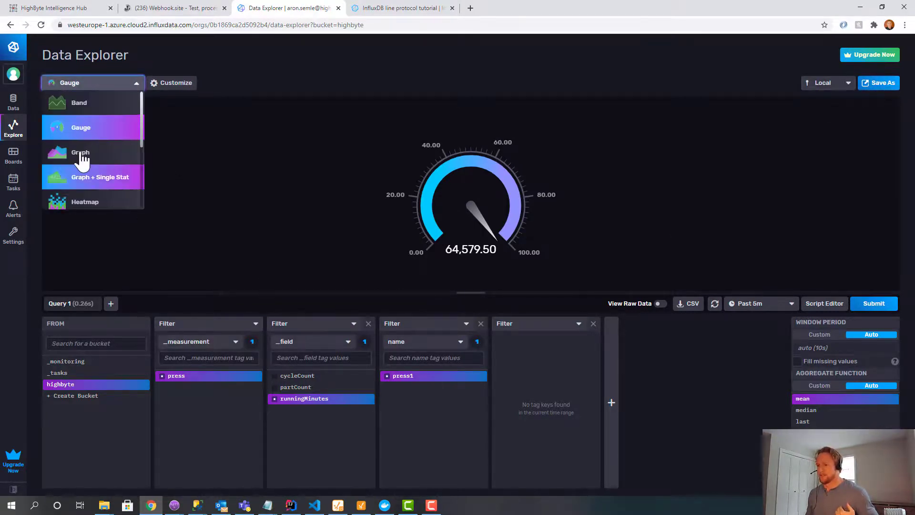
left_click(79, 103)
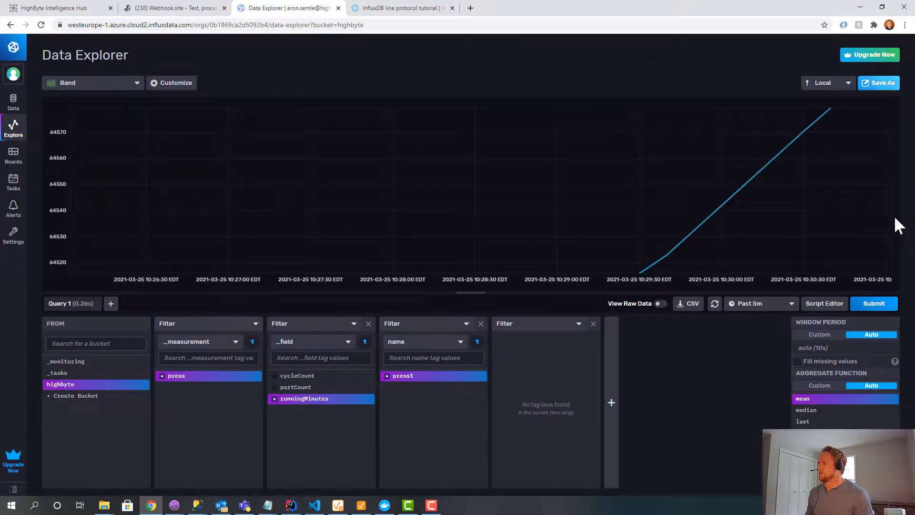
left_click(874, 303)
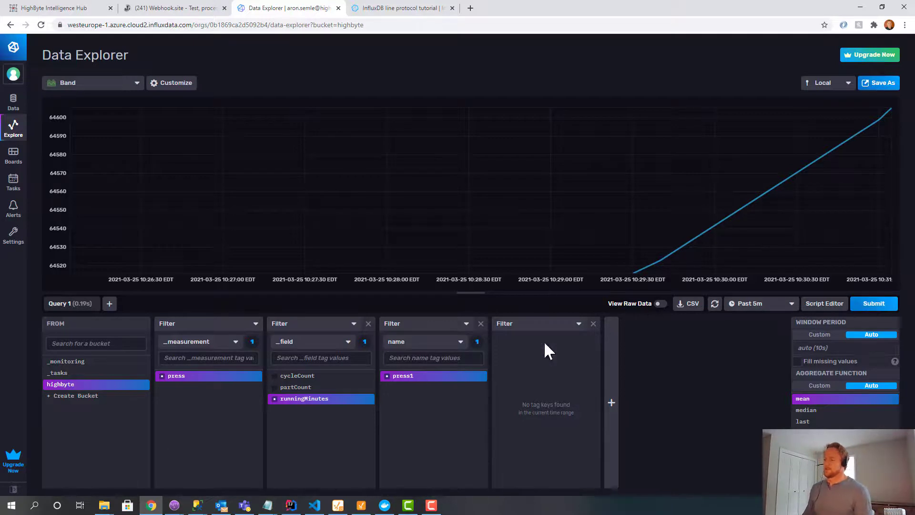
left_click(58, 7)
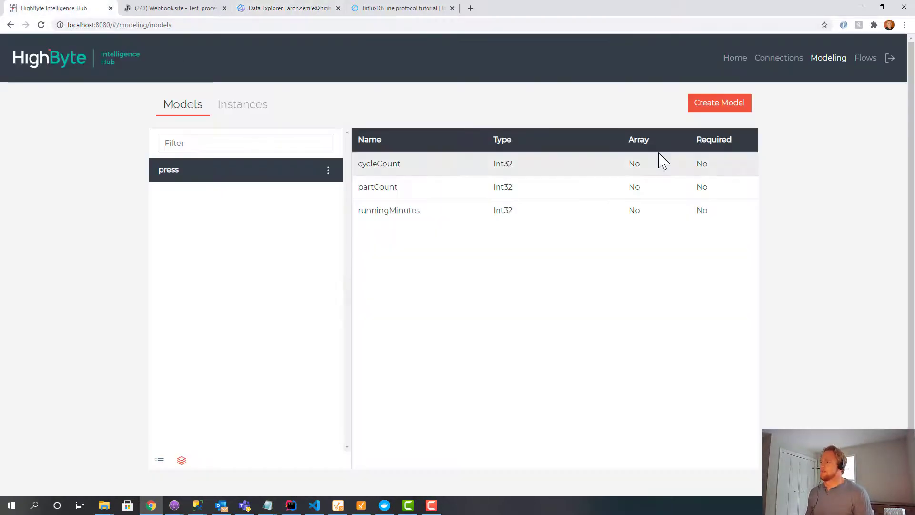
mouse_move(242, 105)
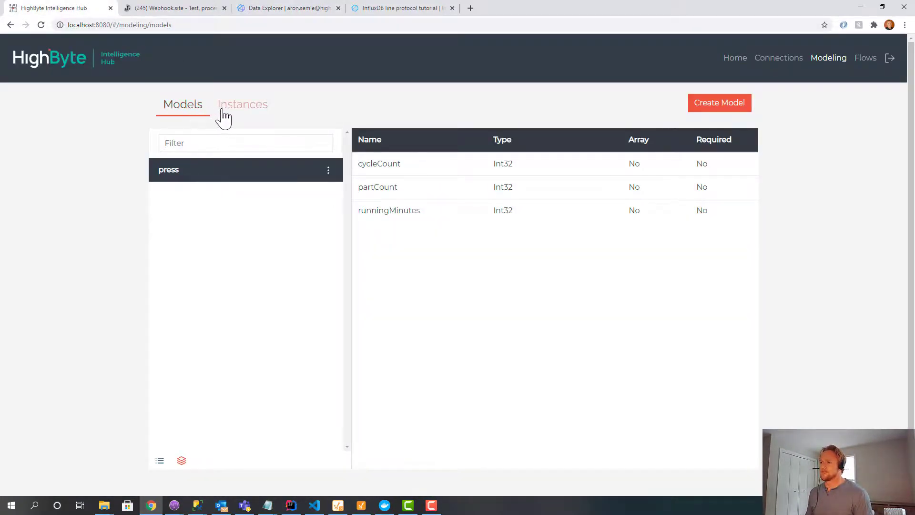
Clone the press1 instance as a new press2 instance and submit it.
left_click(243, 104)
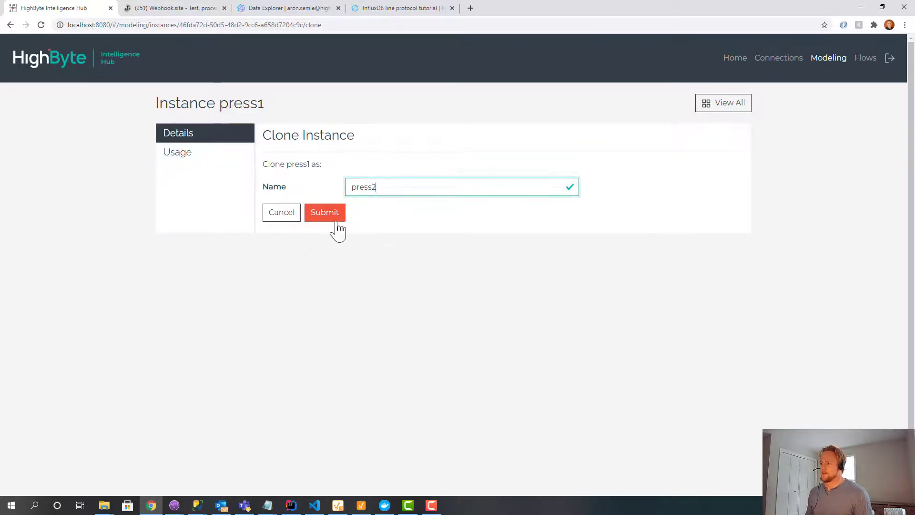
left_click(324, 211)
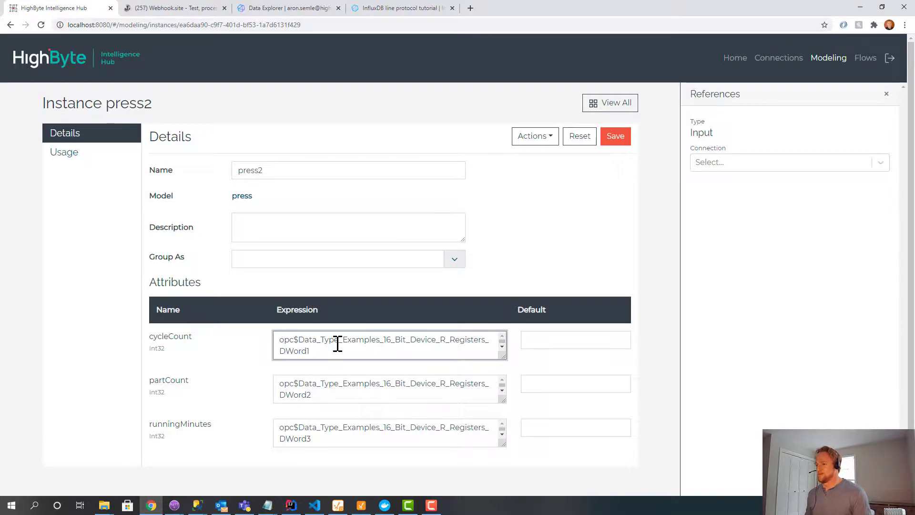
triple_click(383, 344)
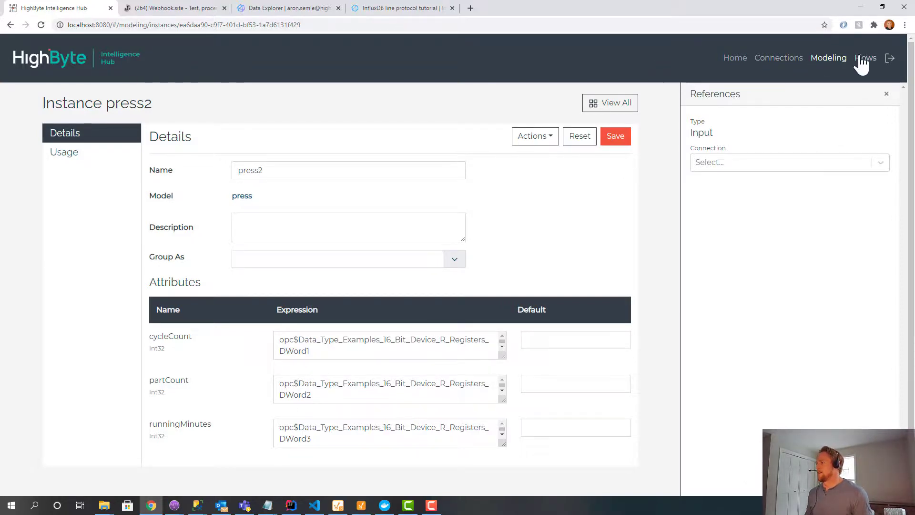
Add press2 as a second source of the flow alongside press1 and save the flow.
left_click(866, 58)
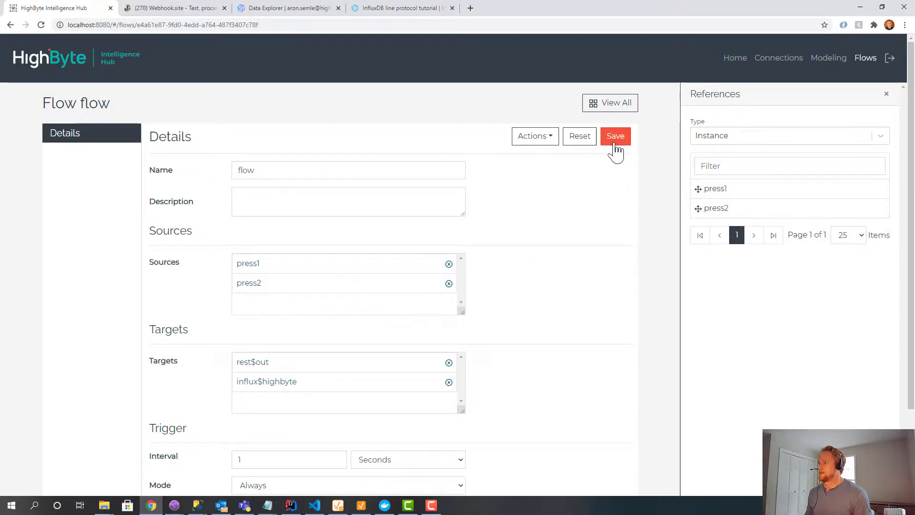
left_click(401, 8)
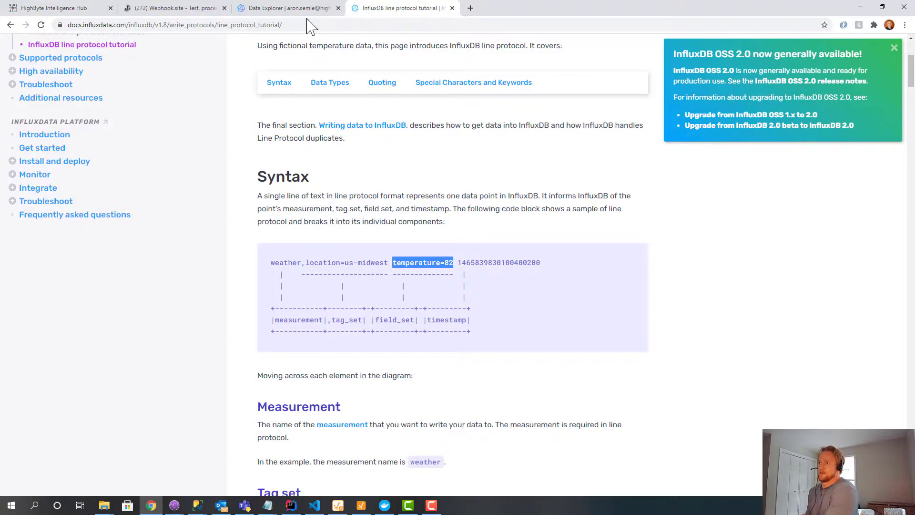
Query the highbyte bucket for both press1 and press2 runningMinutes lines, then narrow the chart to press1.
left_click(286, 8)
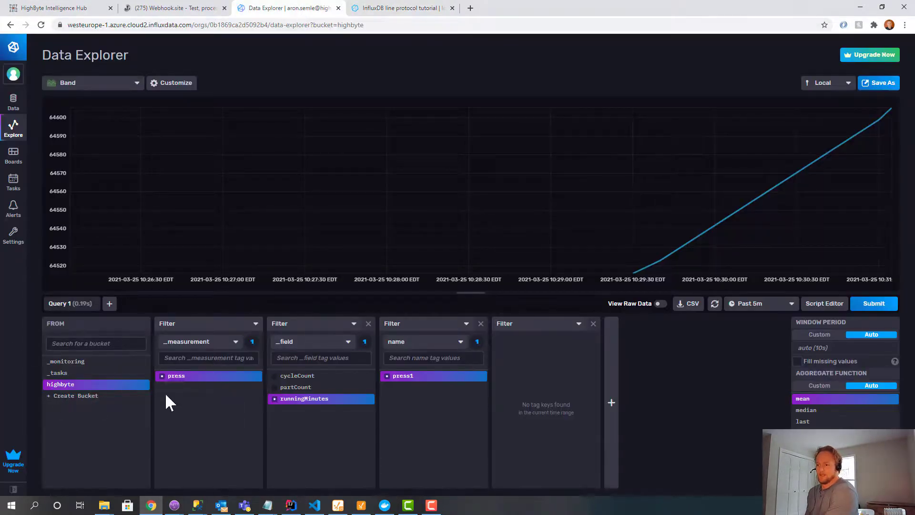
left_click(176, 376)
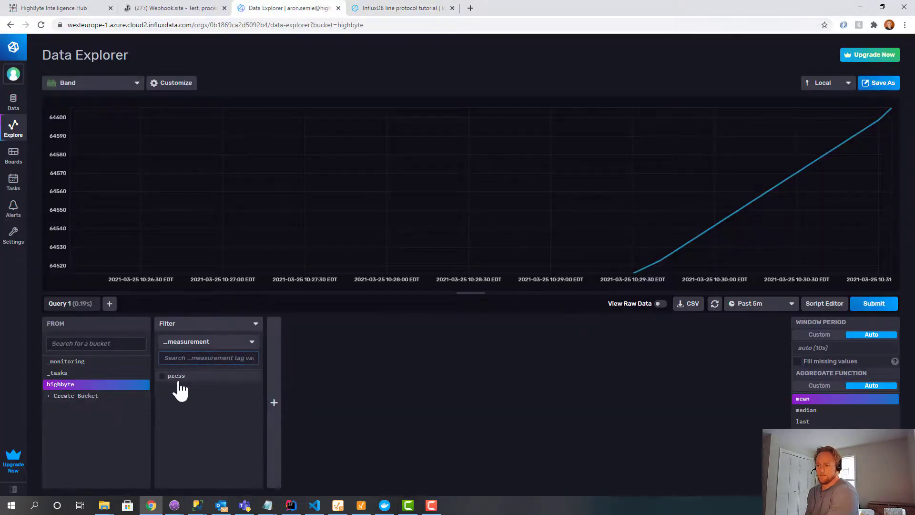
left_click(176, 376)
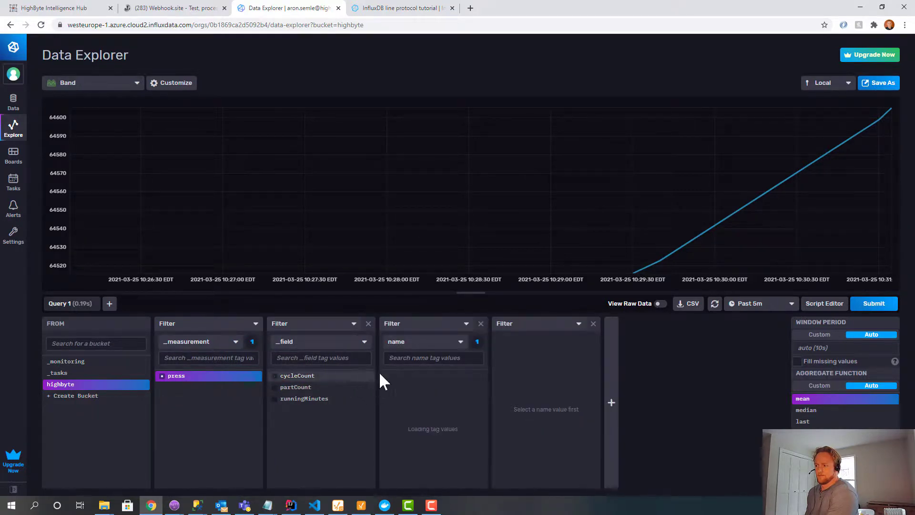
left_click(403, 387)
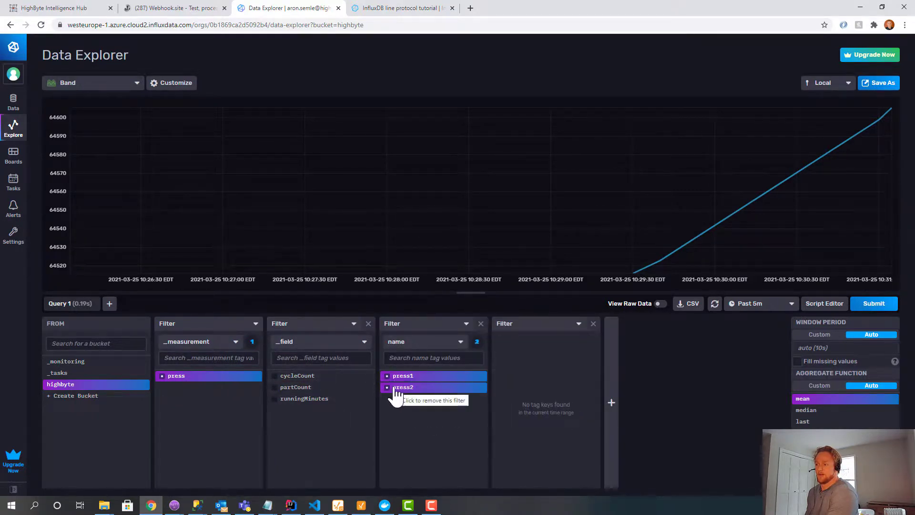
left_click(874, 303)
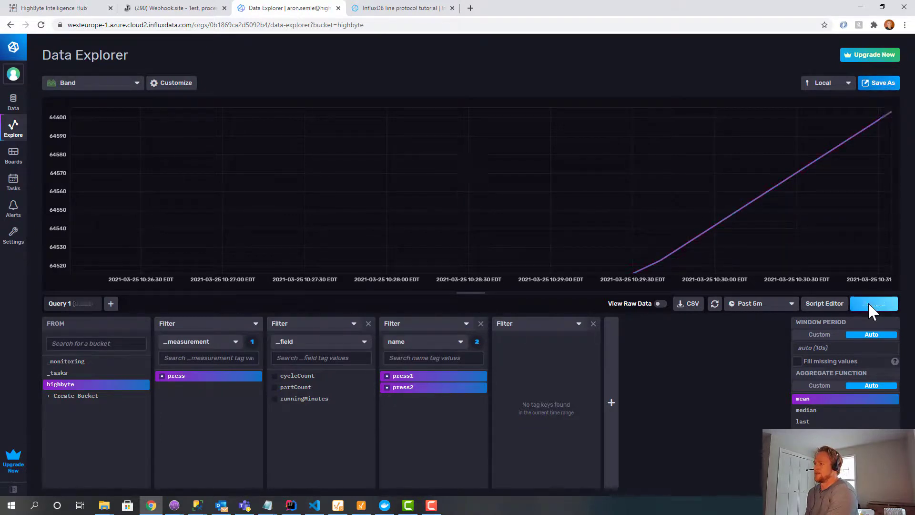
left_click(874, 303)
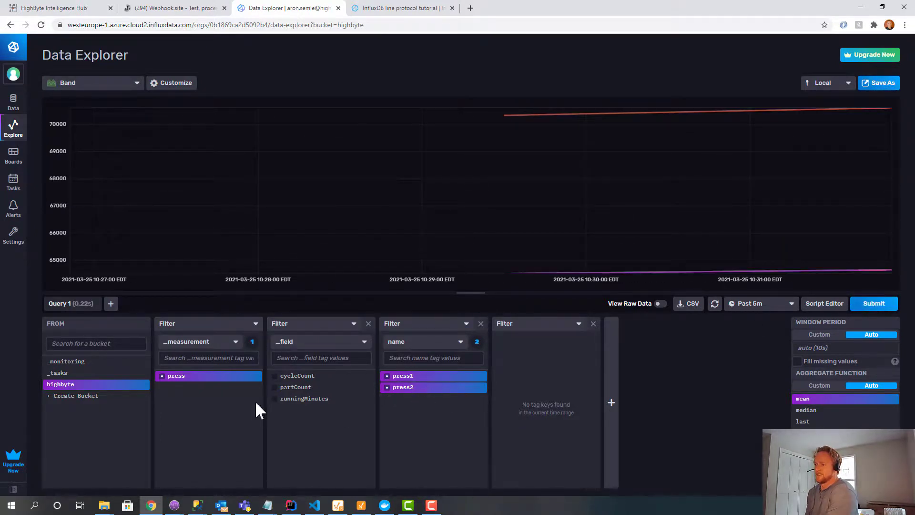
left_click(402, 387)
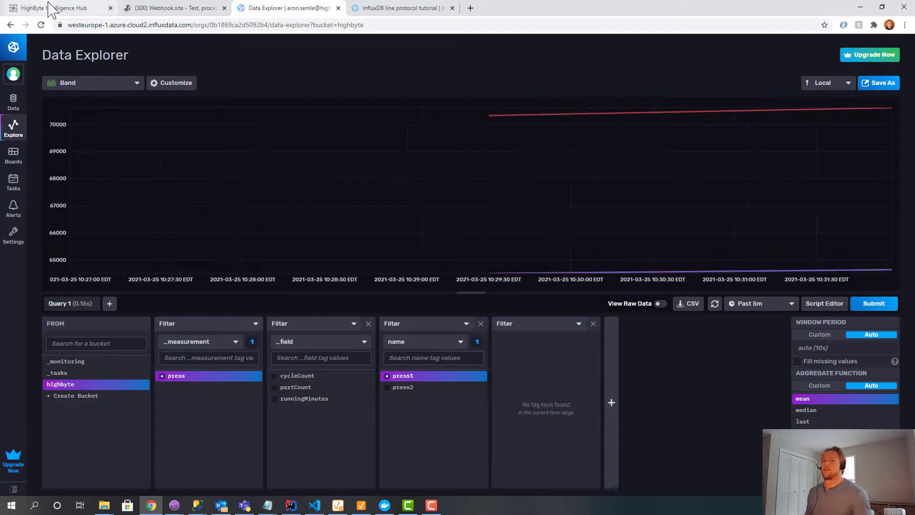
Add an Int32 attribute erroCount to the press model in Modeling and save it.
left_click(59, 8)
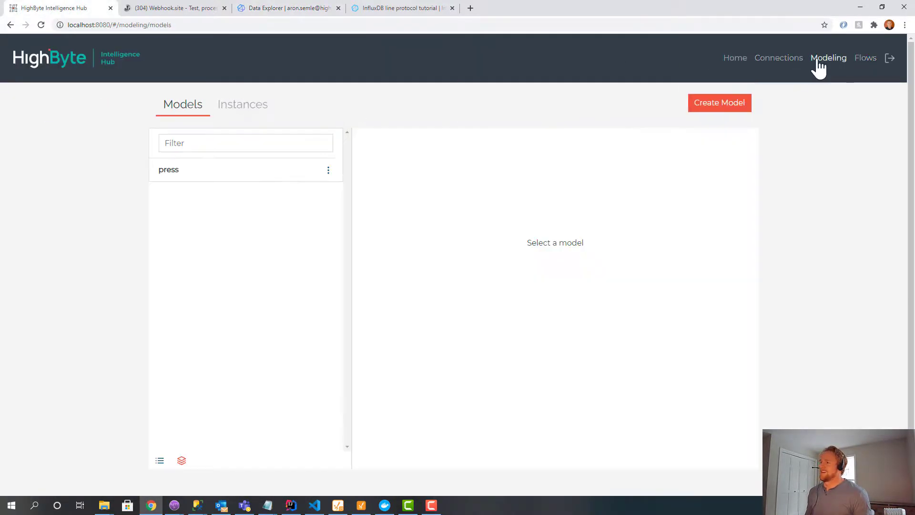
left_click(169, 170)
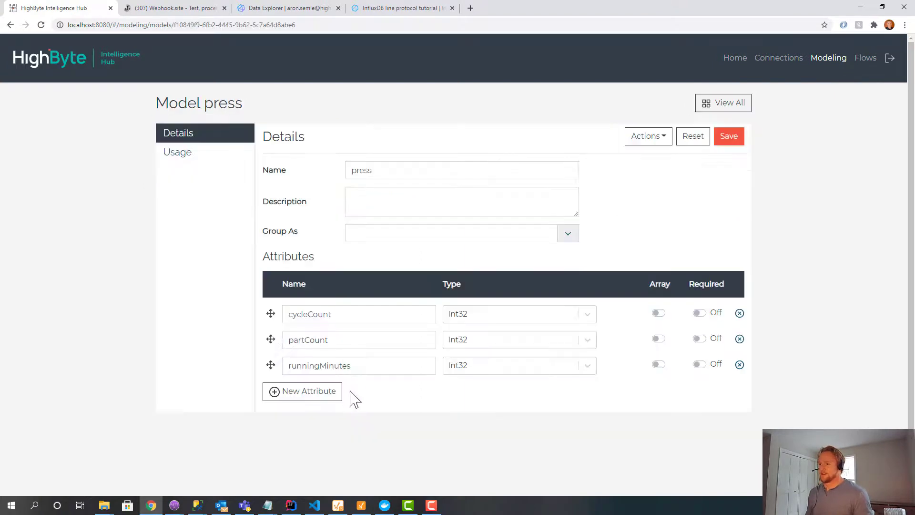
left_click(302, 391)
type("erroCount")
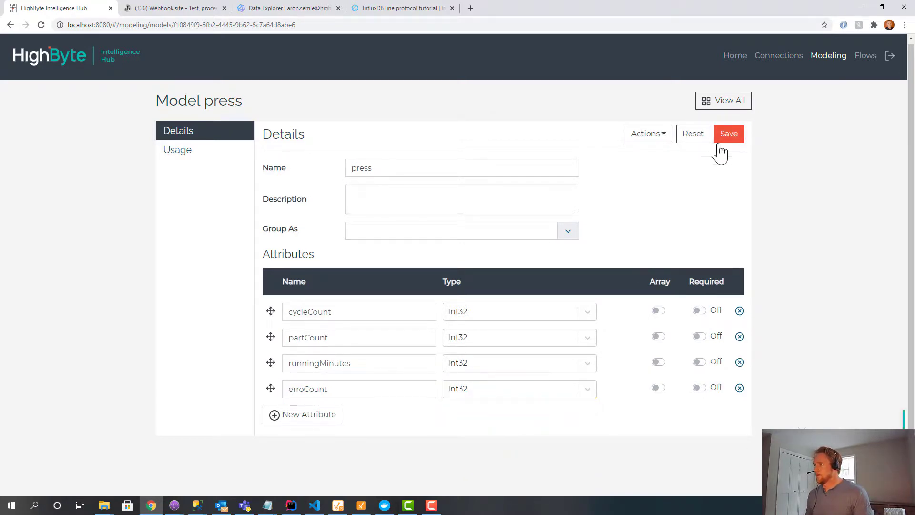
left_click(728, 134)
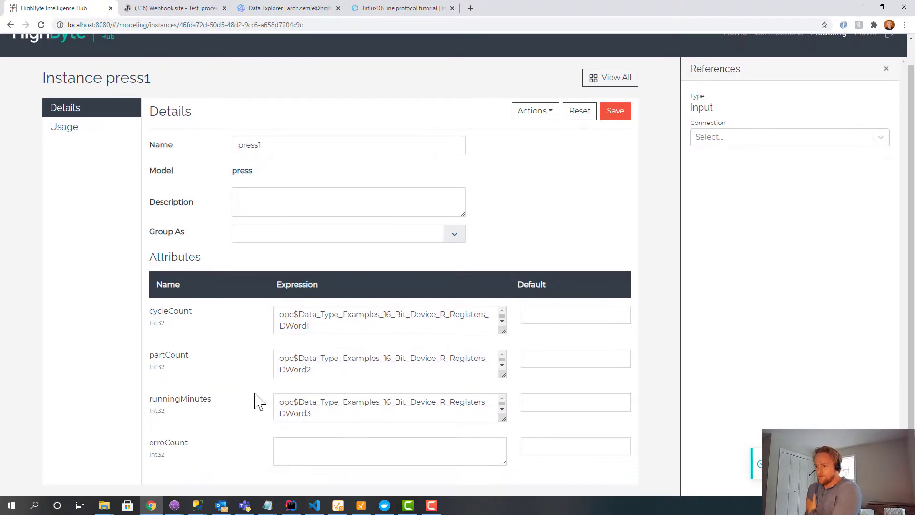
Default erroCount to 22 on press1 and 33 on press2, then preview press1's values.
type("22")
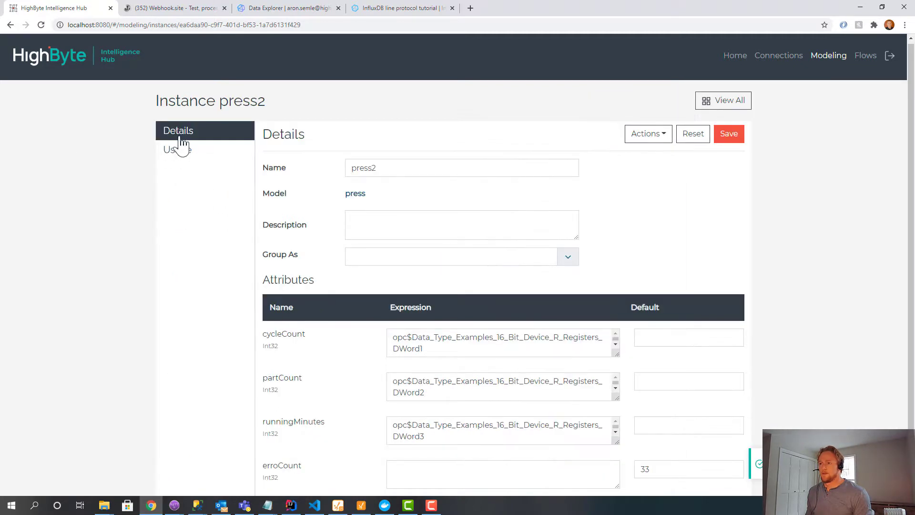
left_click(723, 100)
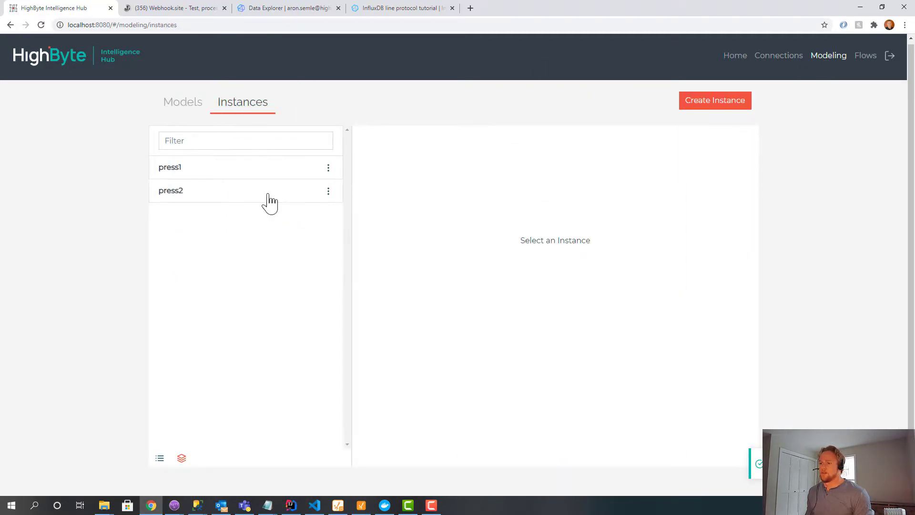
left_click(170, 167)
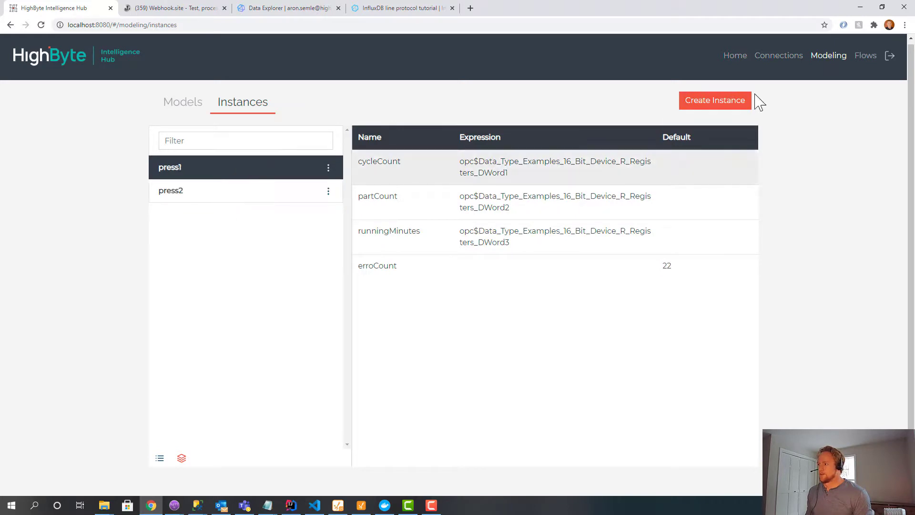
mouse_move(349, 153)
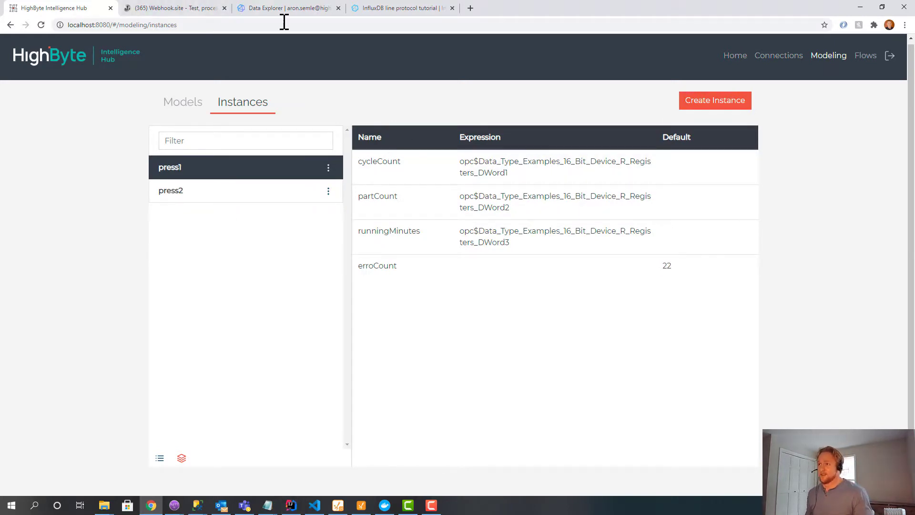
left_click(286, 8)
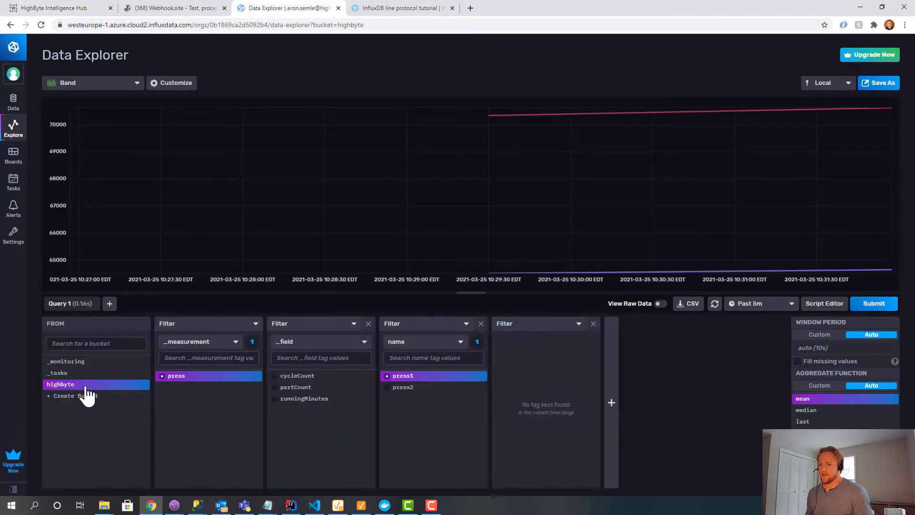
Chart the erroCount field for press1 in Data Explorer, showing a constant value of 22.
left_click(479, 323)
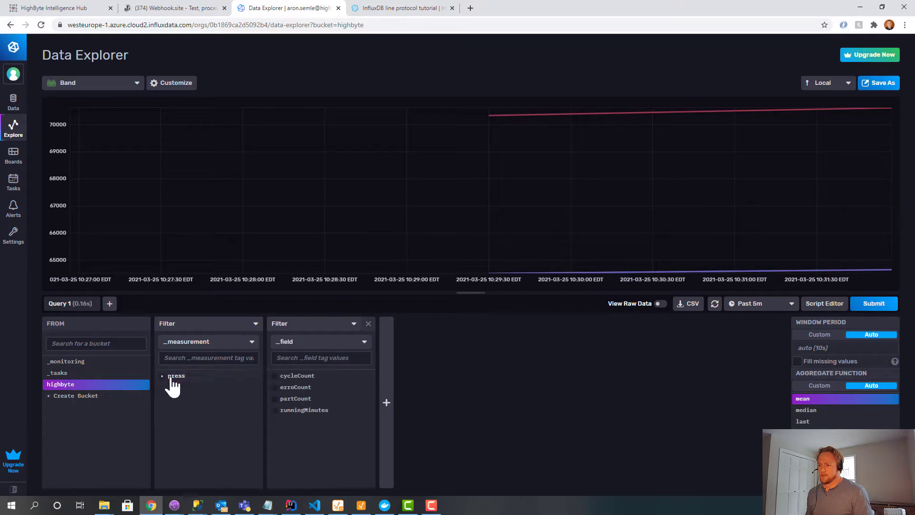
left_click(295, 387)
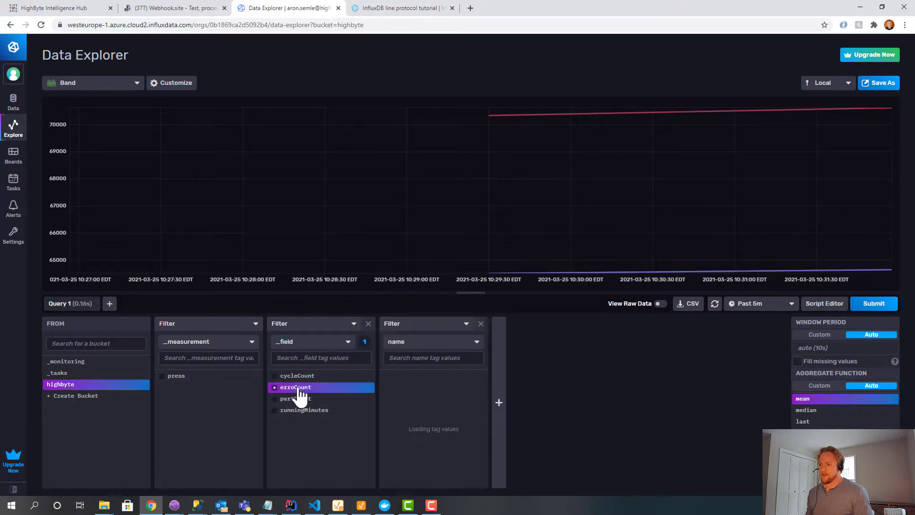
left_click(401, 375)
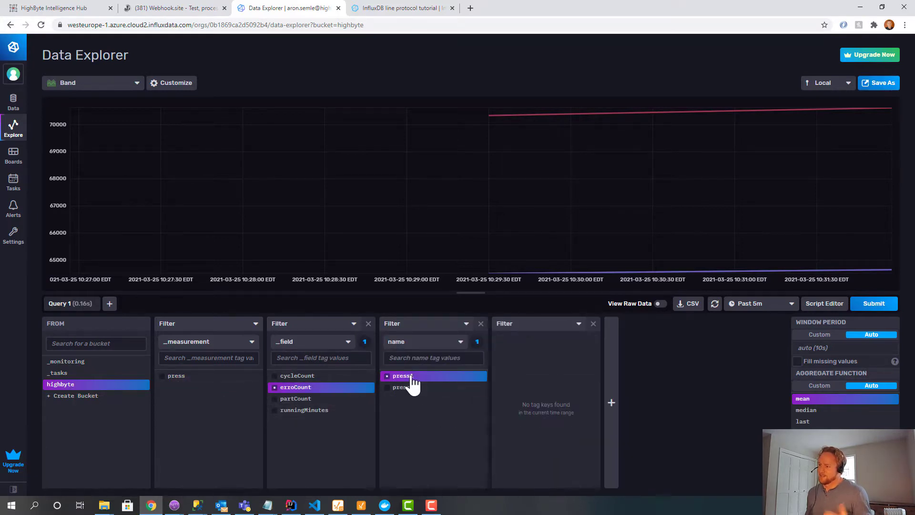
left_click(874, 303)
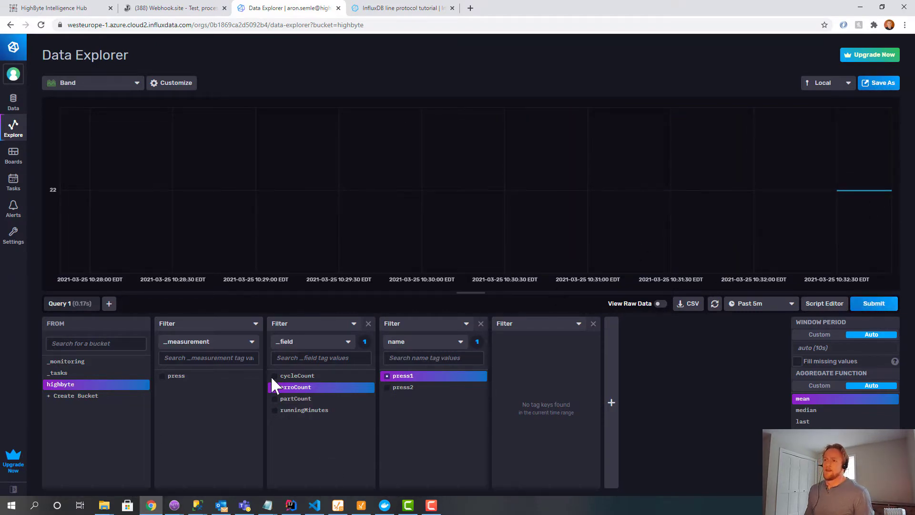
mouse_move(321, 11)
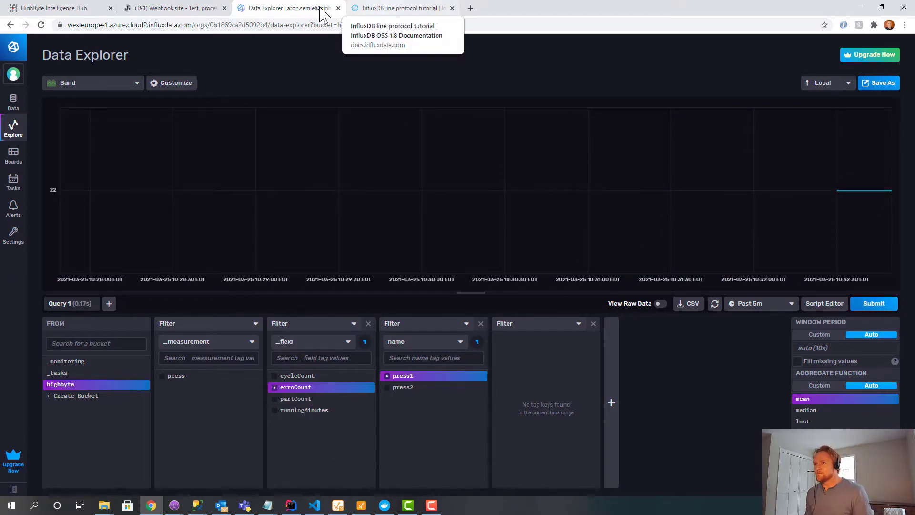
mouse_move(58, 8)
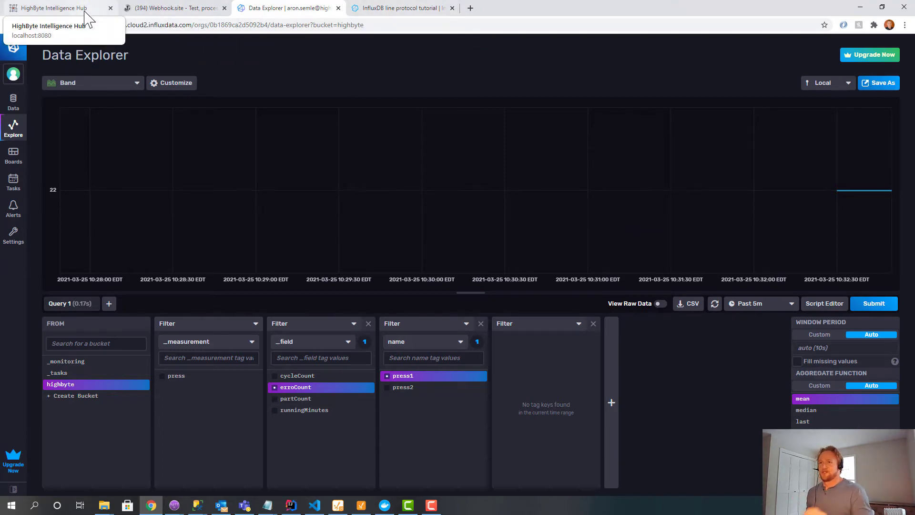
left_click(56, 8)
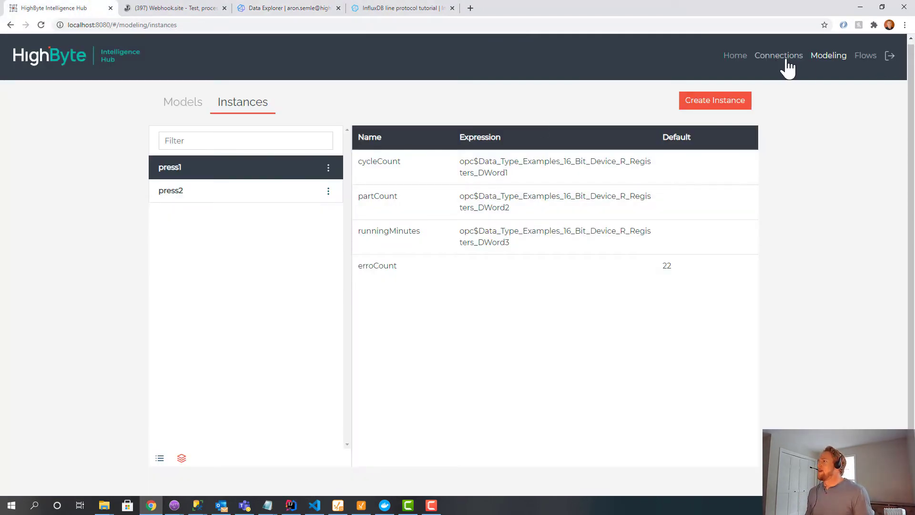
Go to the rest connection's outputs and bring up the out output's line-protocol template.
left_click(778, 56)
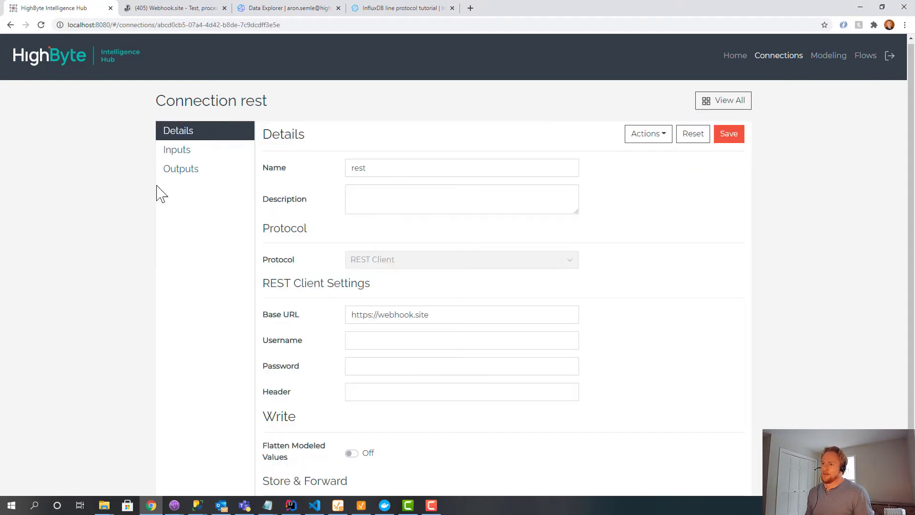
left_click(181, 169)
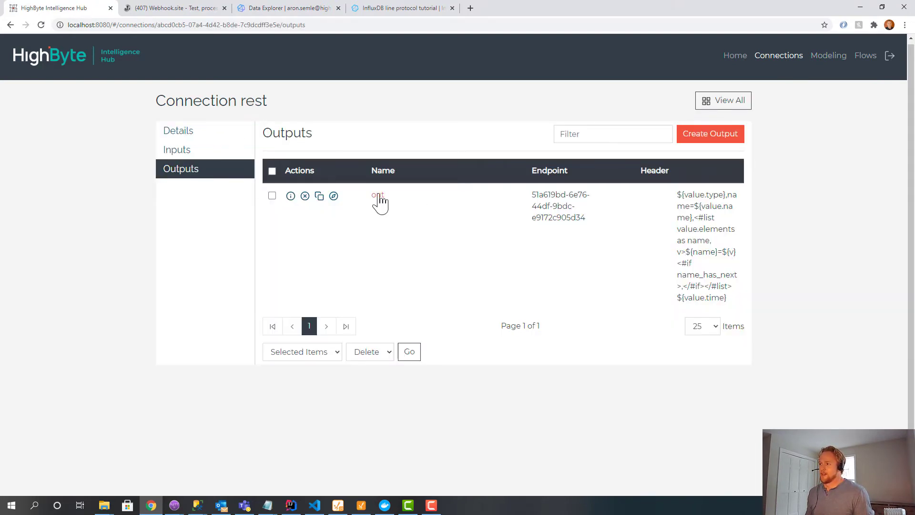
left_click(378, 194)
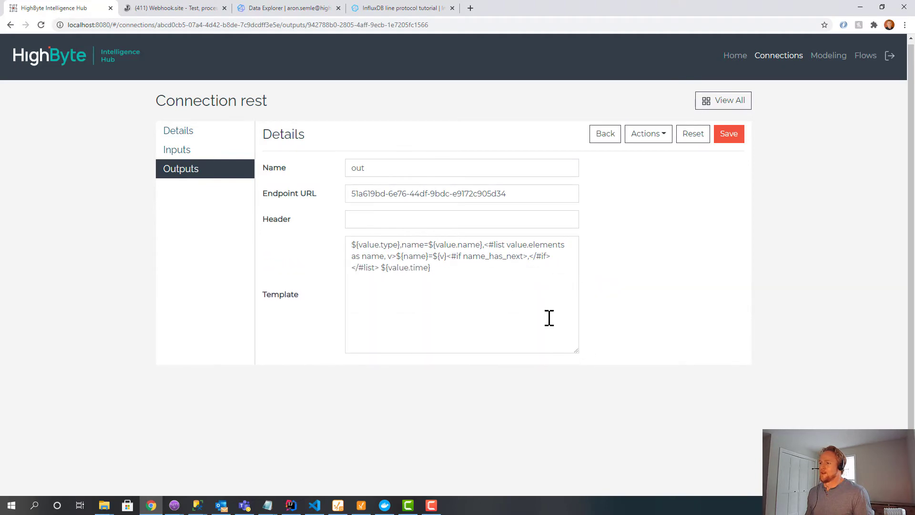
left_click(360, 244)
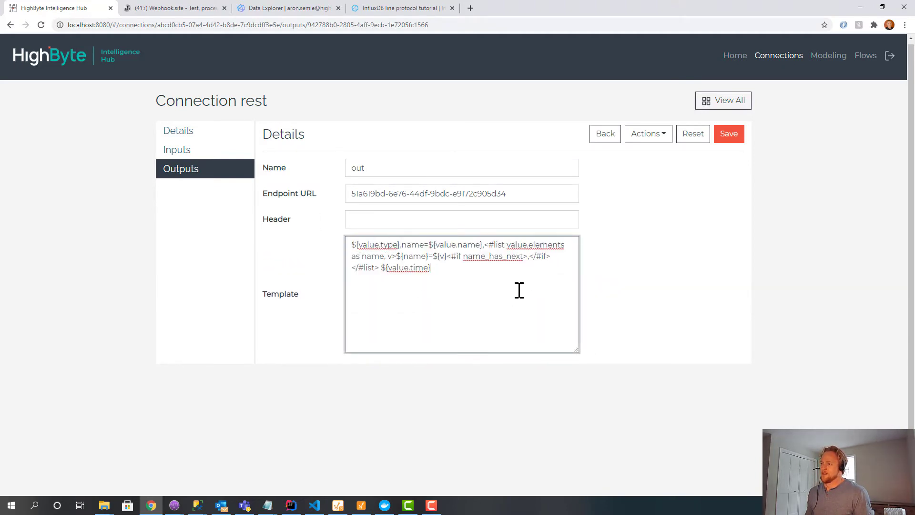
Review the template text unchanged, save the out output, and return to the flows list.
key("ctrl+a")
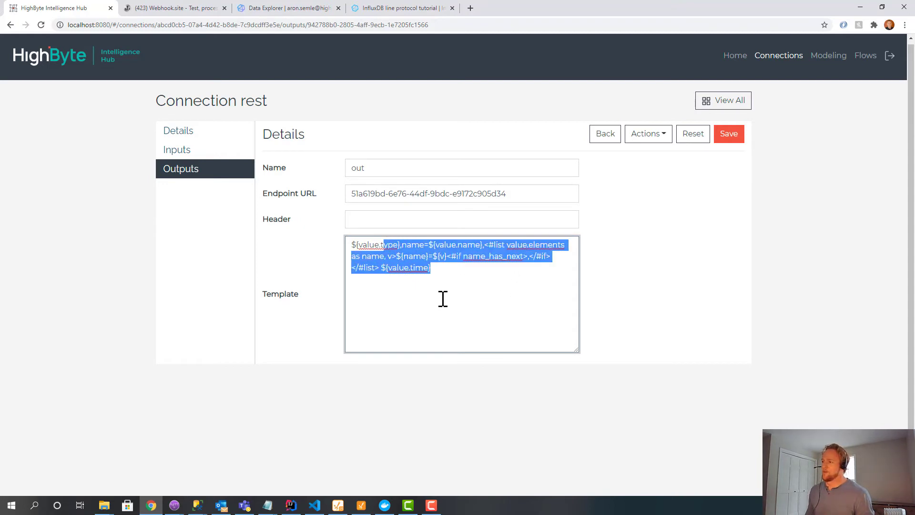
left_click(729, 134)
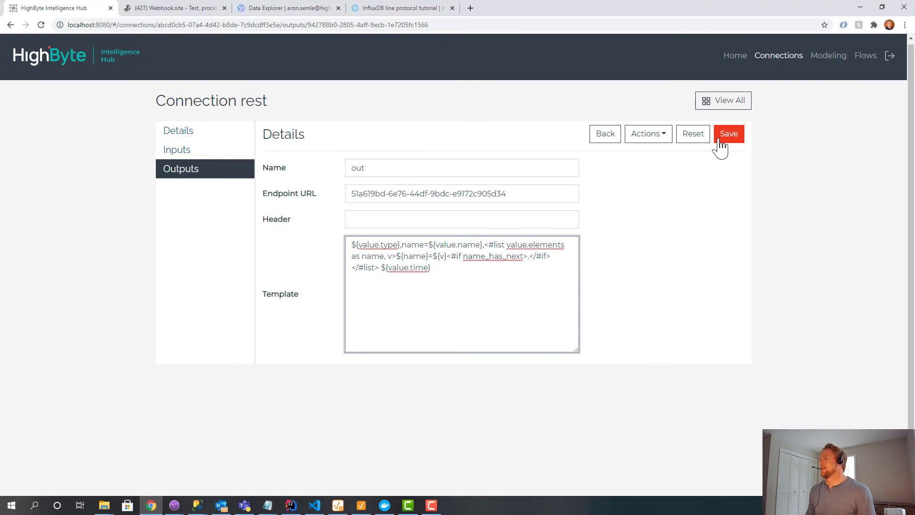
left_click(728, 134)
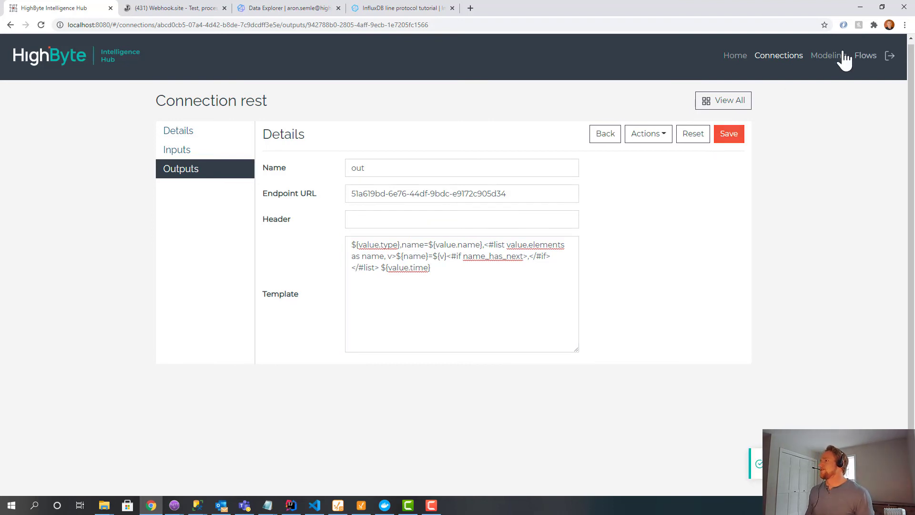
left_click(865, 56)
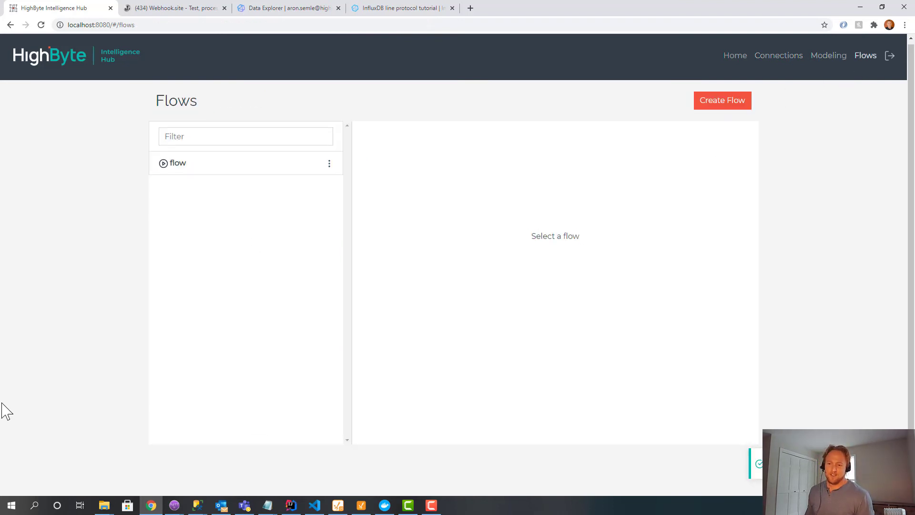